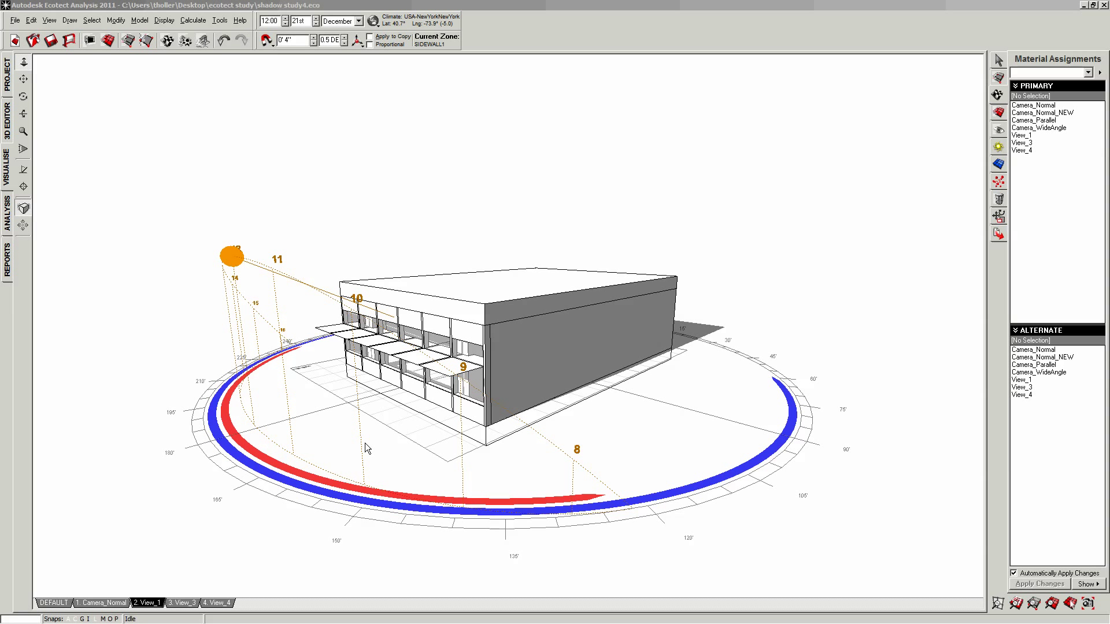
mouse_move(239, 482)
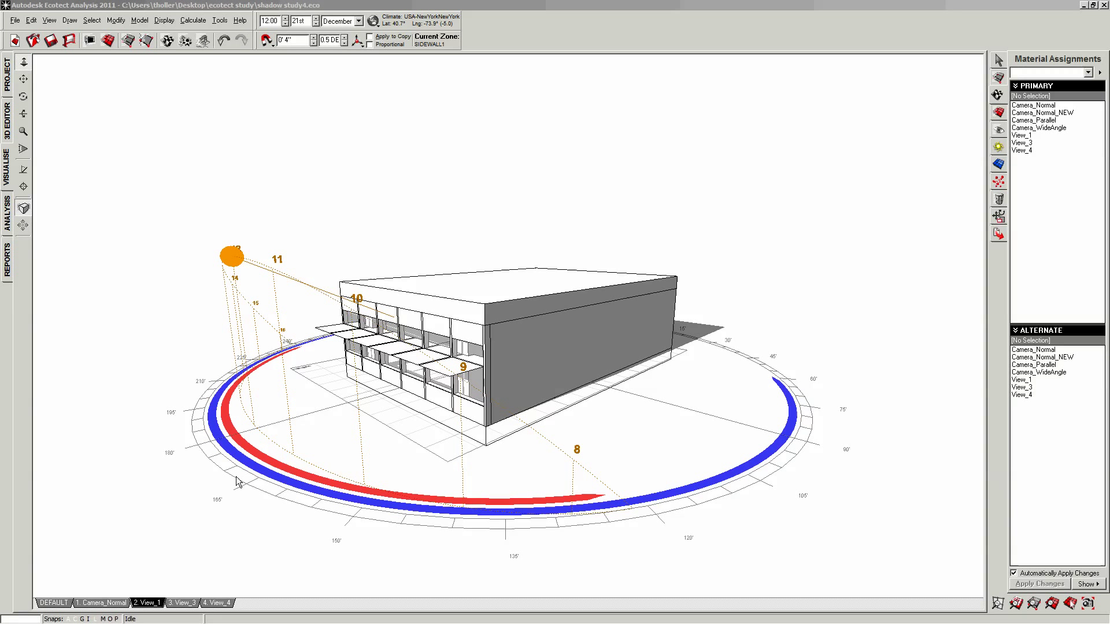
mouse_move(146, 547)
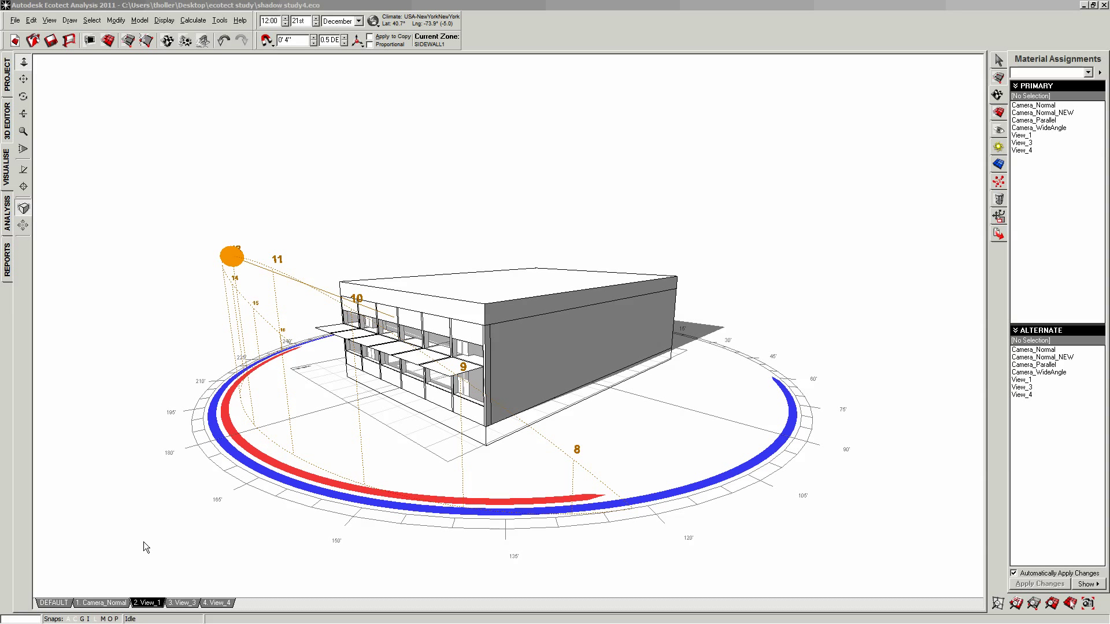
mouse_move(124, 574)
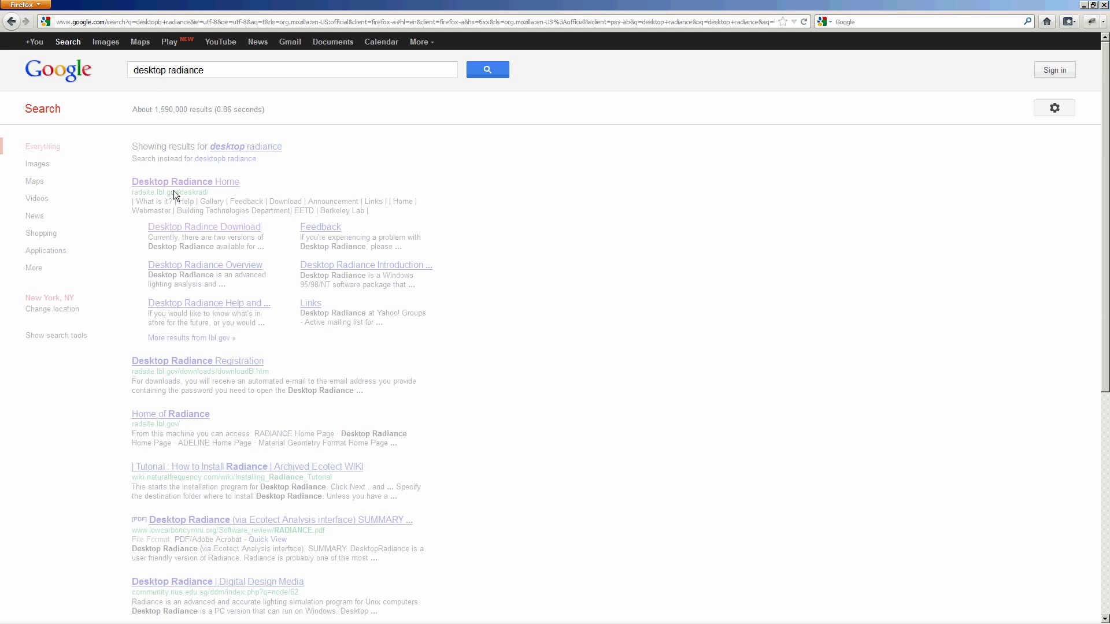
Reach the Desktop Radiance 2.0 Beta download page and save its installation archive link
click(171, 181)
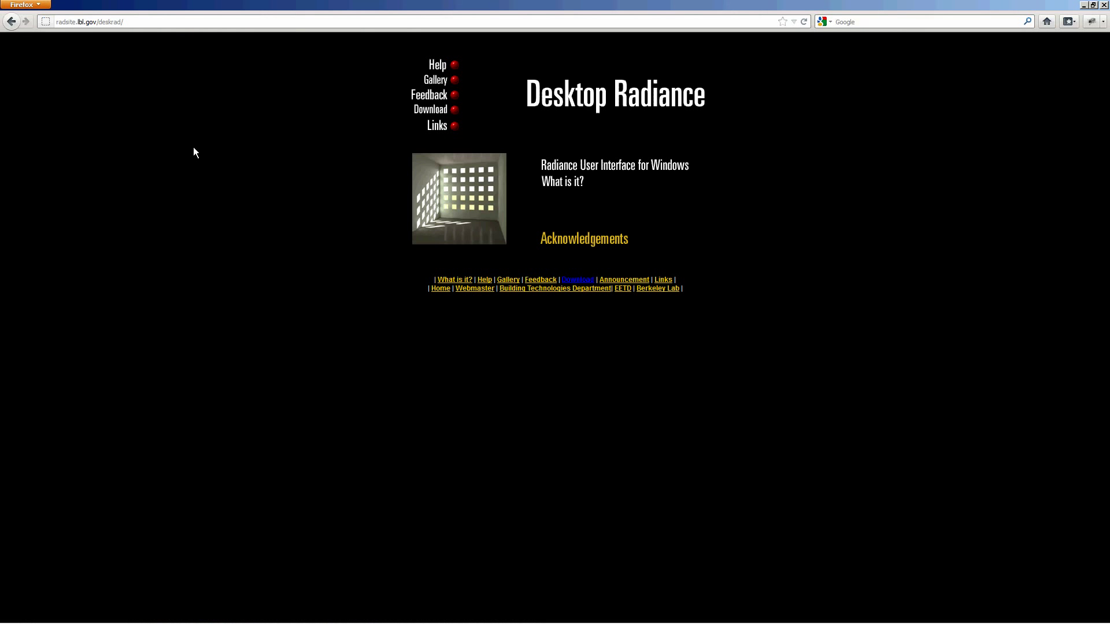
click(430, 108)
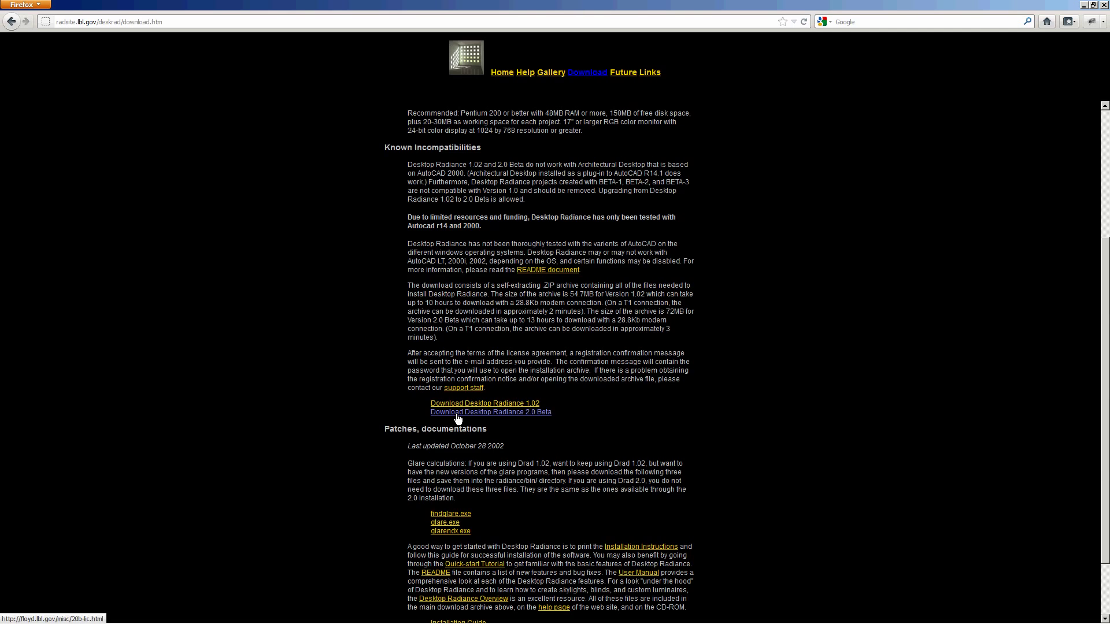
click(490, 412)
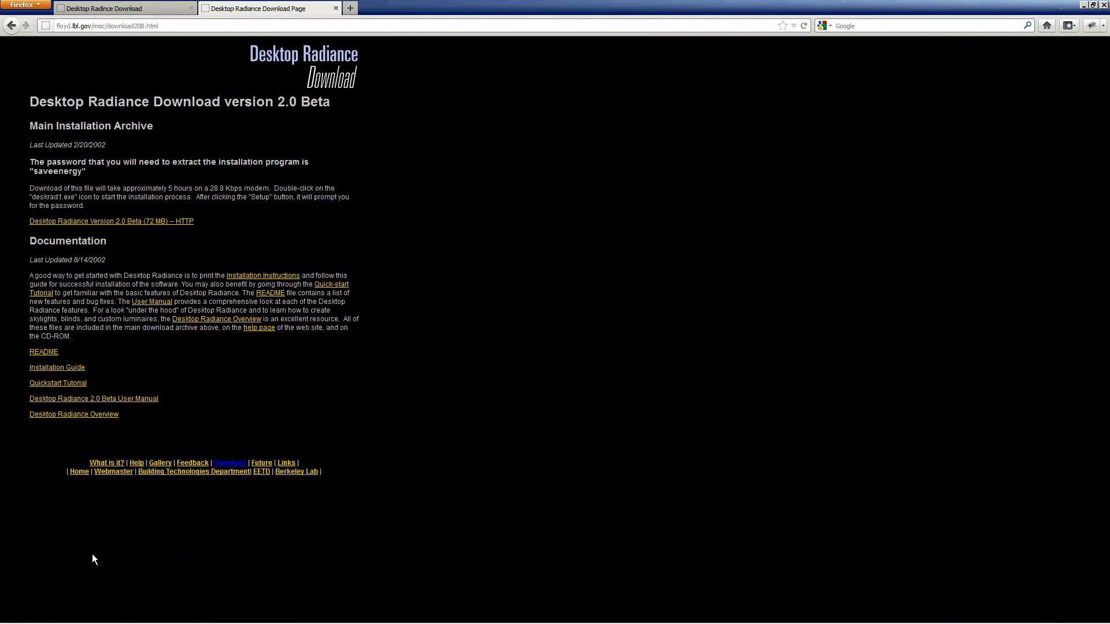
right_click(111, 221)
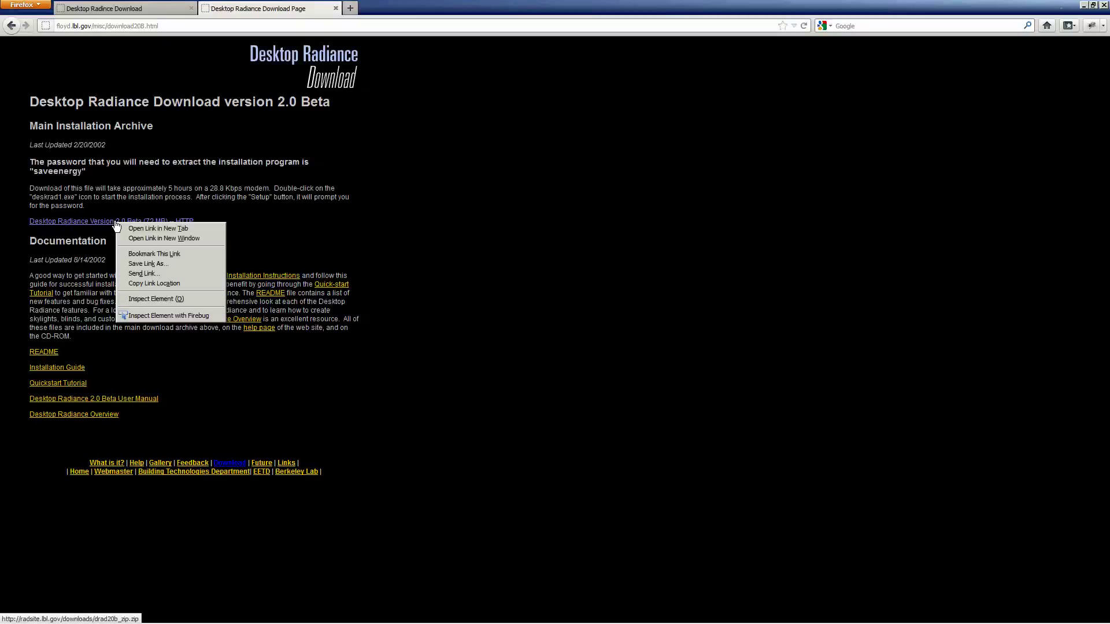
mouse_move(148, 263)
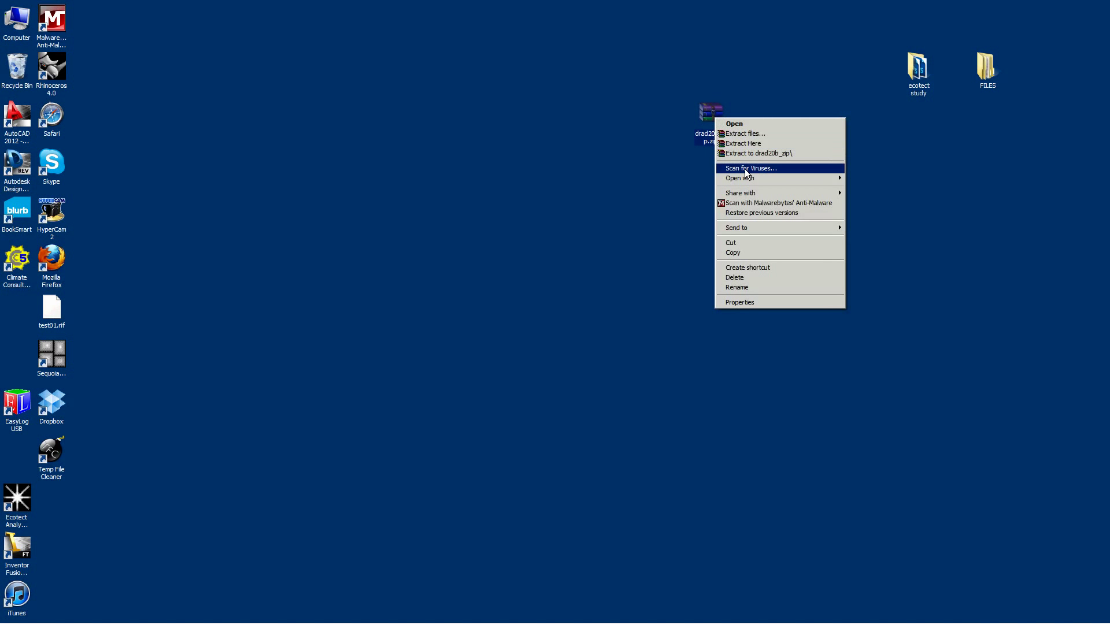
Extract the downloaded archive on the desktop with Extract Here, entering its password
click(759, 154)
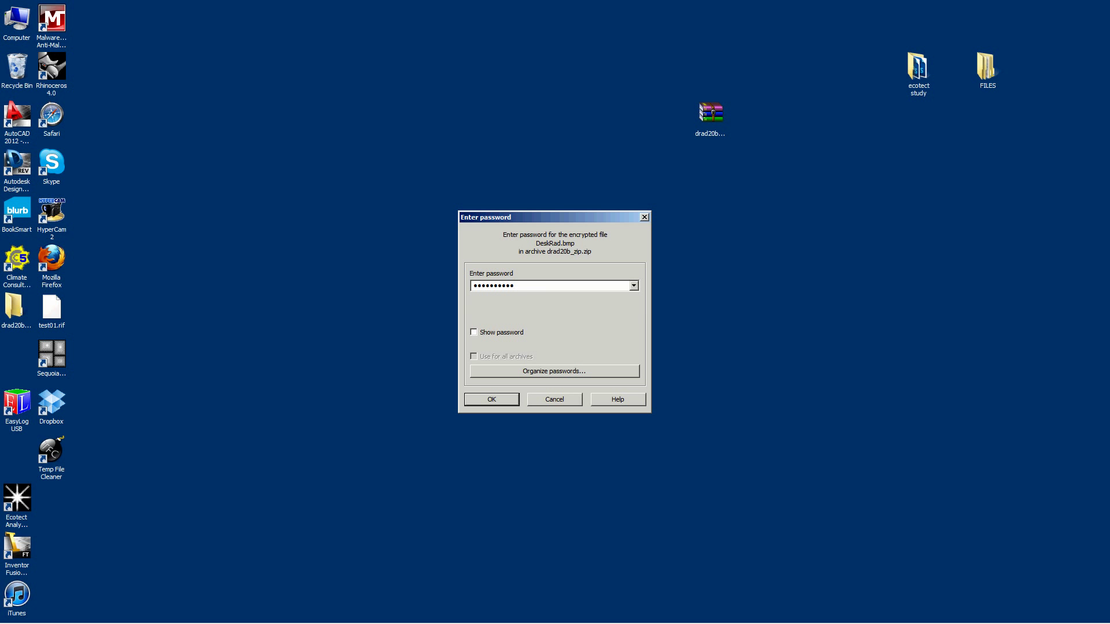
click(474, 331)
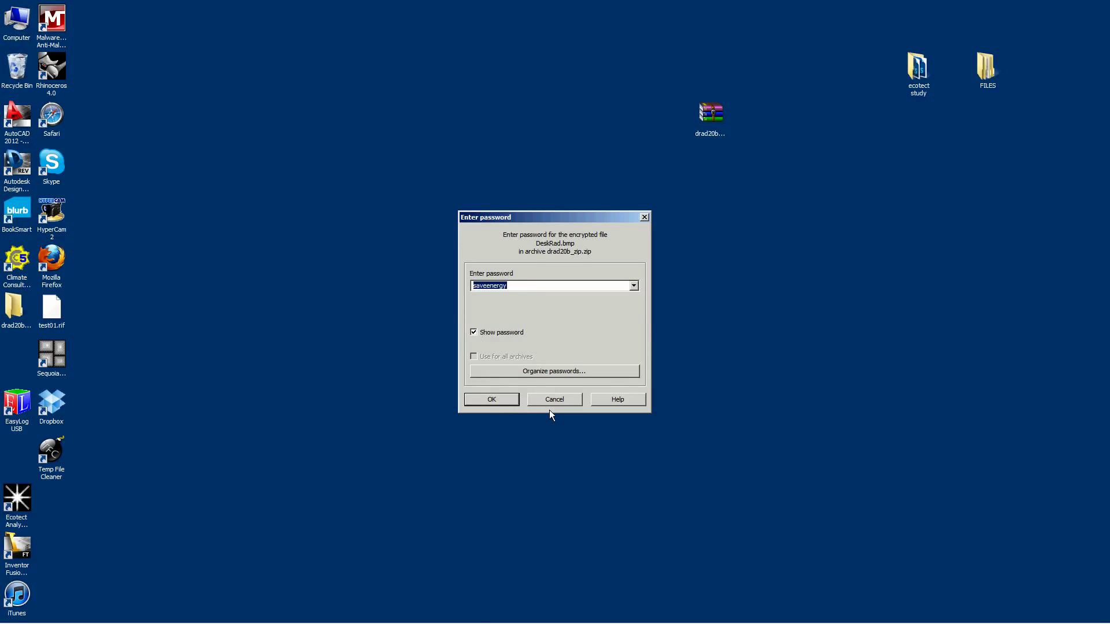
click(490, 399)
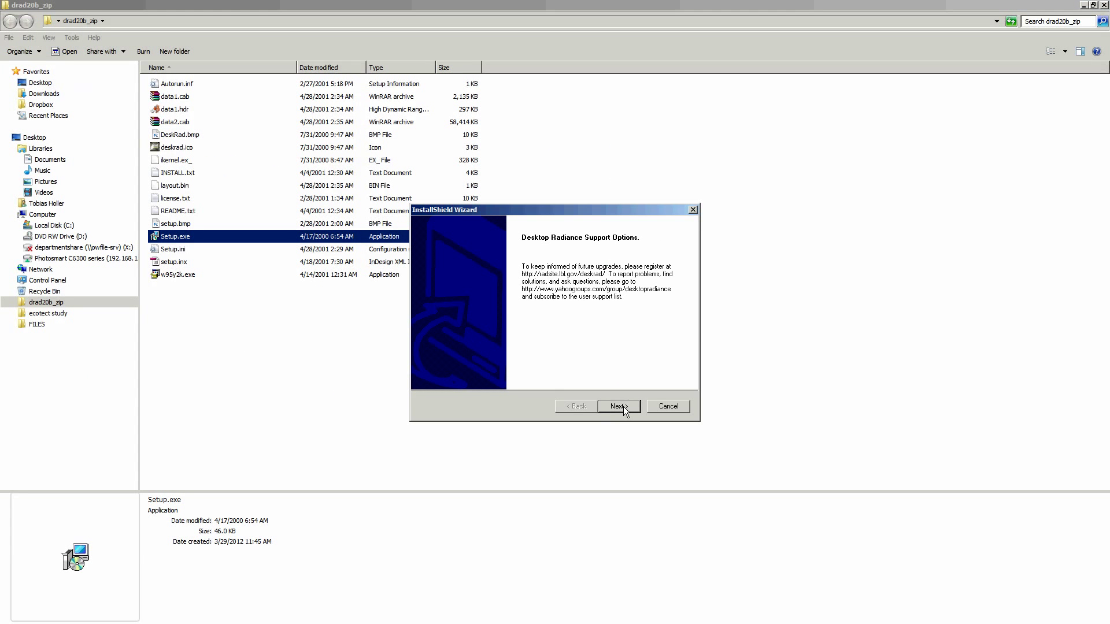
Install into C:\Radiance with the Complete setup type
click(617, 406)
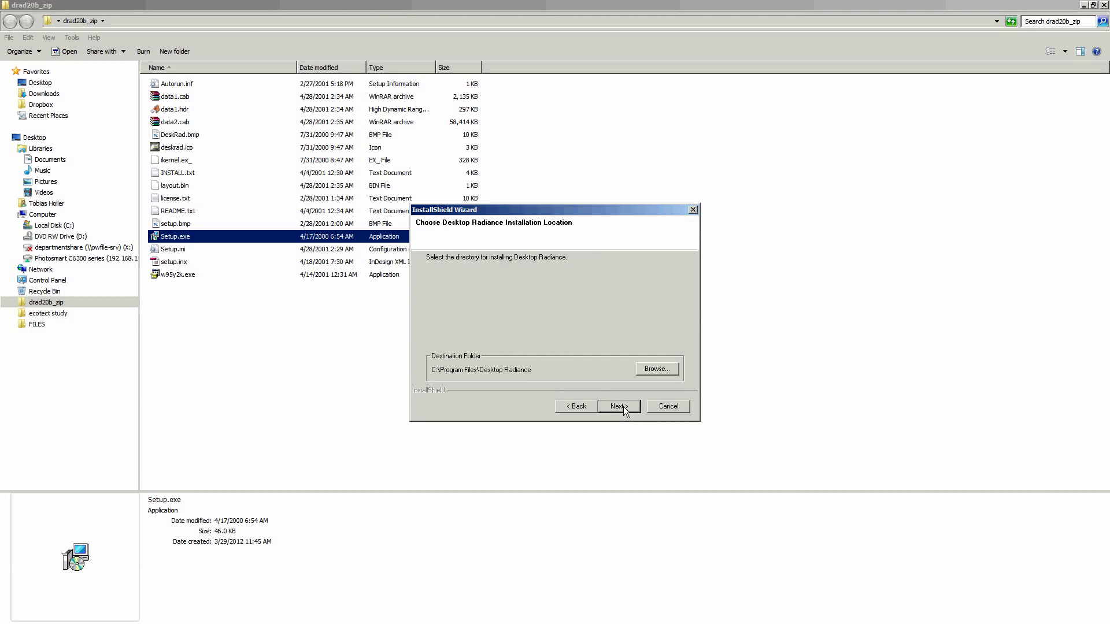
mouse_move(480, 386)
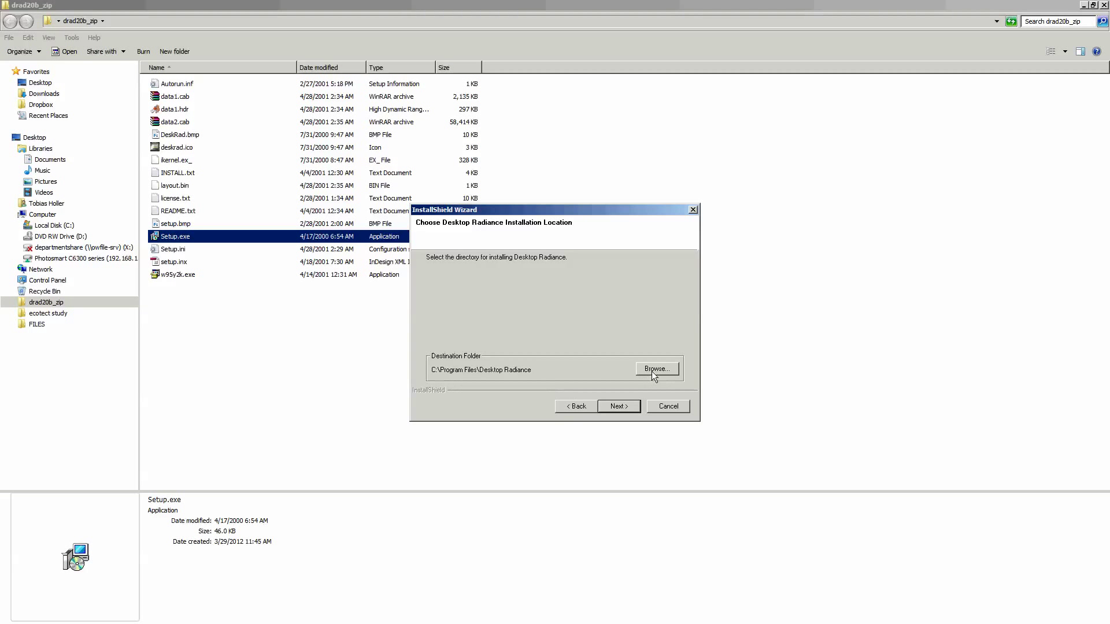
click(654, 369)
text(C:\Radiance)
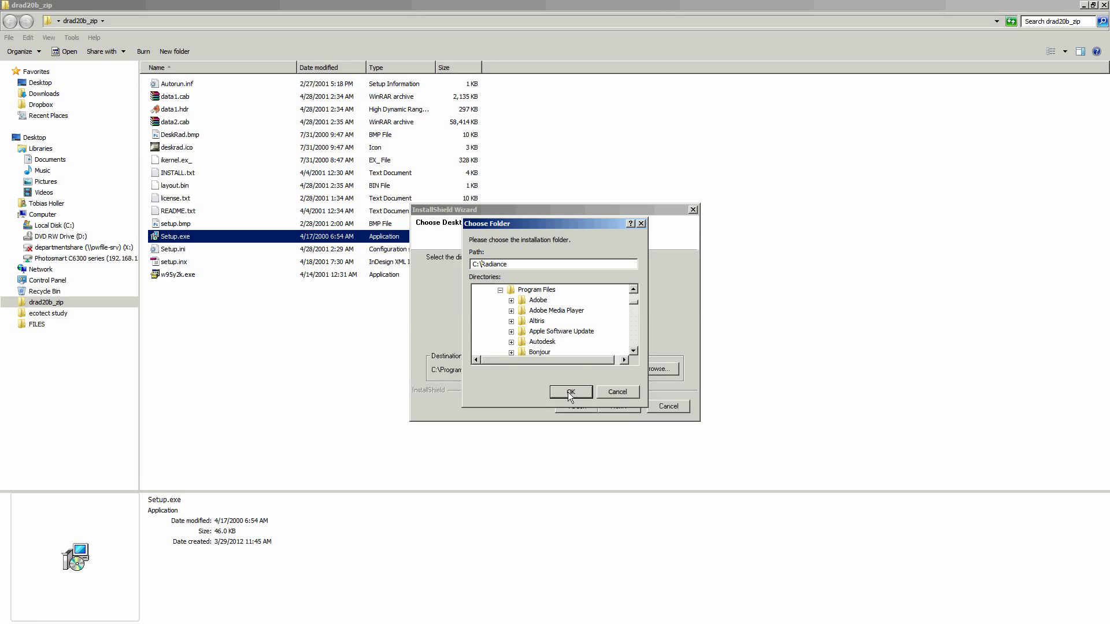
click(570, 392)
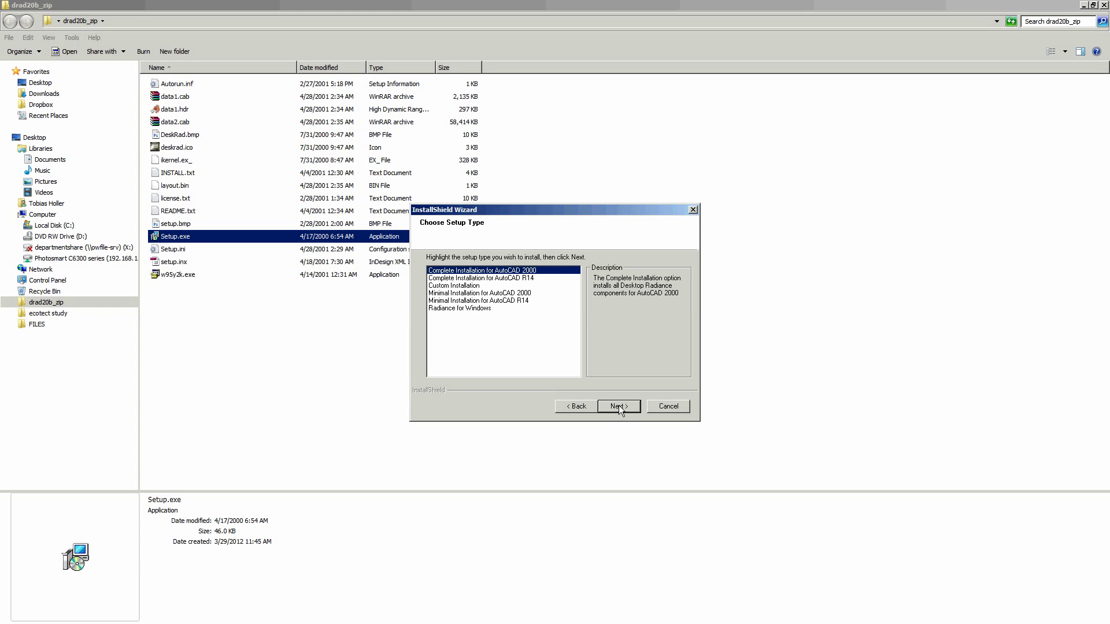
click(617, 406)
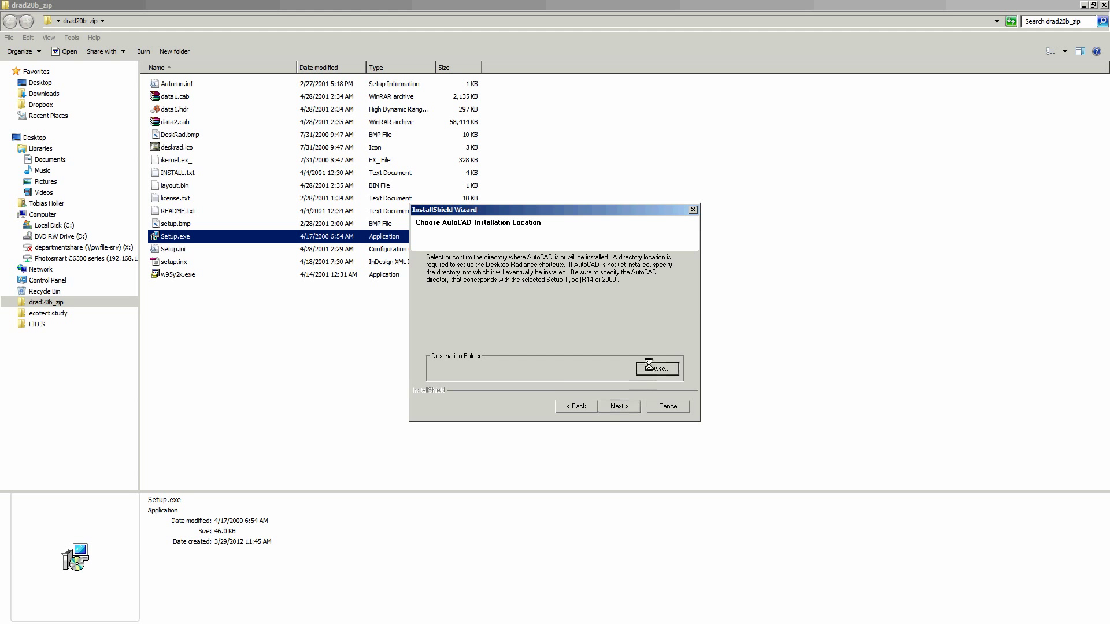
Link the install to the AutoCAD 2012 - English folder and accept the Radiance and Optics 5 defaults
click(654, 368)
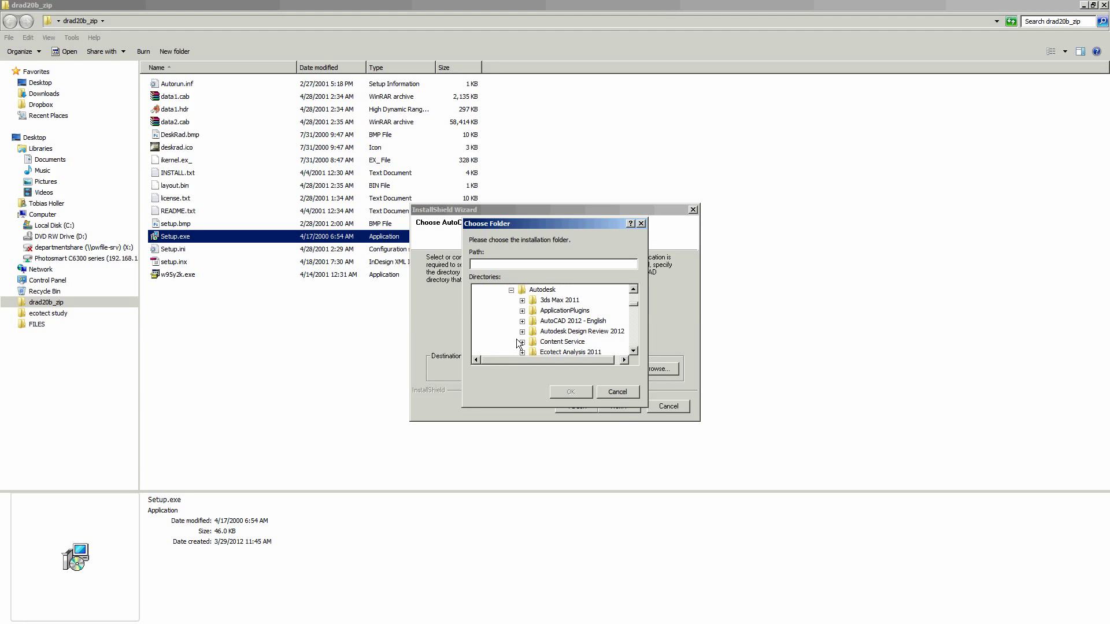
mouse_move(570, 333)
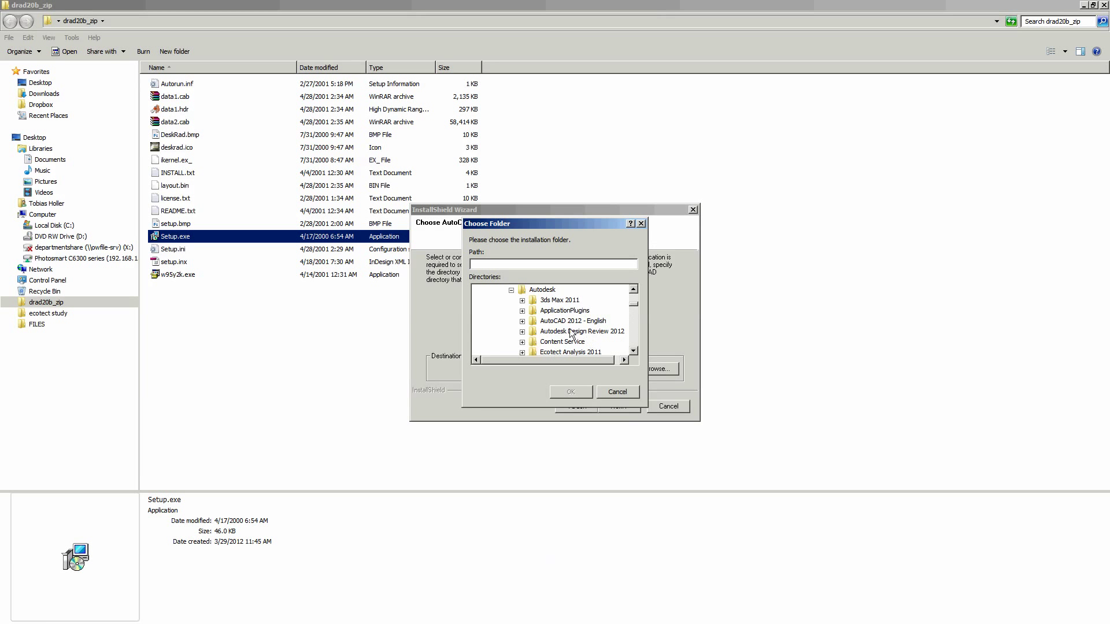
click(570, 392)
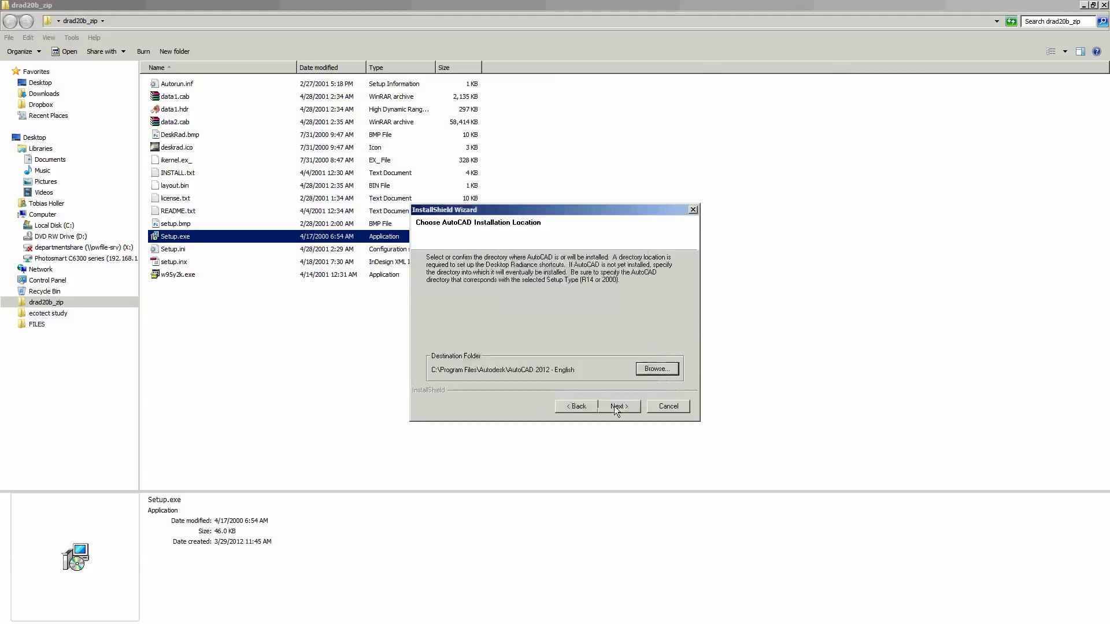
click(617, 406)
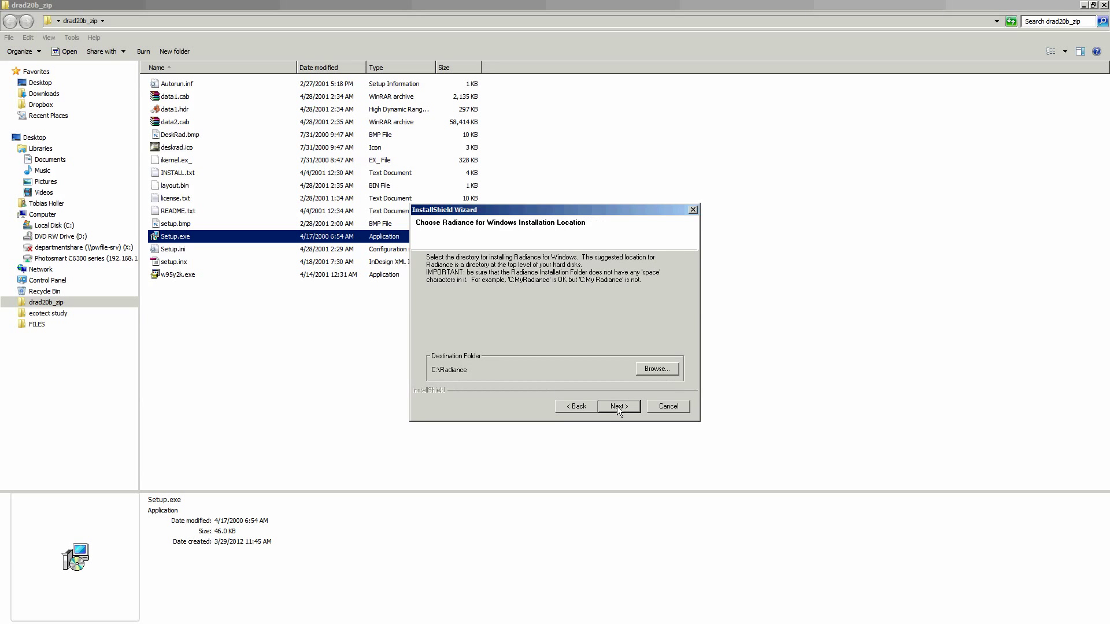
click(617, 406)
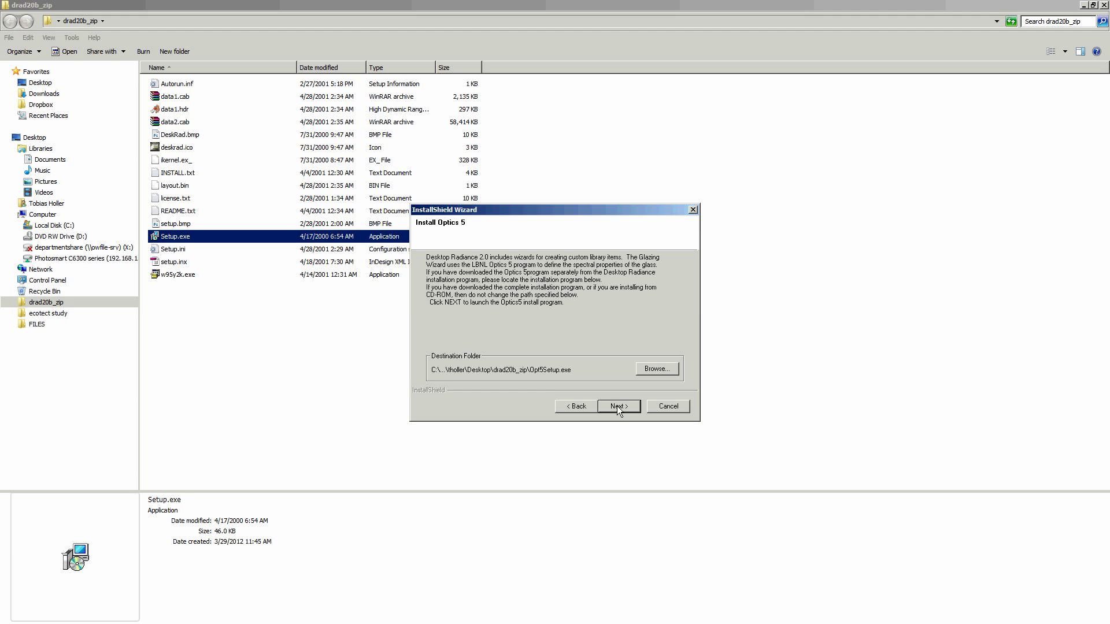
click(617, 406)
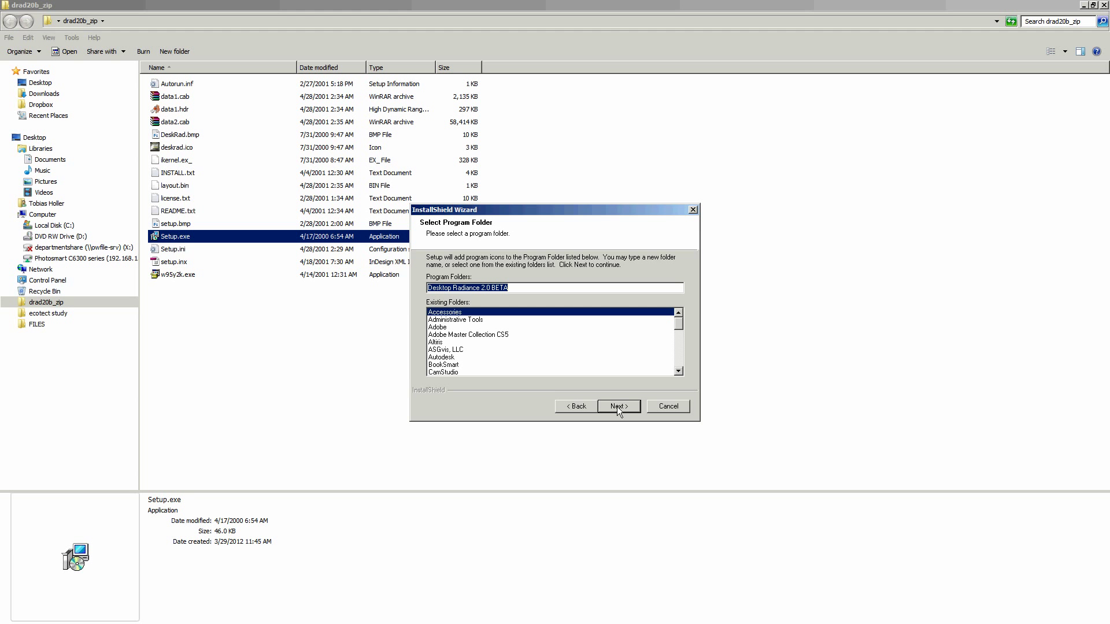
Accept the default program folder, copy the files and finish the installer
click(616, 406)
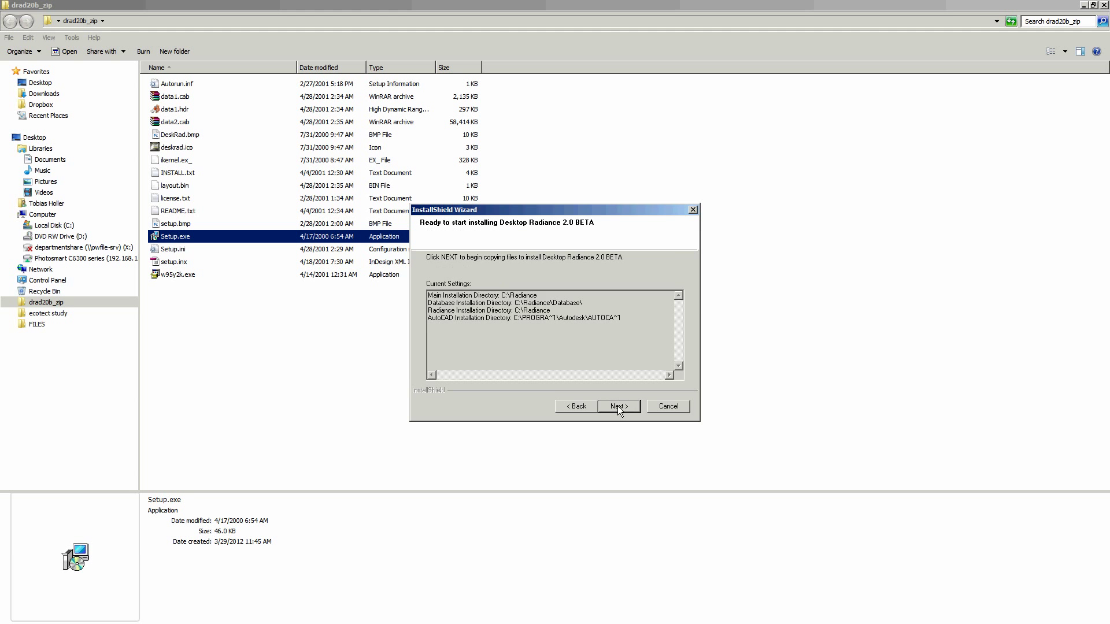
click(618, 406)
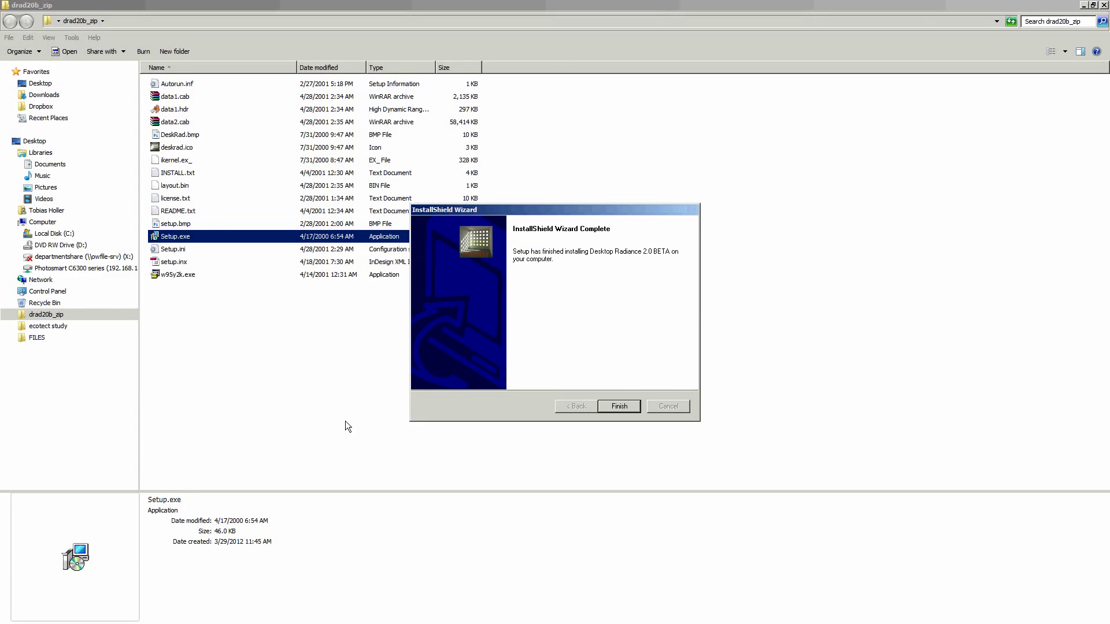
click(617, 406)
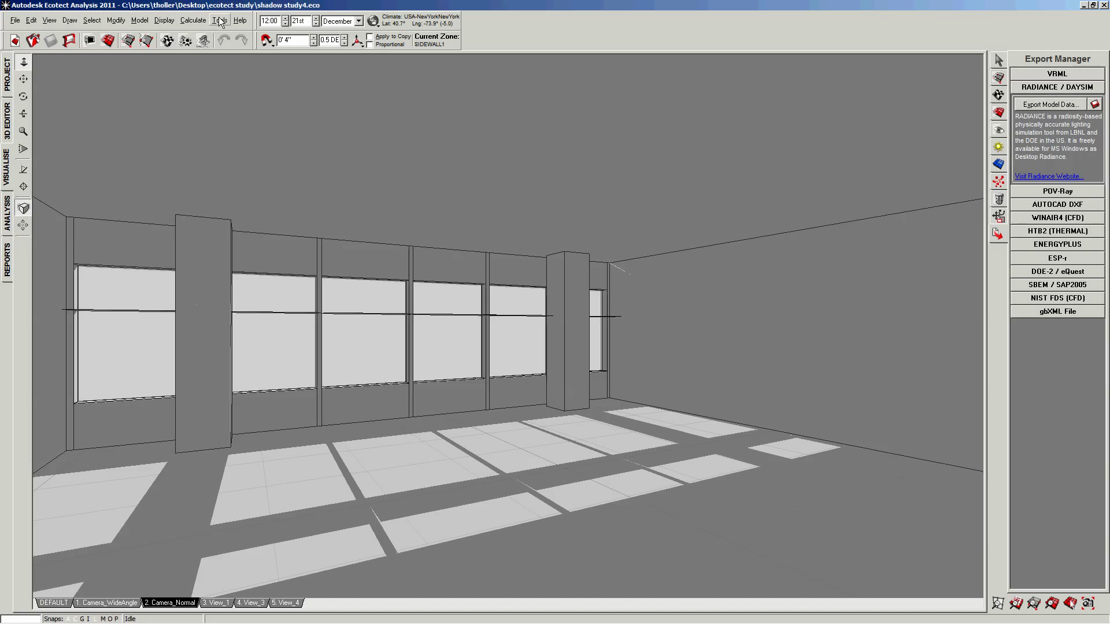
Start a lighting analysis set to export to Radiance and open the Radiance Control Panel
click(220, 20)
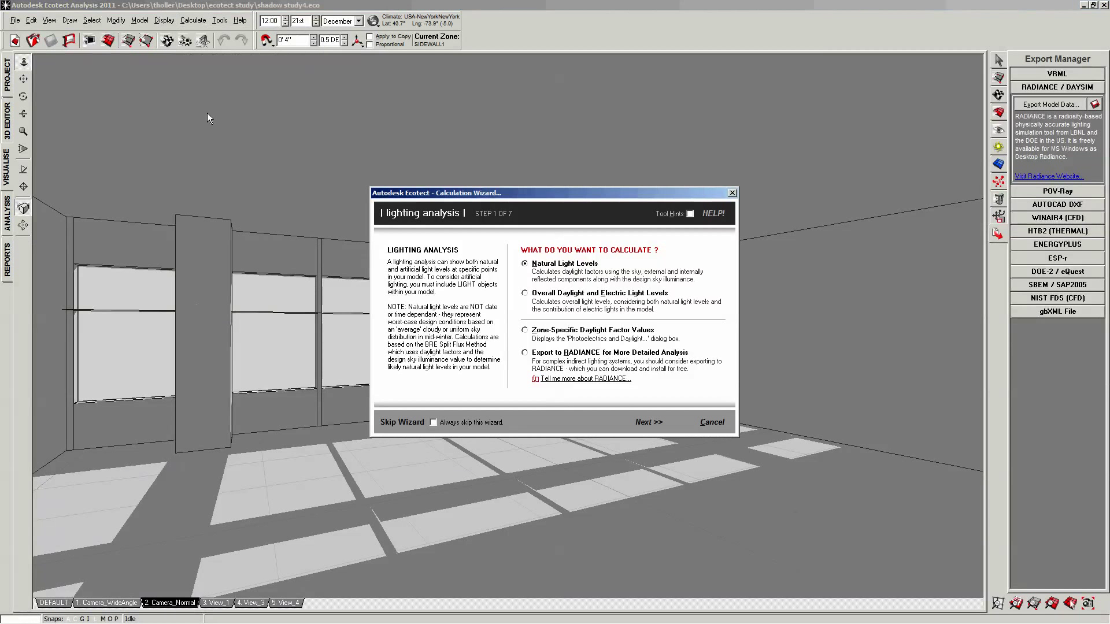
click(525, 352)
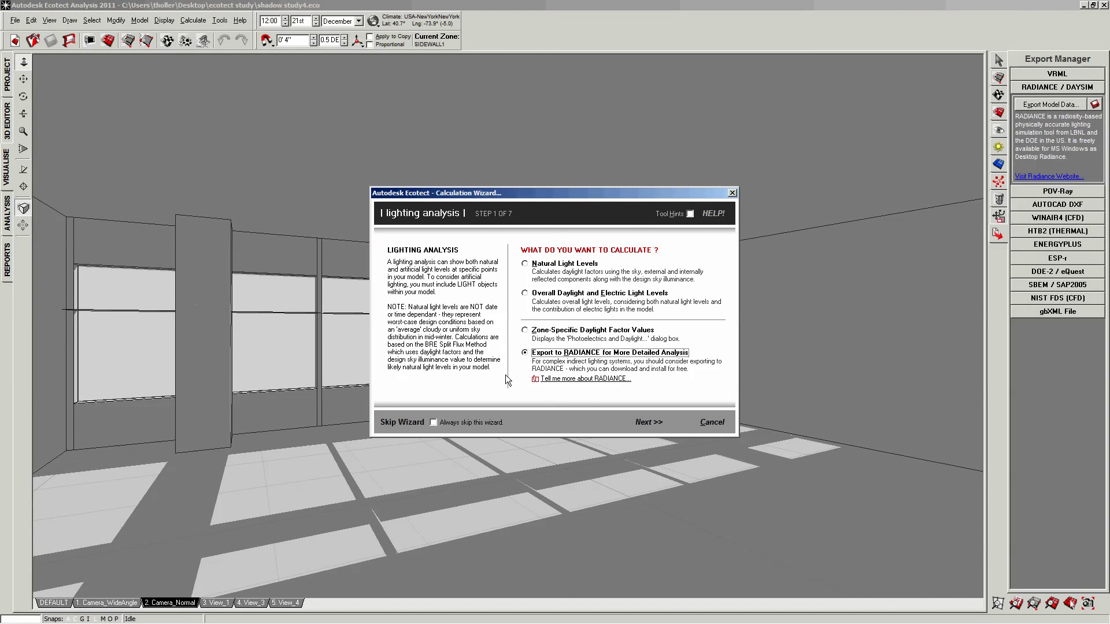
click(647, 422)
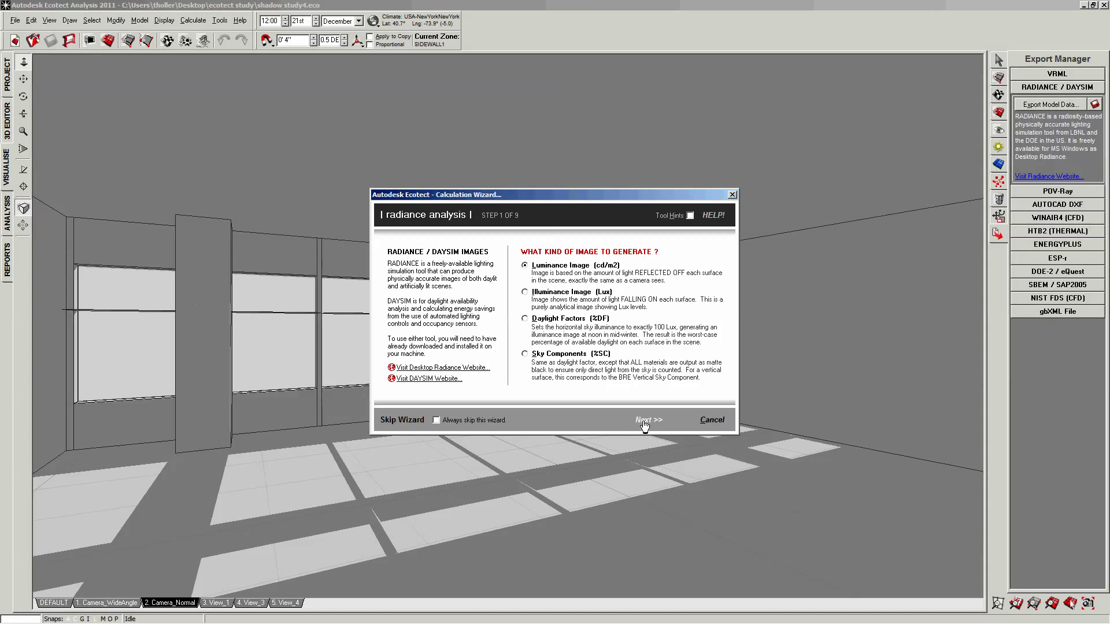
click(647, 419)
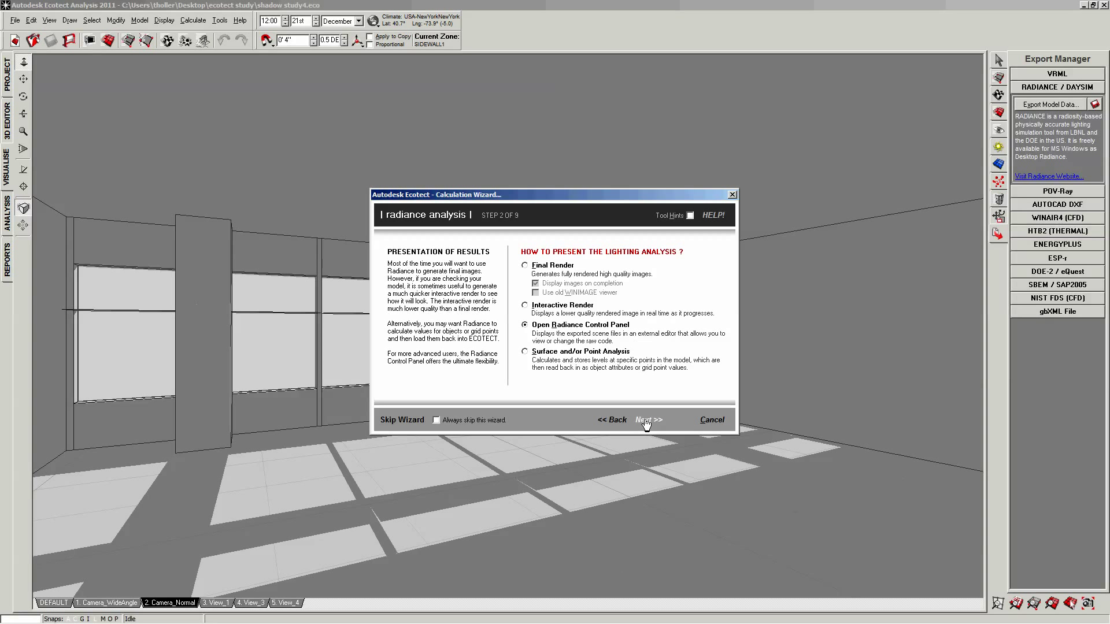
mouse_move(595, 333)
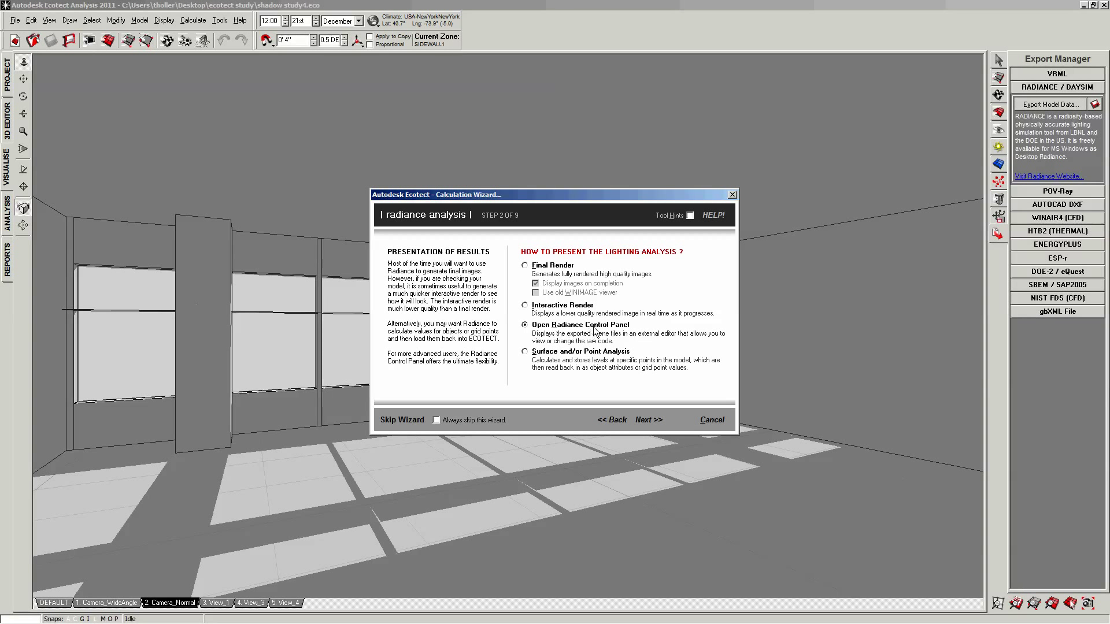
Choose a sunny sky, interior views and the Camera_Normal camera, reaching the installation check
click(648, 418)
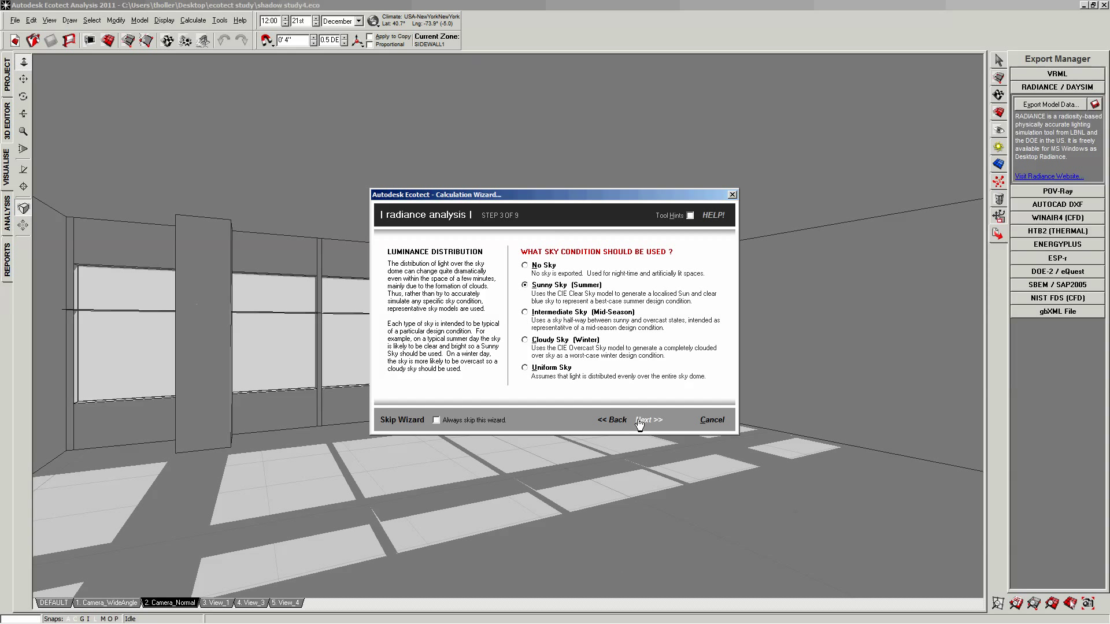
click(647, 420)
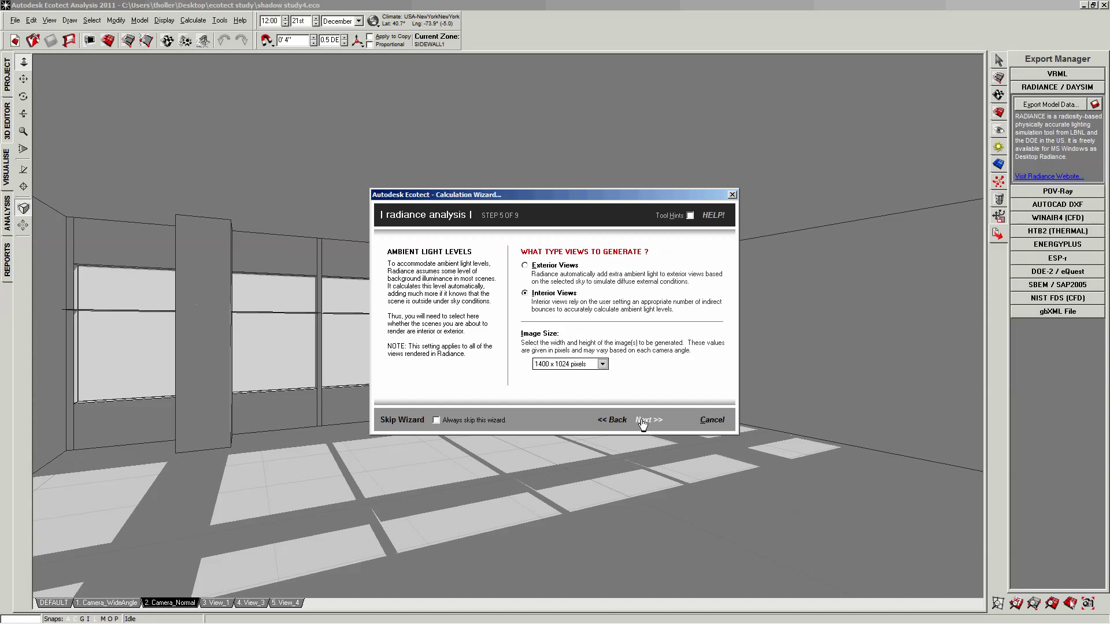
click(645, 420)
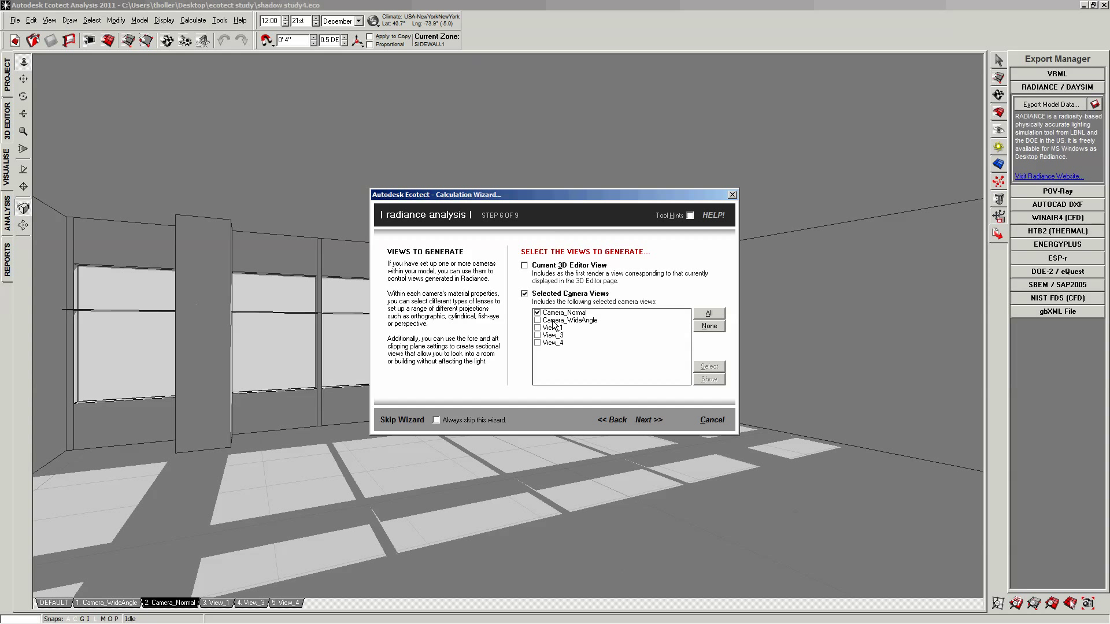
click(647, 419)
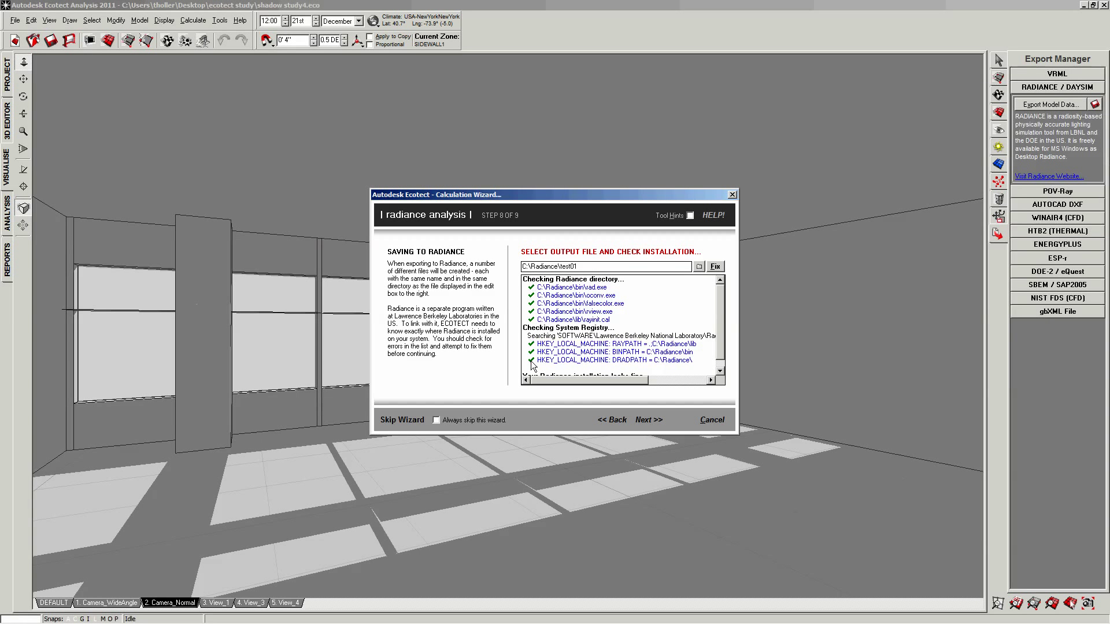
Check the Radiance bin folder for RAD.EXE from the test01 output step, then close the wizard
click(434, 420)
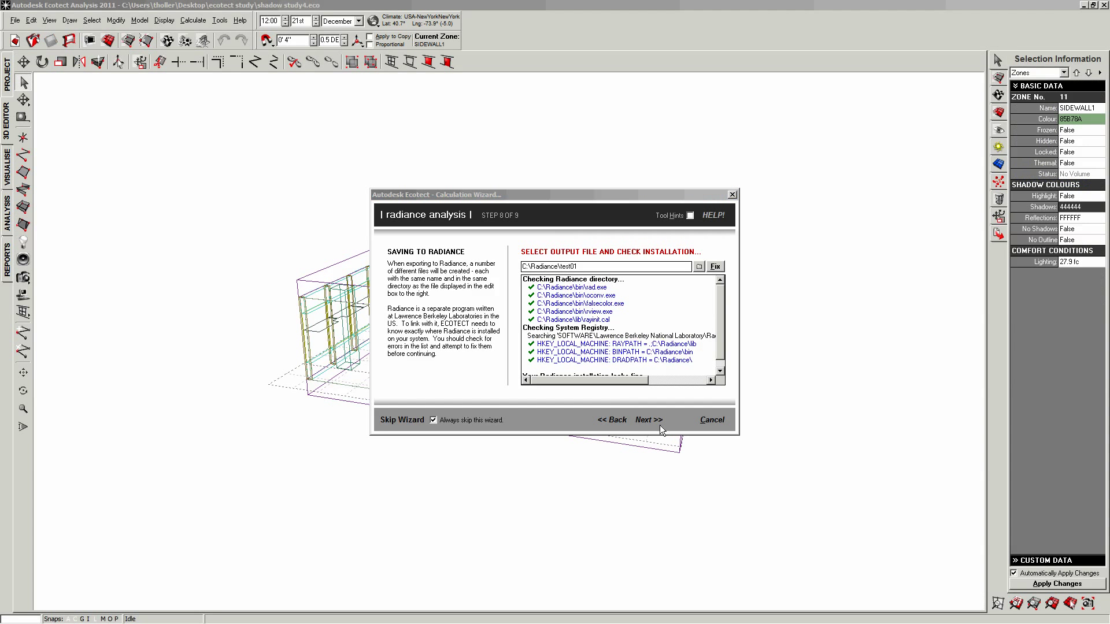
mouse_move(533, 368)
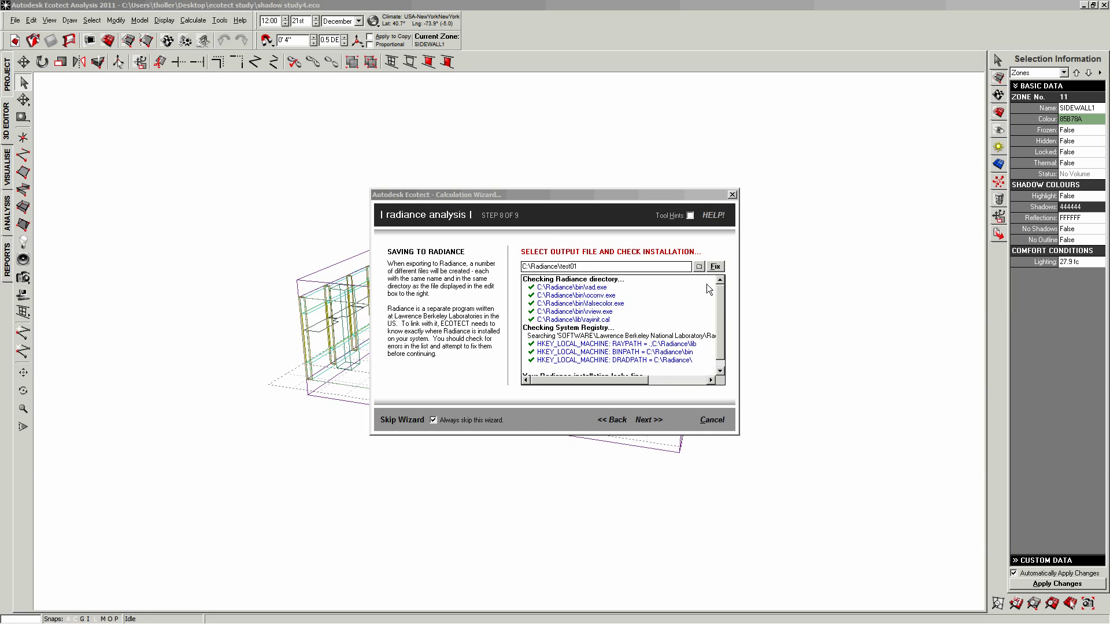
click(715, 266)
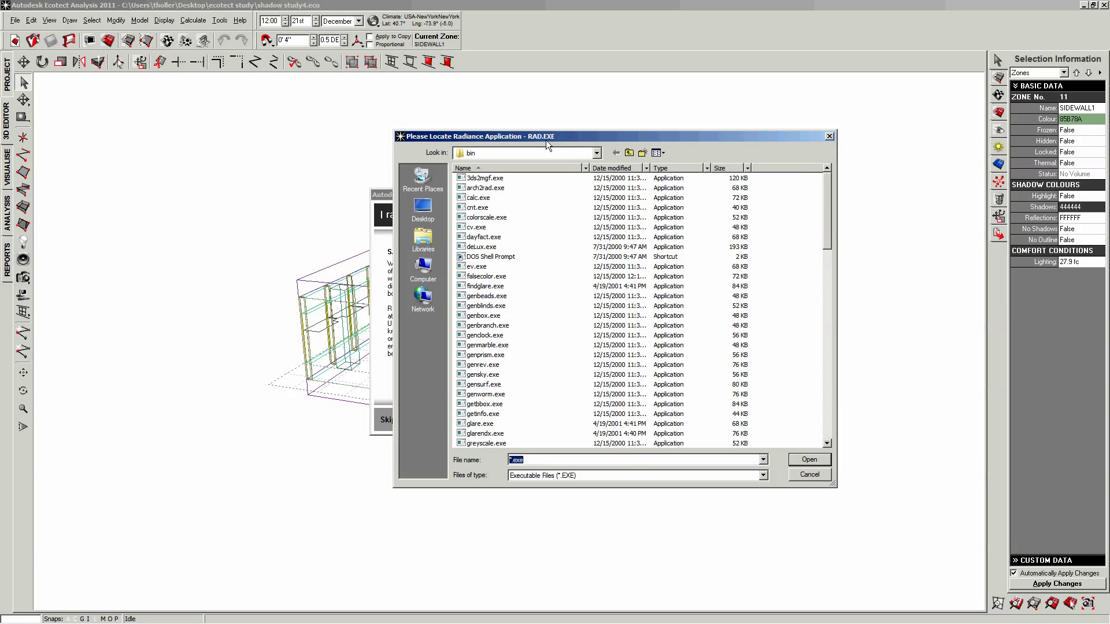
mouse_move(536, 146)
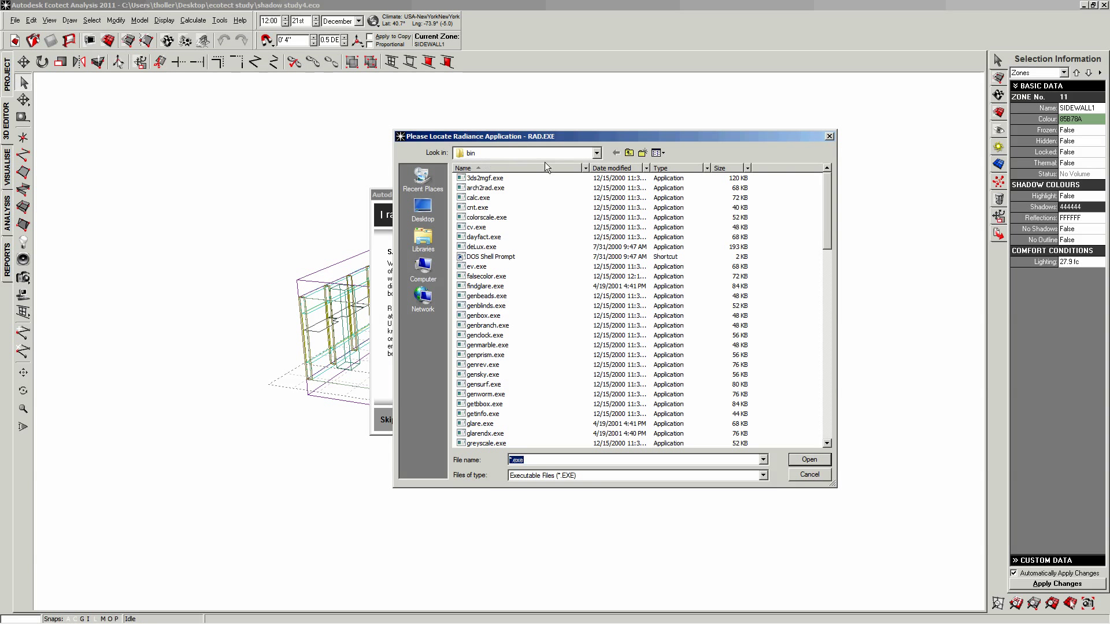
click(596, 152)
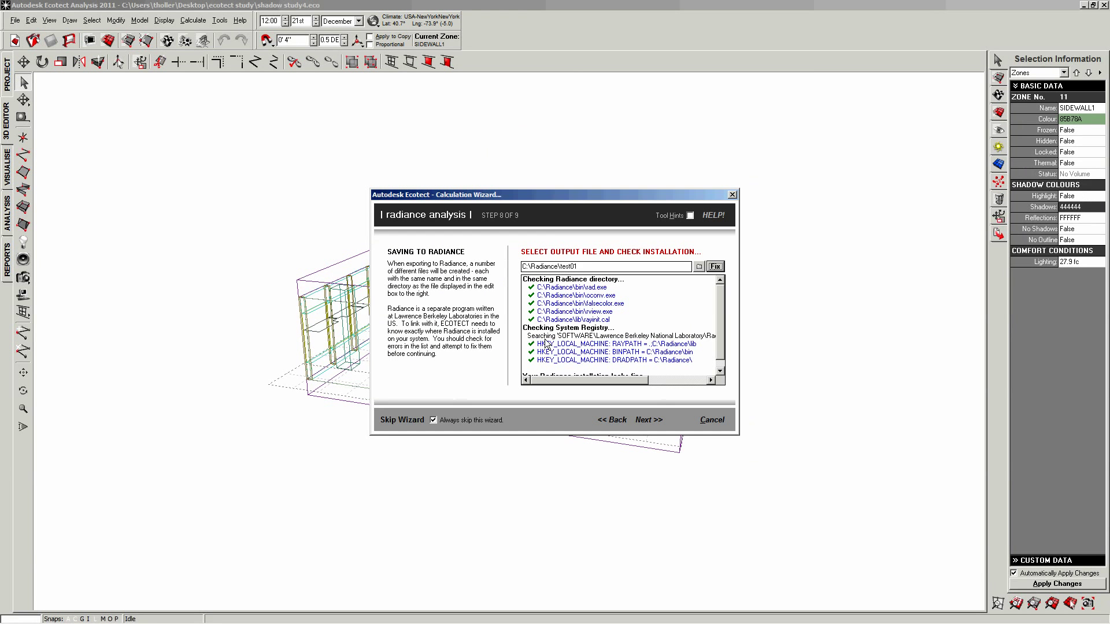
mouse_move(471, 355)
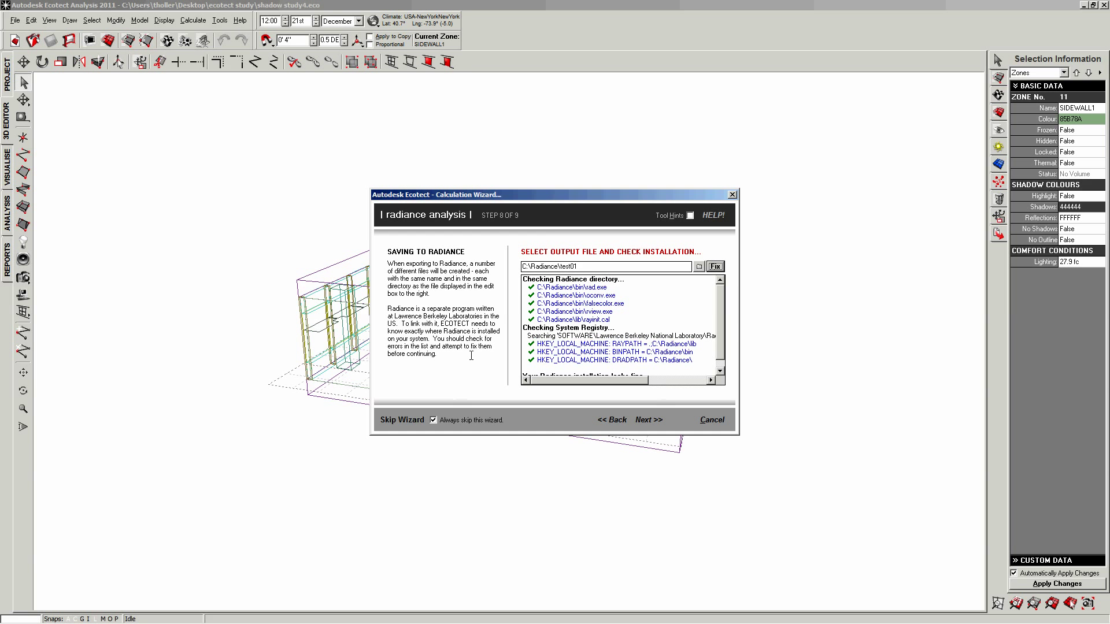
click(711, 420)
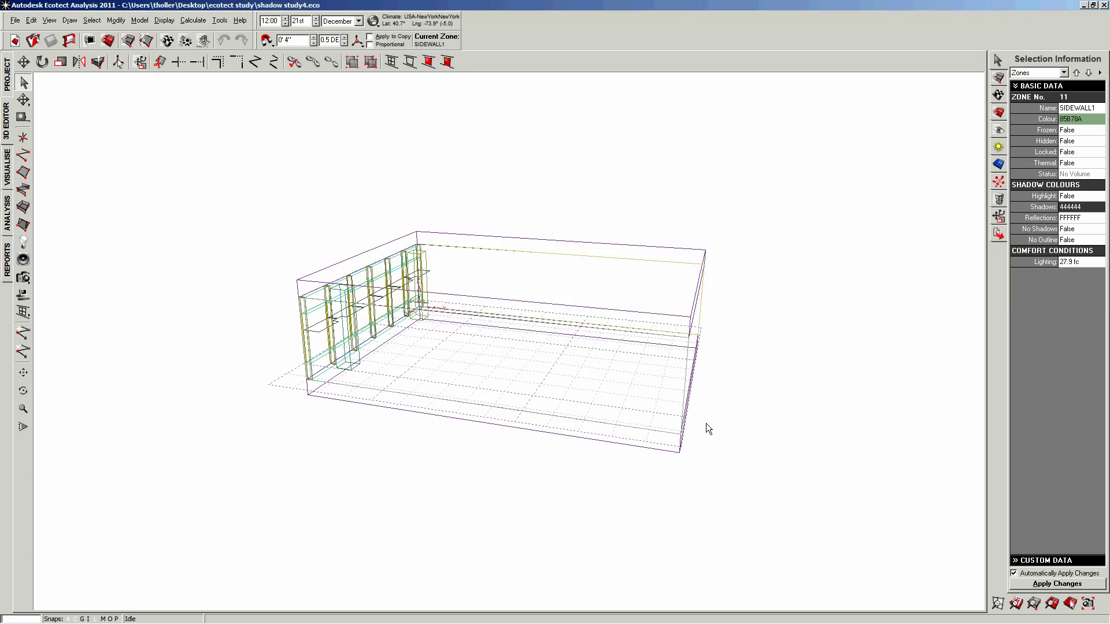
In User Preferences, locate RadianceCP.exe in the Ecotect Analysis 2011 program folder
click(14, 19)
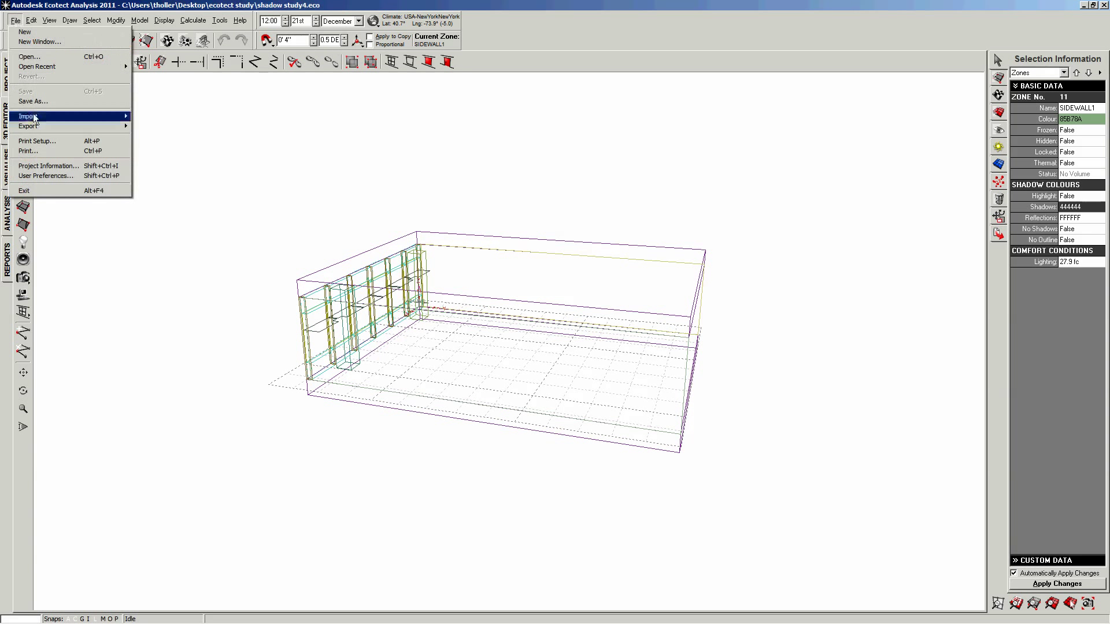
click(45, 176)
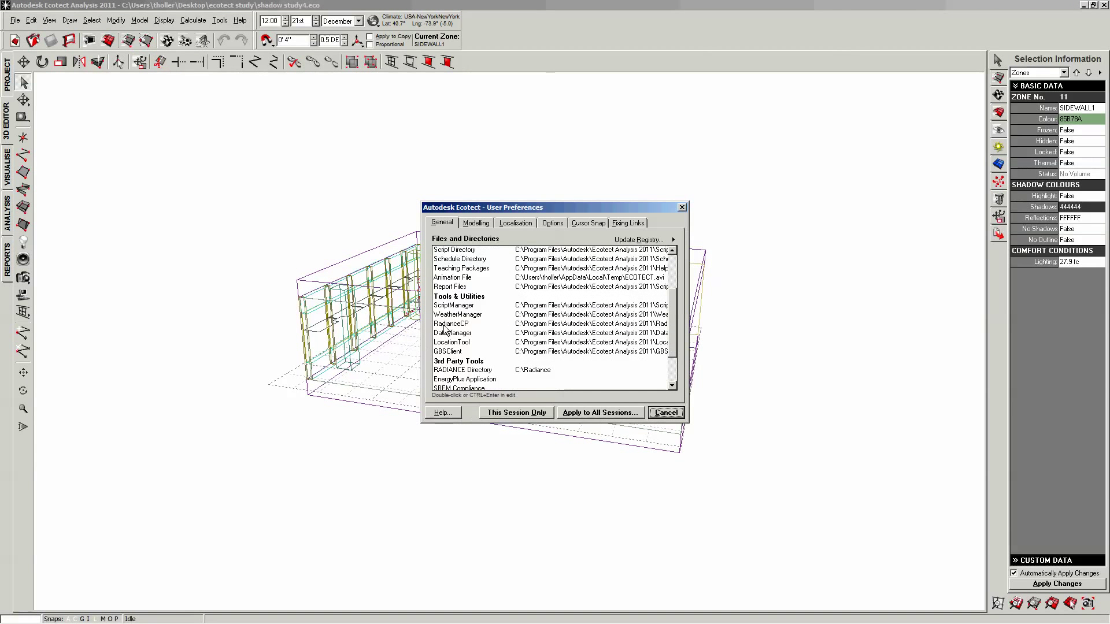
double_click(450, 324)
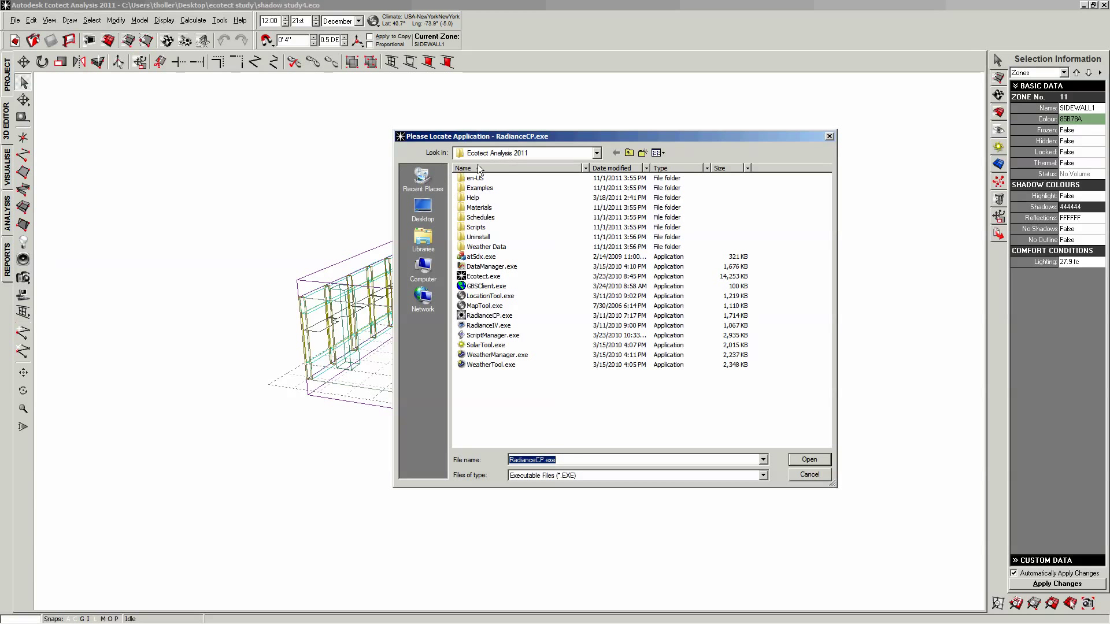
mouse_move(481, 313)
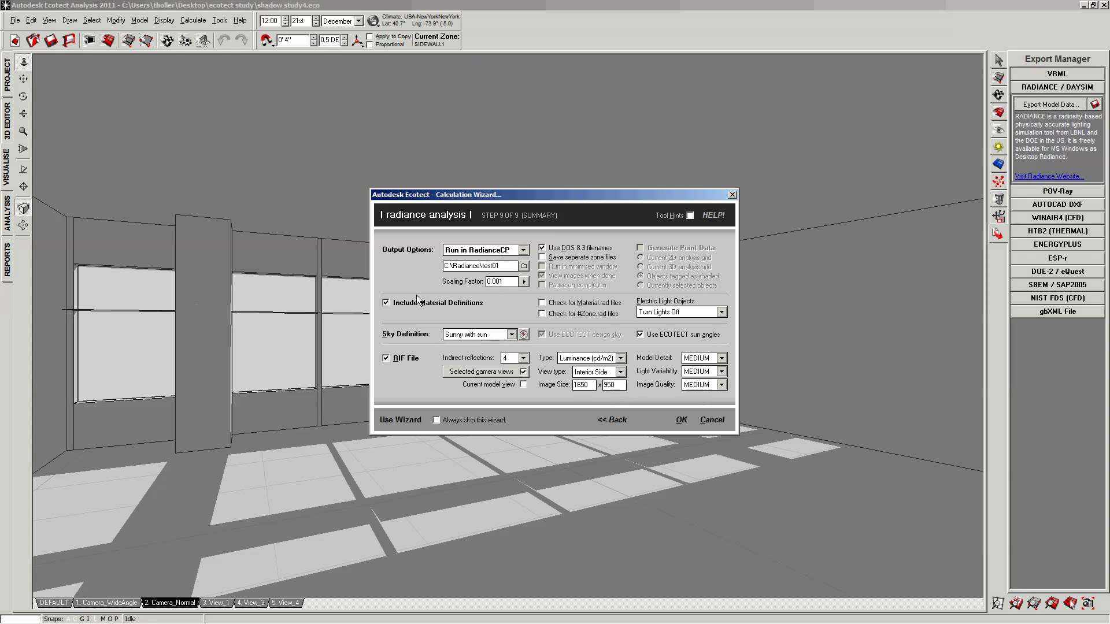
mouse_move(430, 292)
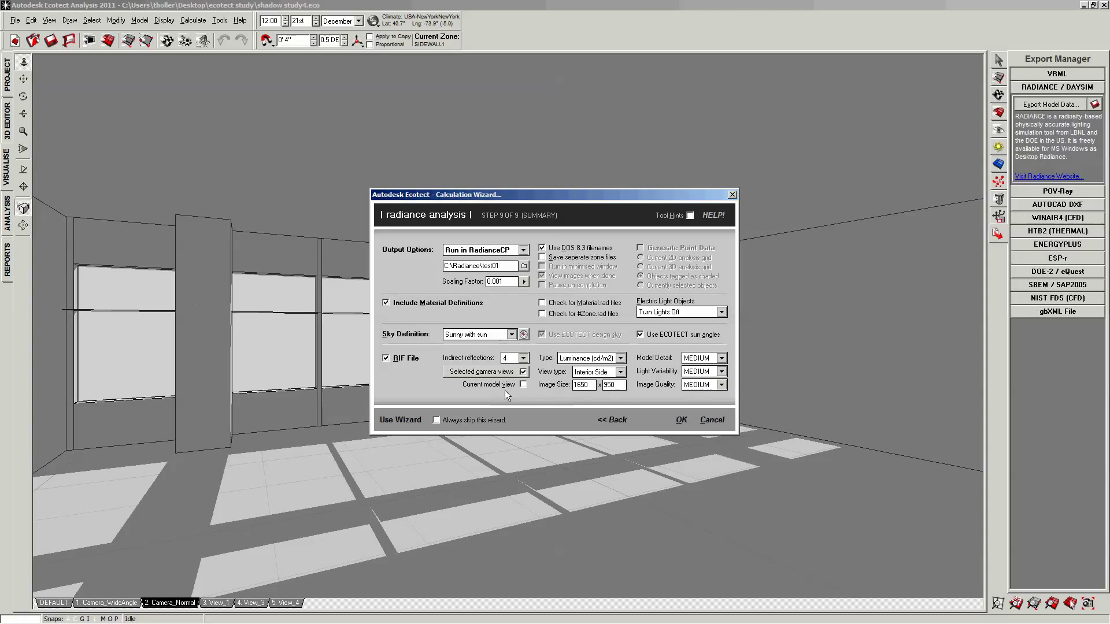
Confirm the export so the Radiance Control Panel launches with test01.rif
click(680, 418)
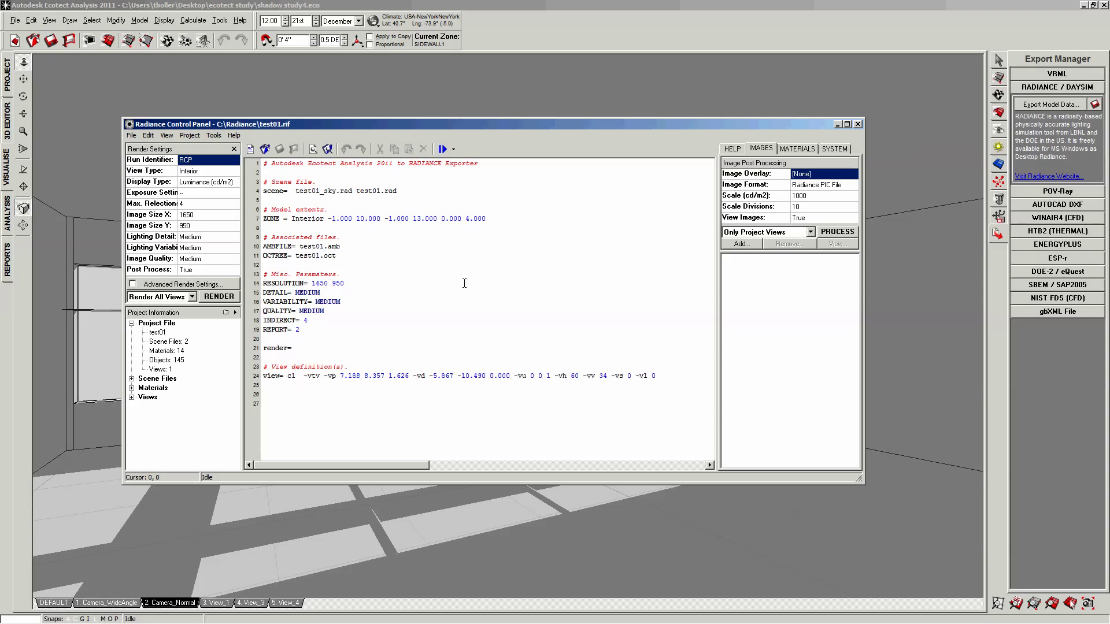
click(15, 611)
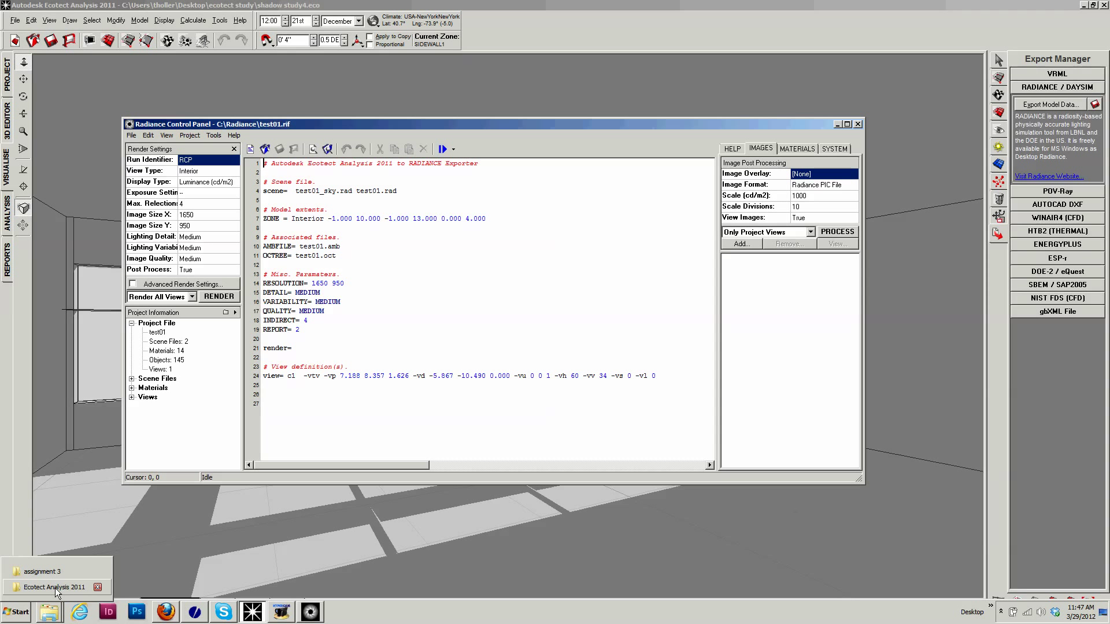
Switch to Explorer showing RadianceCP.exe in the Ecotect Analysis 2011 folder
click(53, 587)
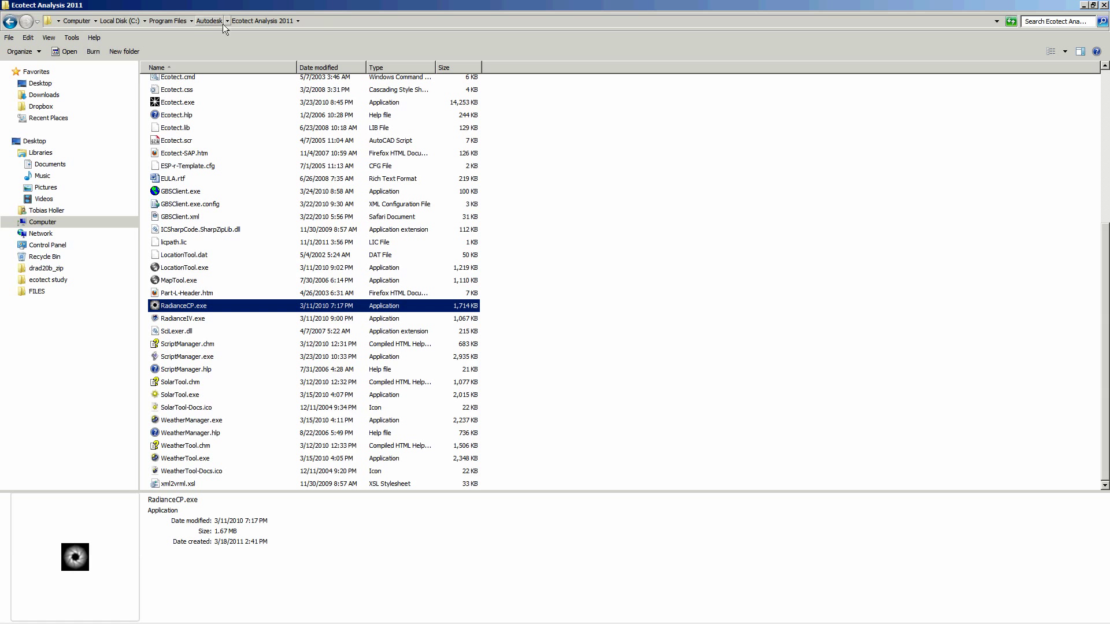
mouse_move(222, 28)
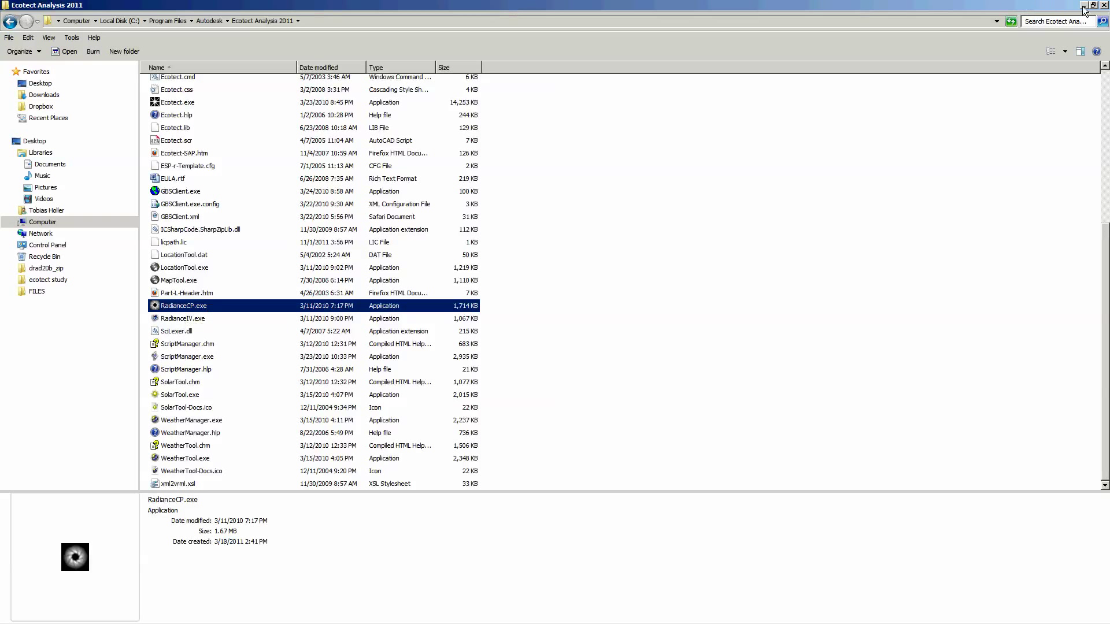
double_click(183, 305)
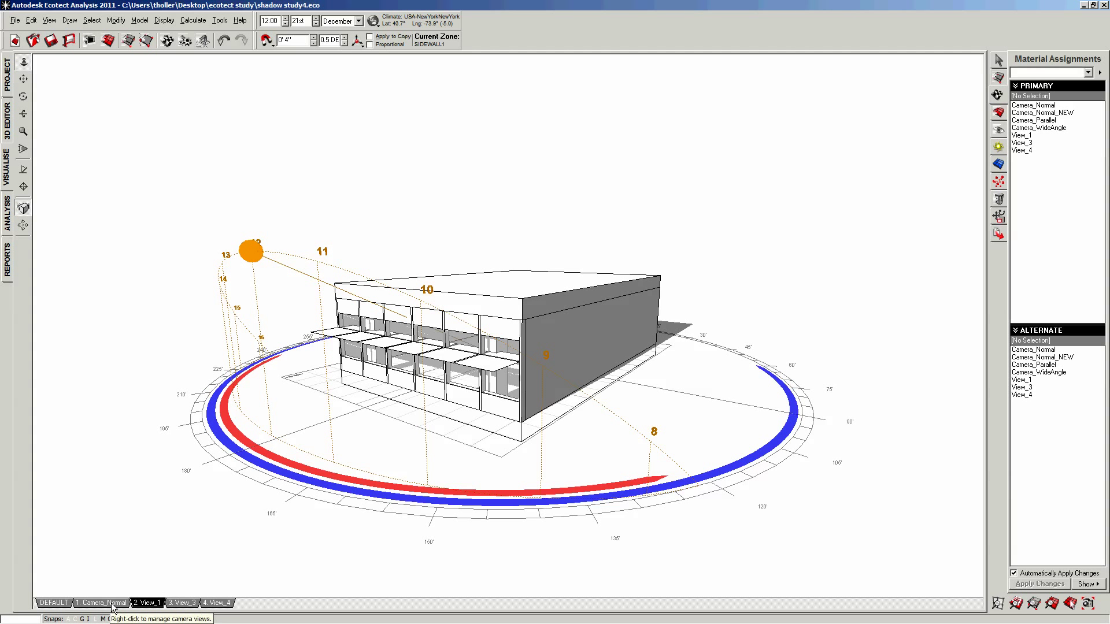
Switch the model view to the Camera_Normal interior perspective
click(102, 604)
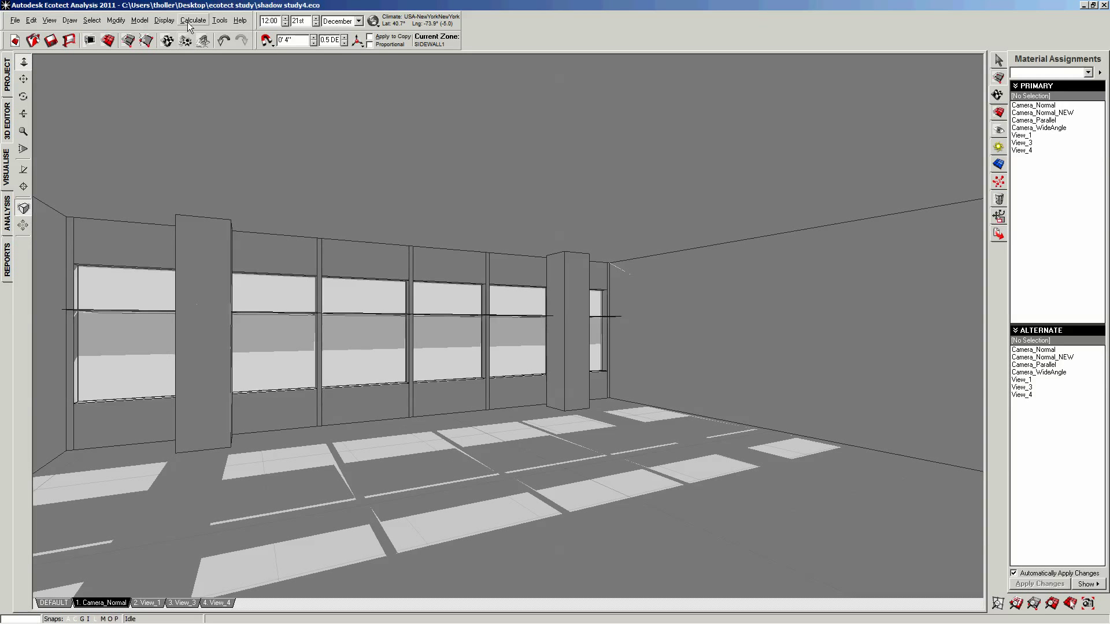
Start a Lighting Analysis with Export to RADIANCE for More Detailed Analysis selected
click(193, 20)
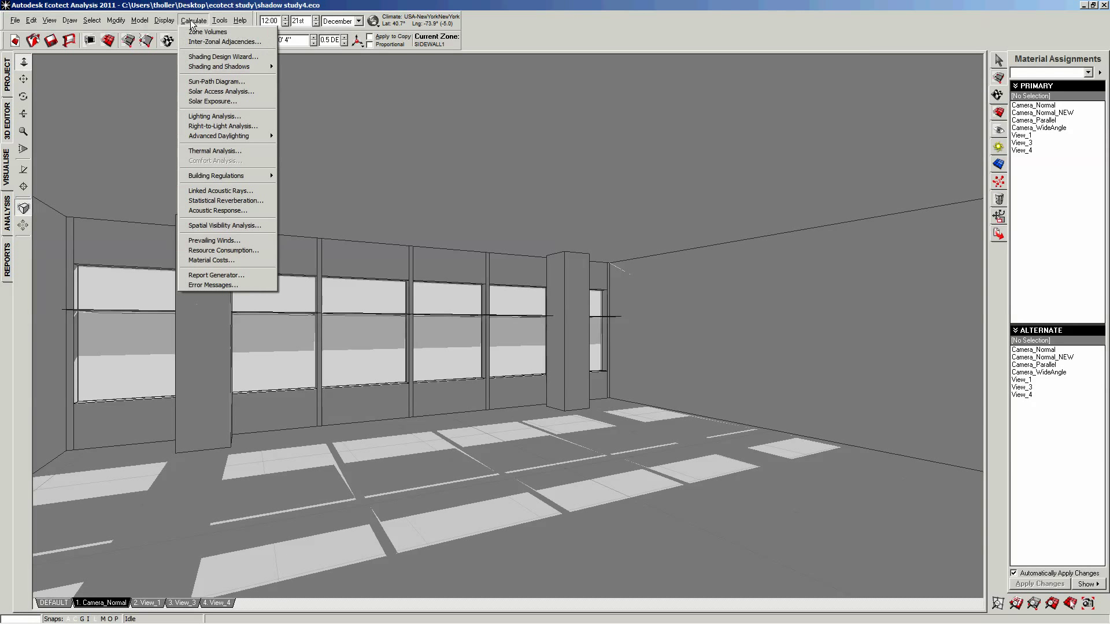
click(215, 116)
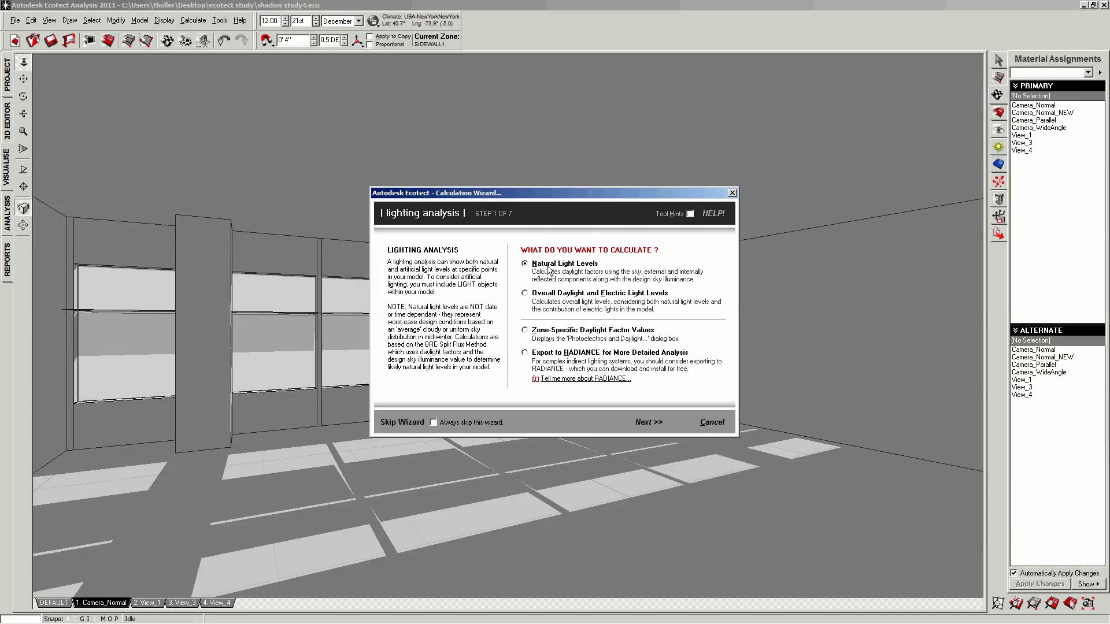
mouse_move(597, 322)
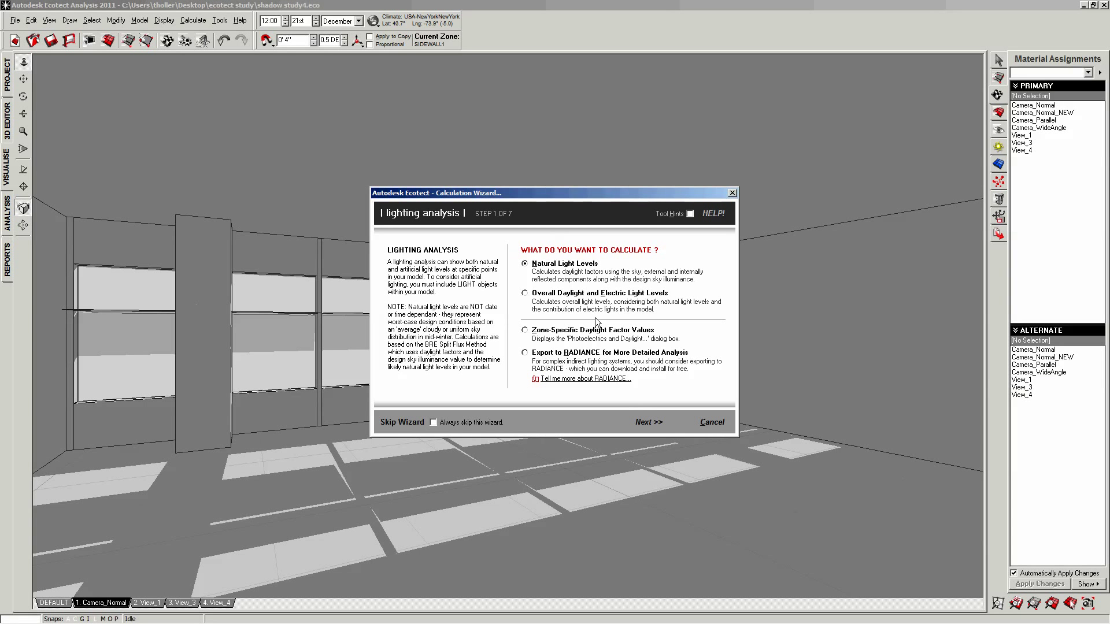
mouse_move(529, 357)
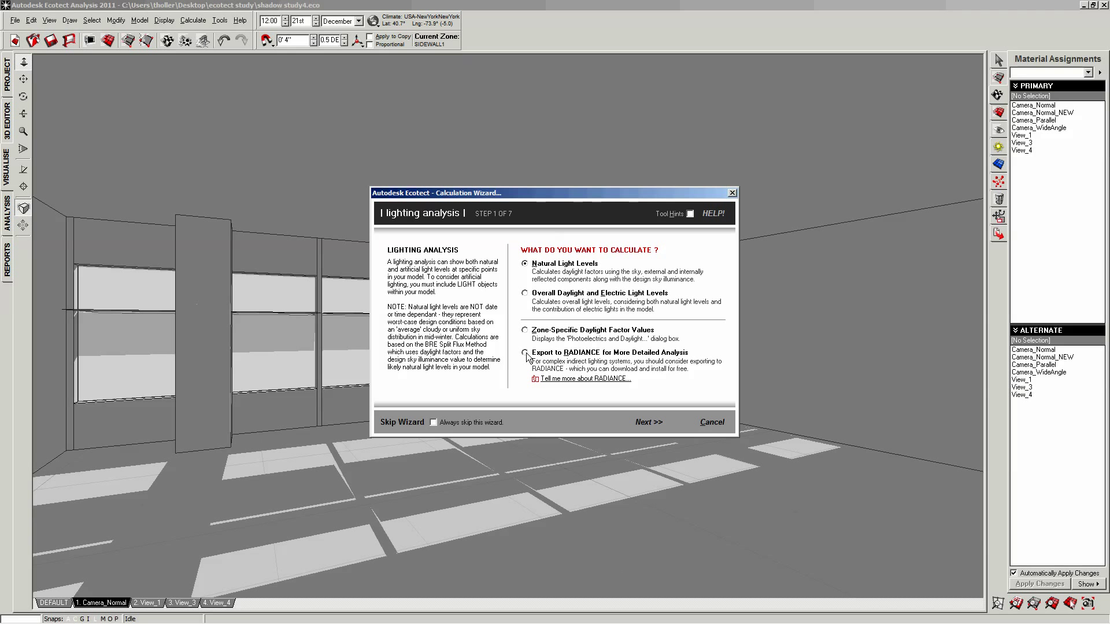
click(525, 352)
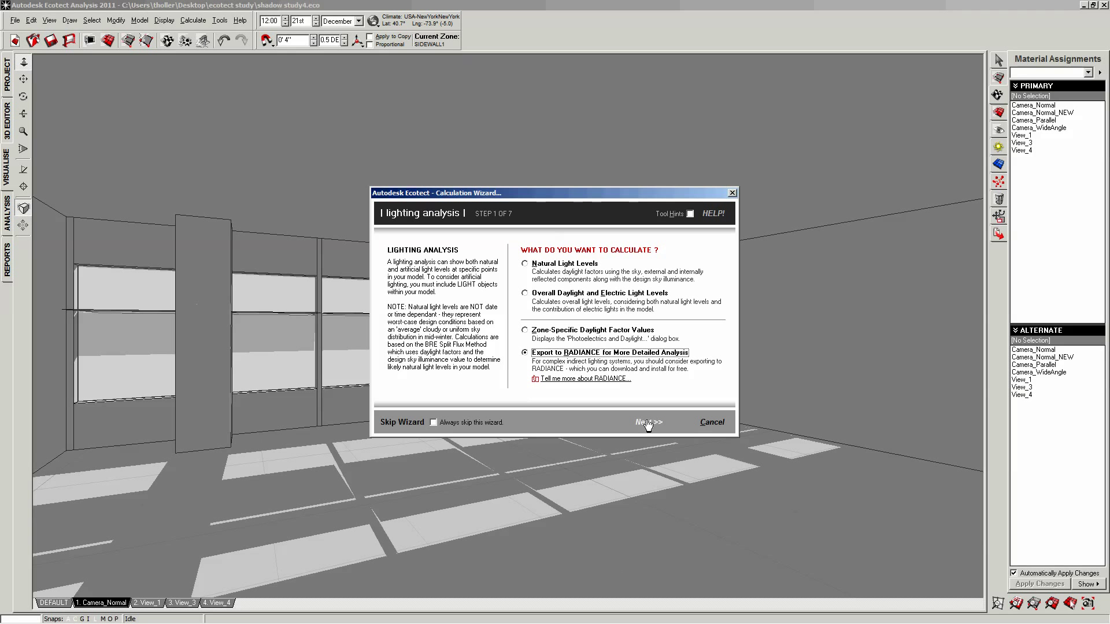
click(648, 422)
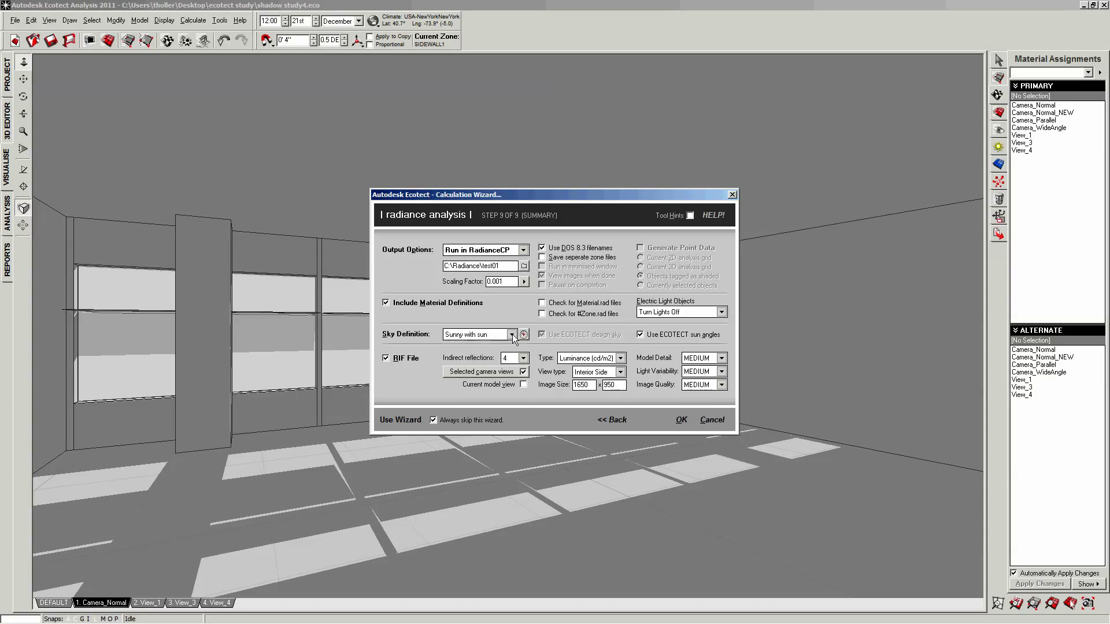
click(523, 334)
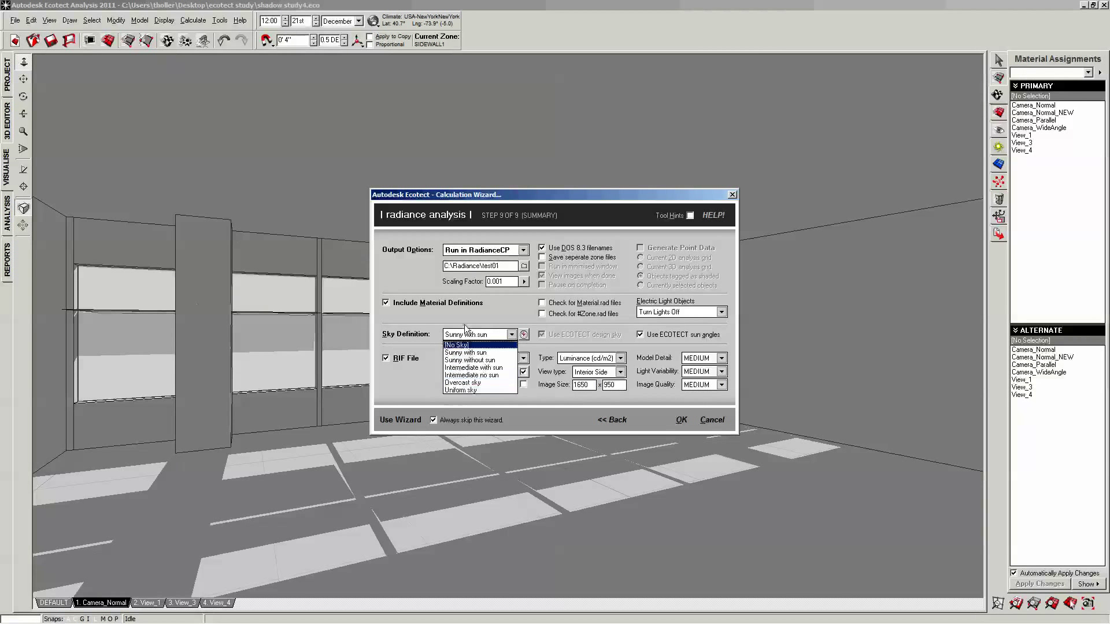
click(463, 352)
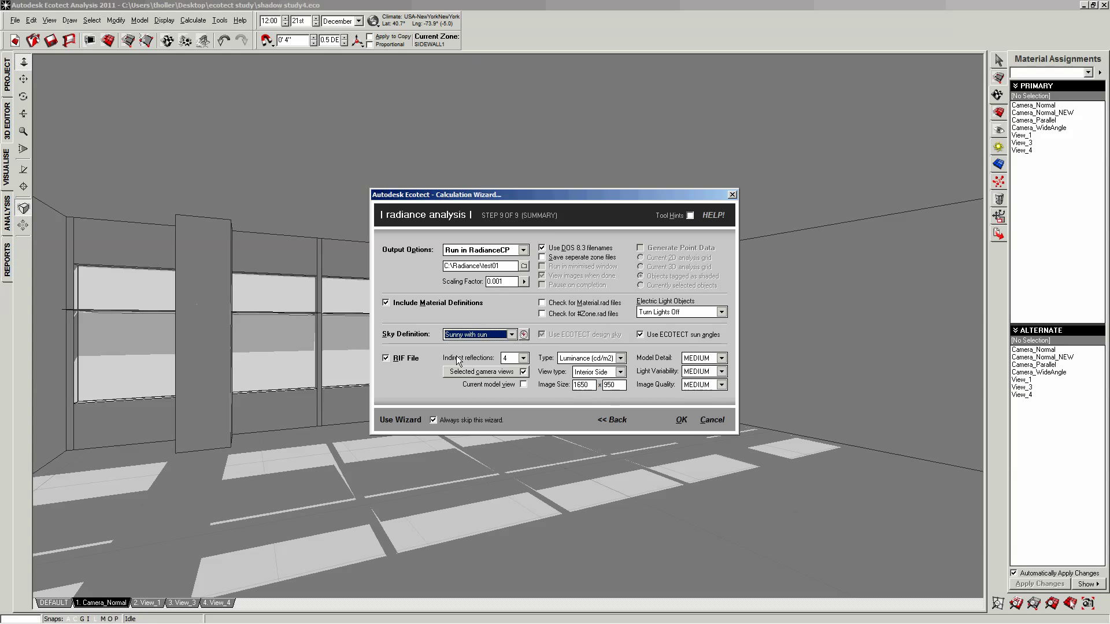
mouse_move(423, 385)
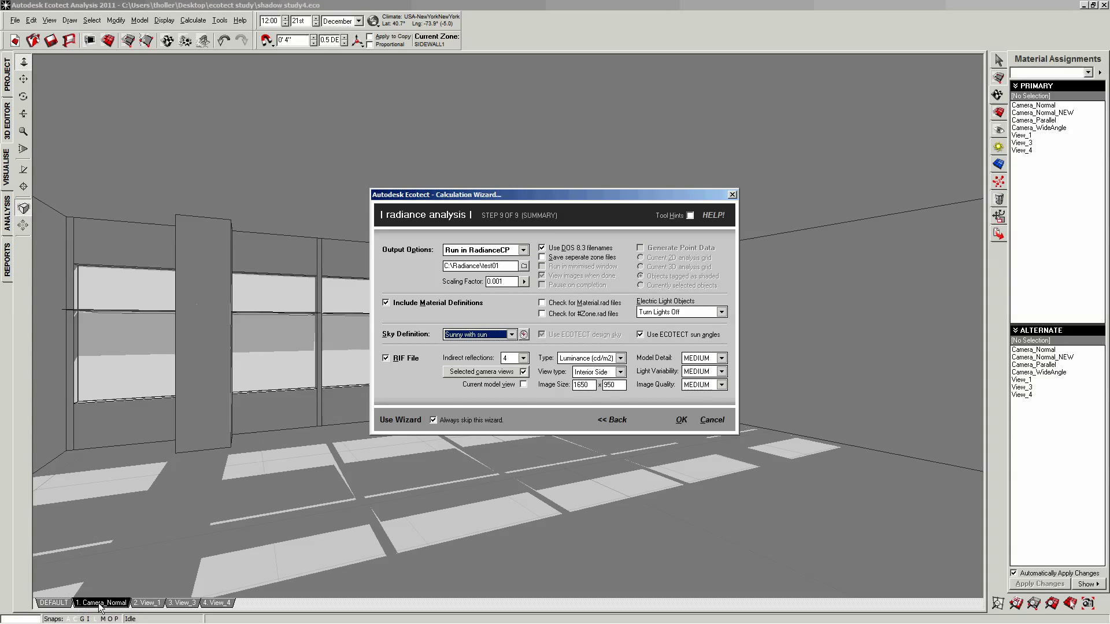
Tick the Camera_Normal view under Selected Camera Views and advance to the output-file check
click(611, 418)
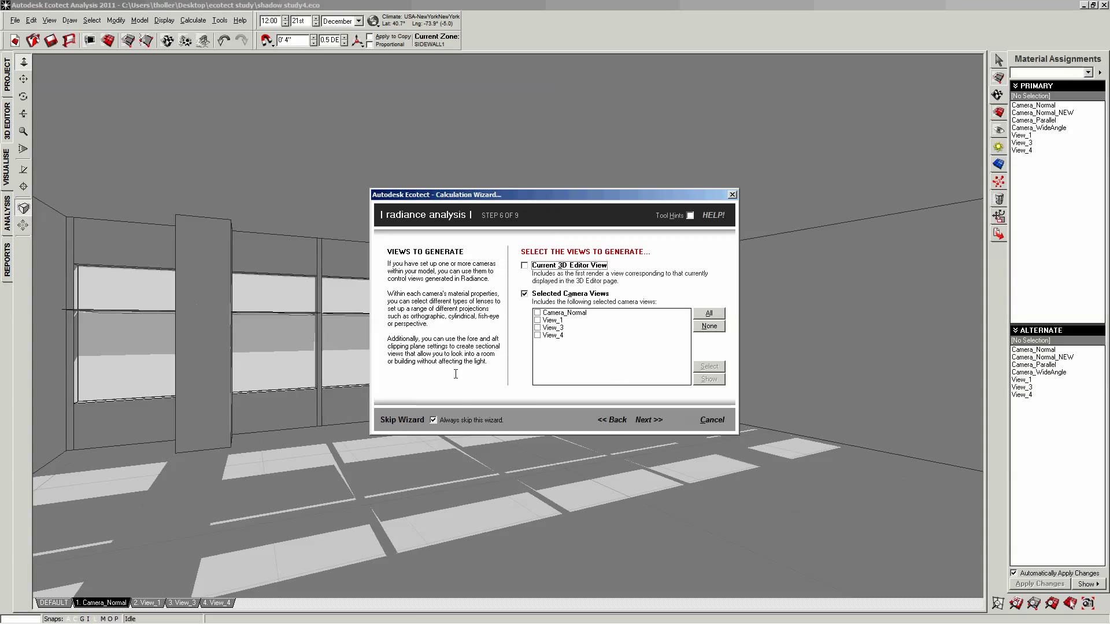
click(566, 312)
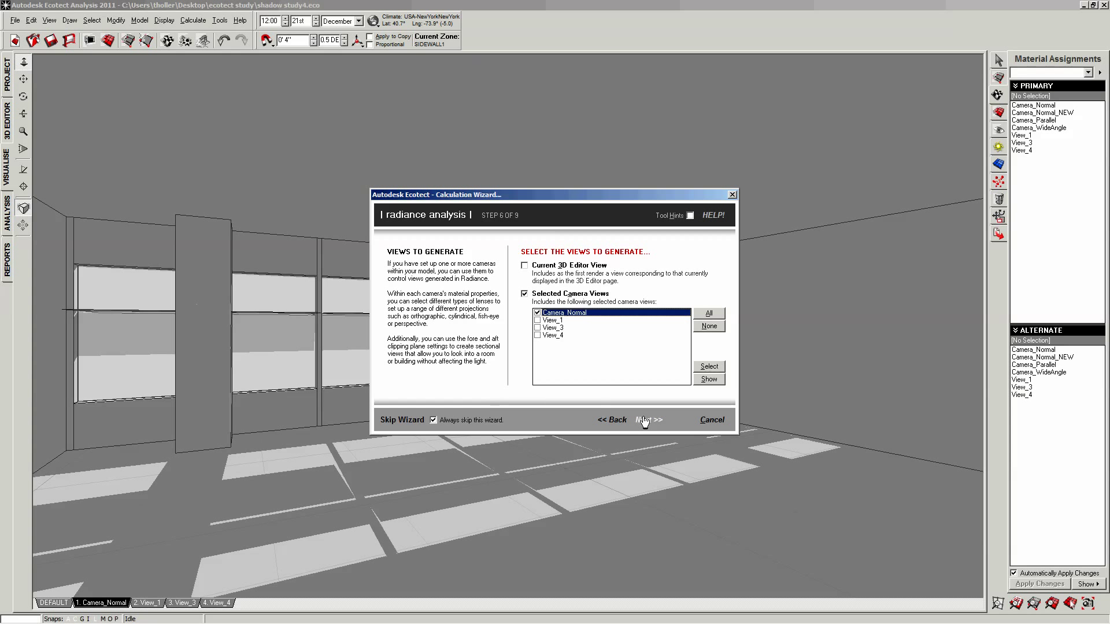
click(645, 419)
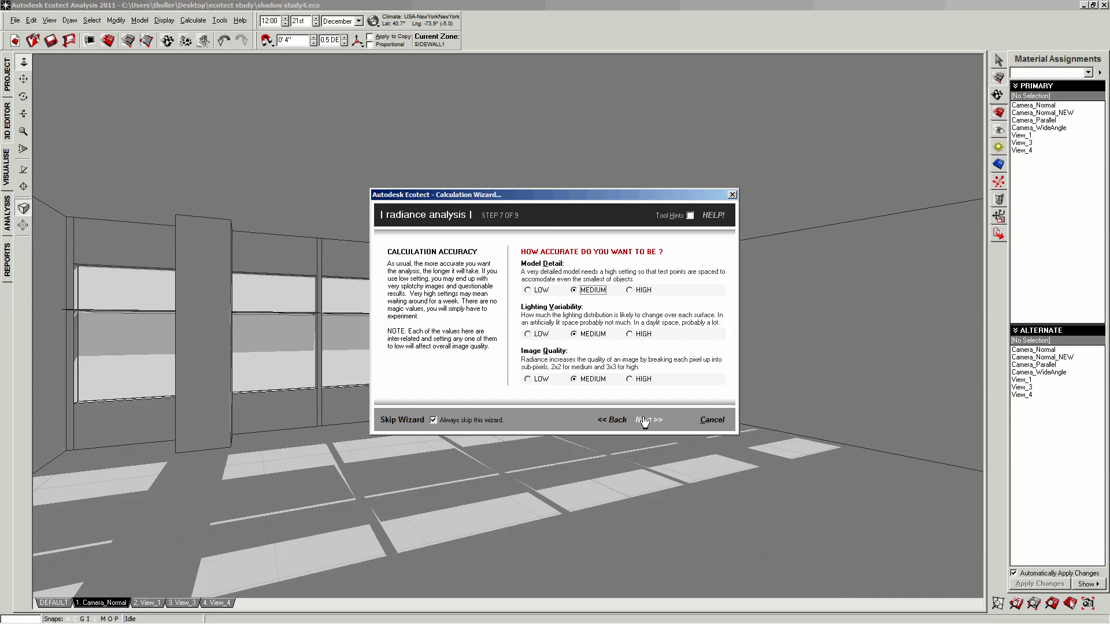
click(647, 419)
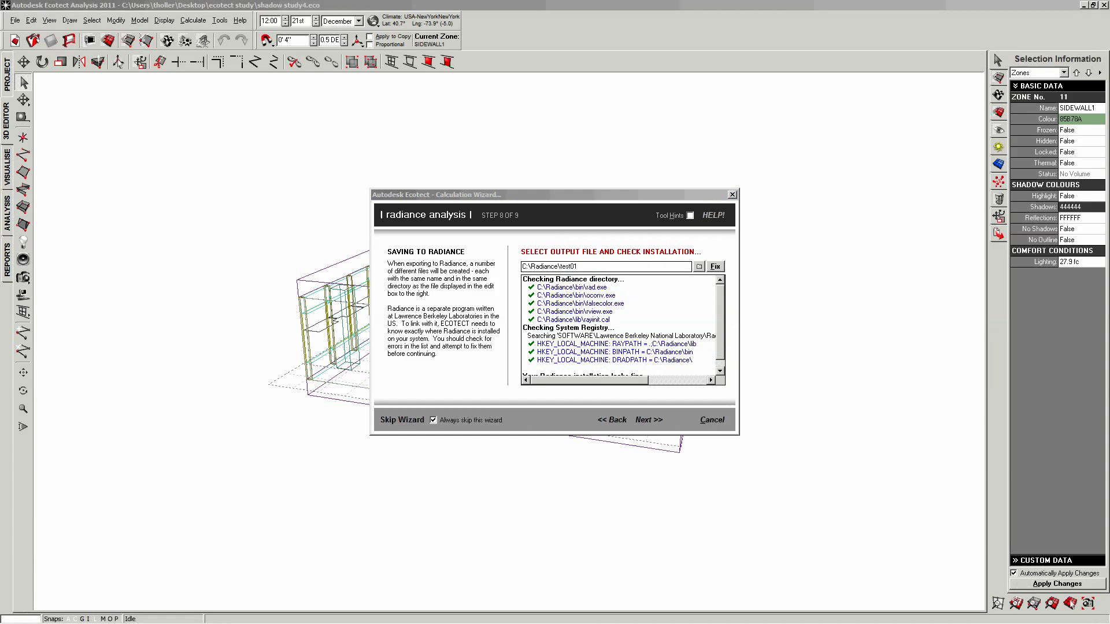
Advance to the export summary and keep Luminance (cd/m2) as the output image type
click(647, 419)
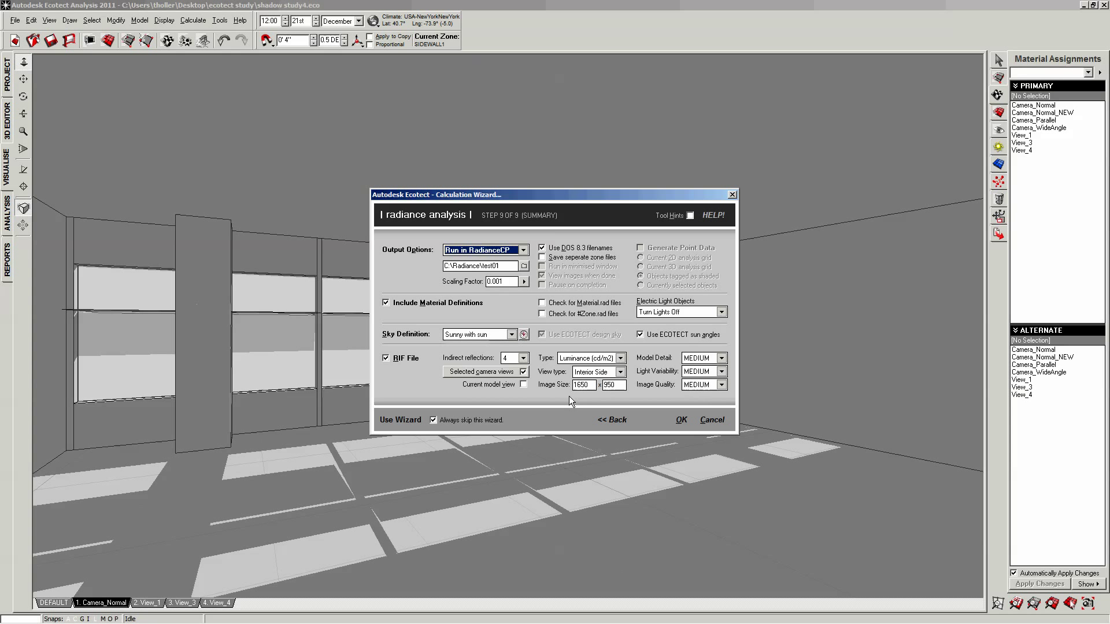
mouse_move(594, 409)
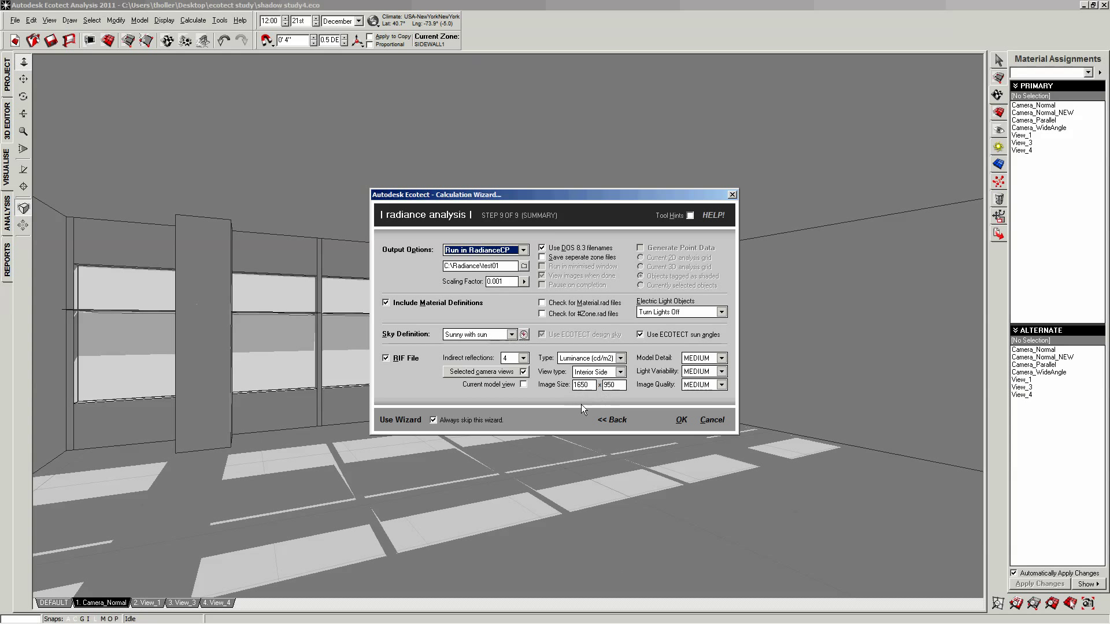
mouse_move(581, 411)
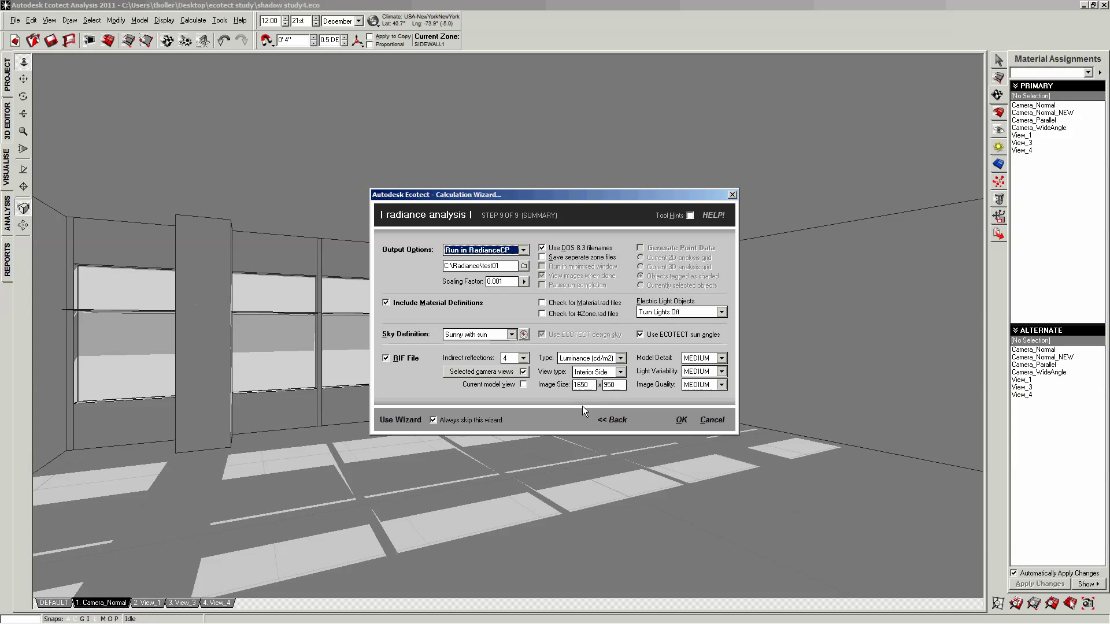
click(621, 358)
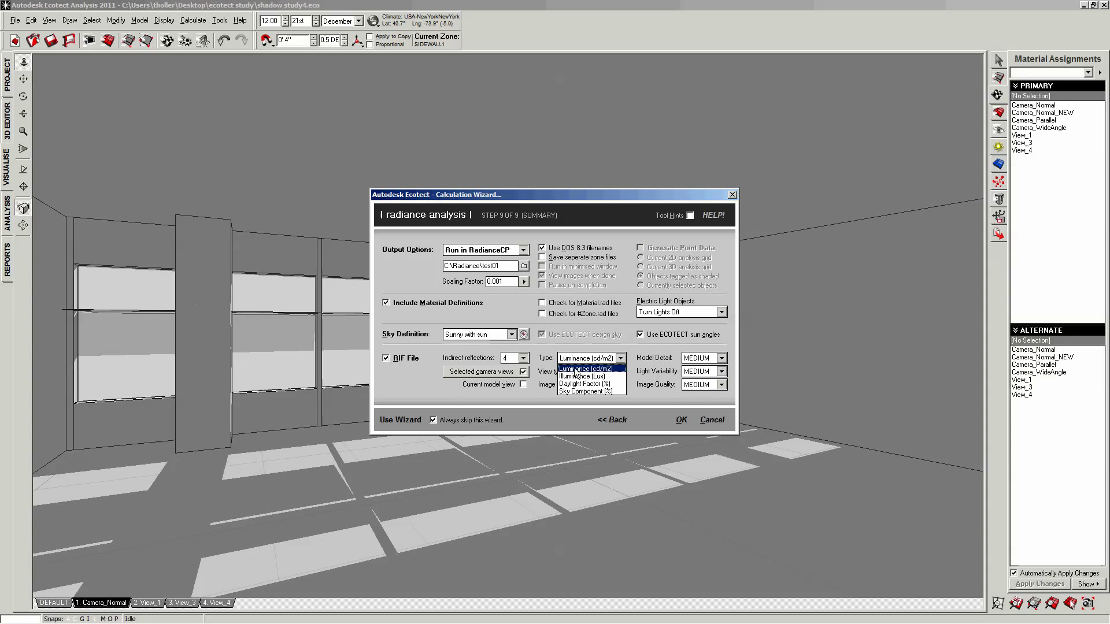
mouse_move(580, 376)
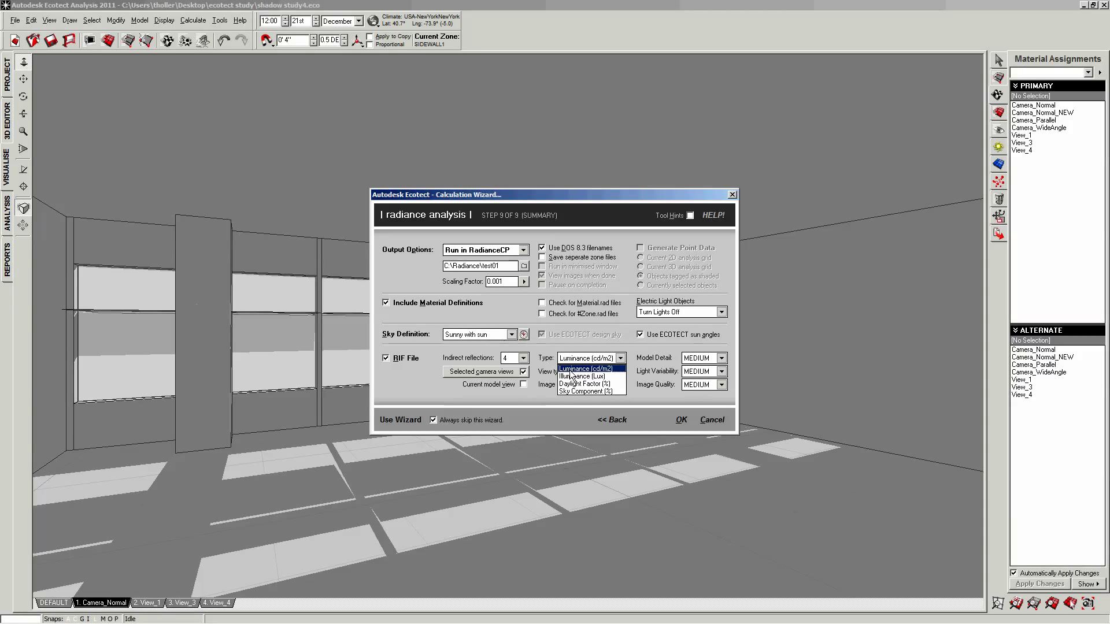
click(582, 369)
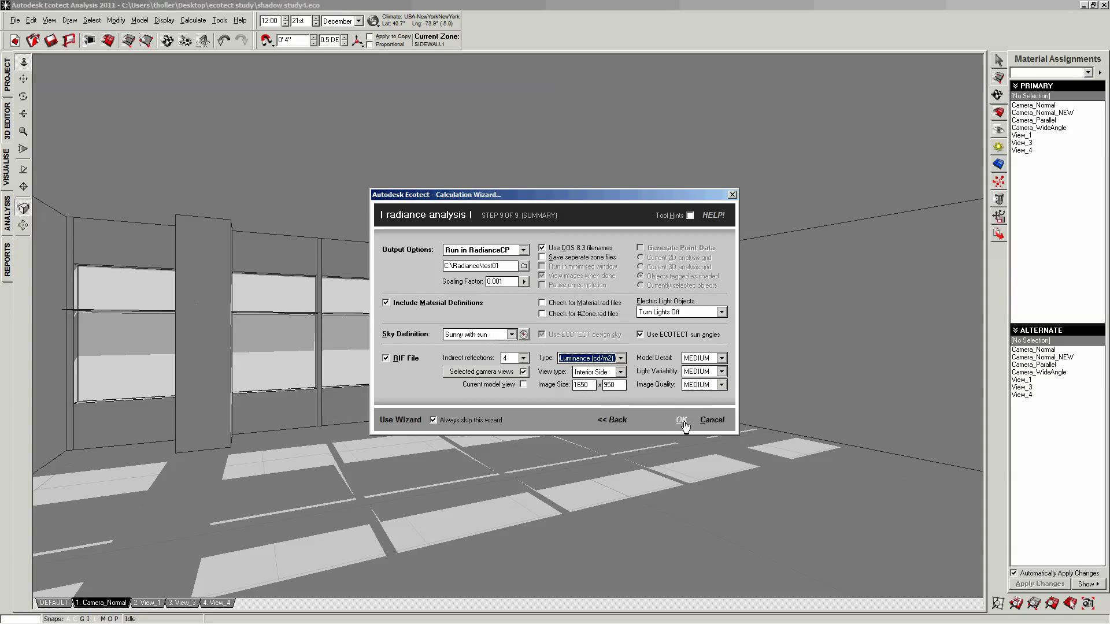
Confirm the wizard to export the test01 scene and start rendering in the Radiance Control Panel
click(679, 418)
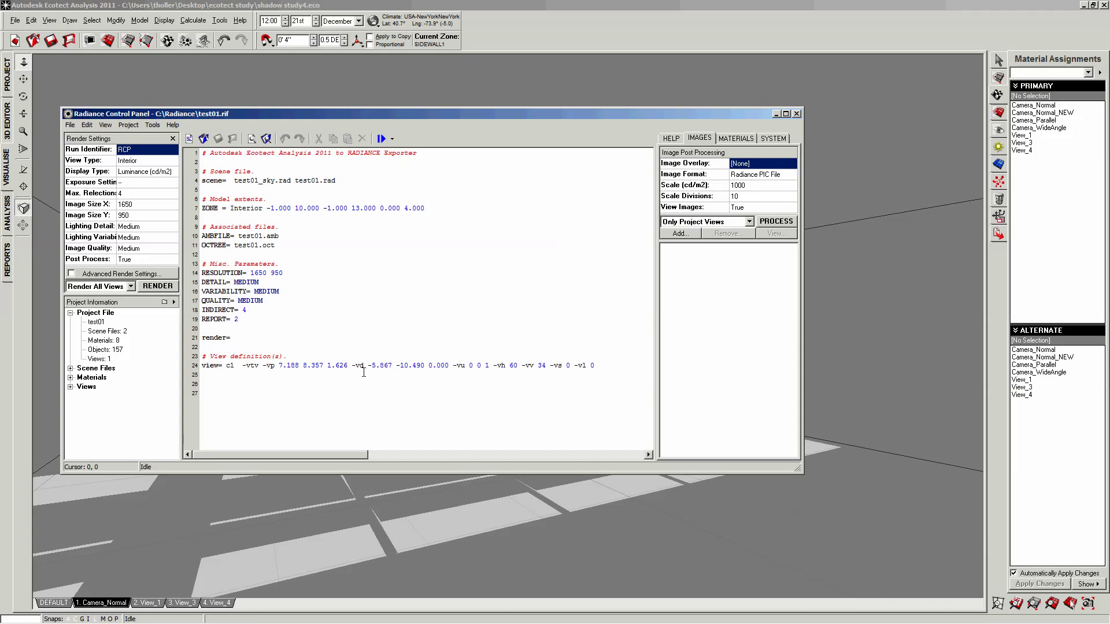
mouse_move(154, 323)
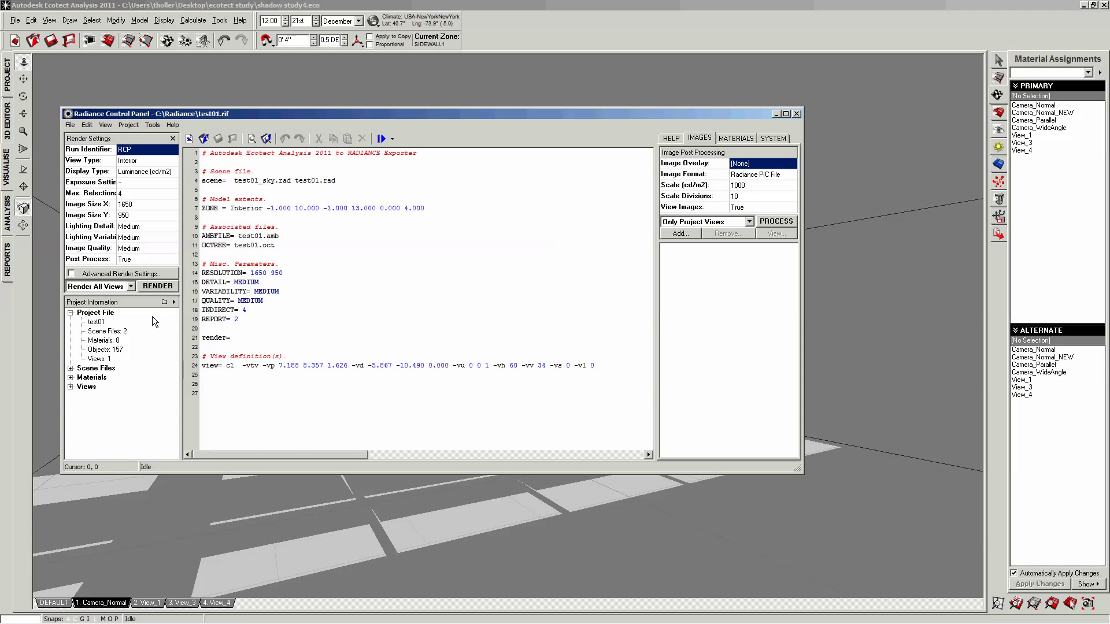
mouse_move(158, 286)
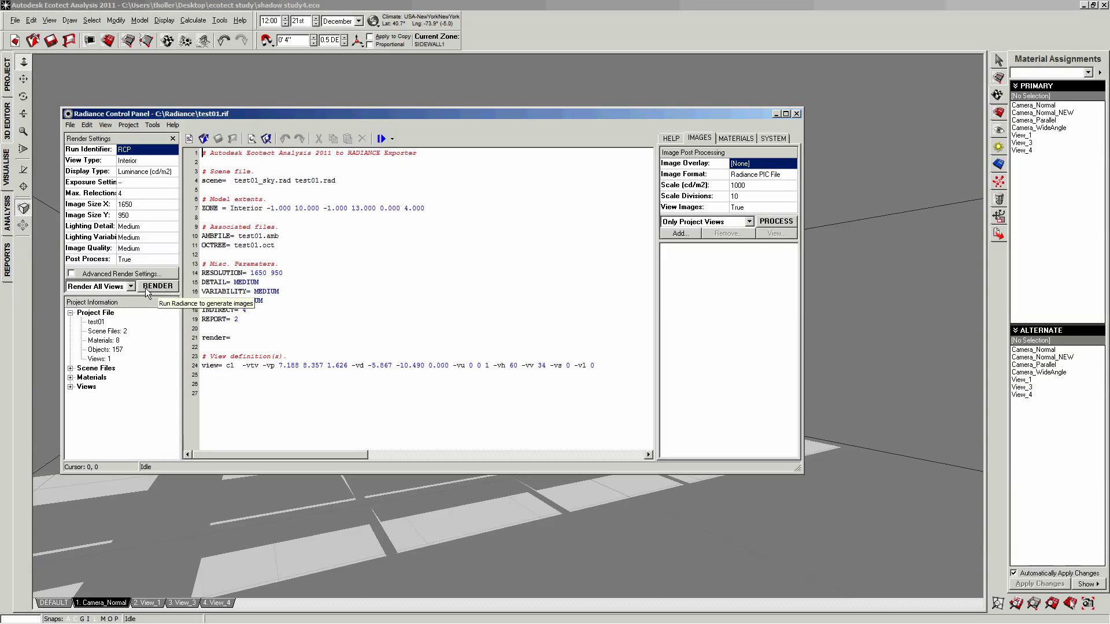
click(159, 286)
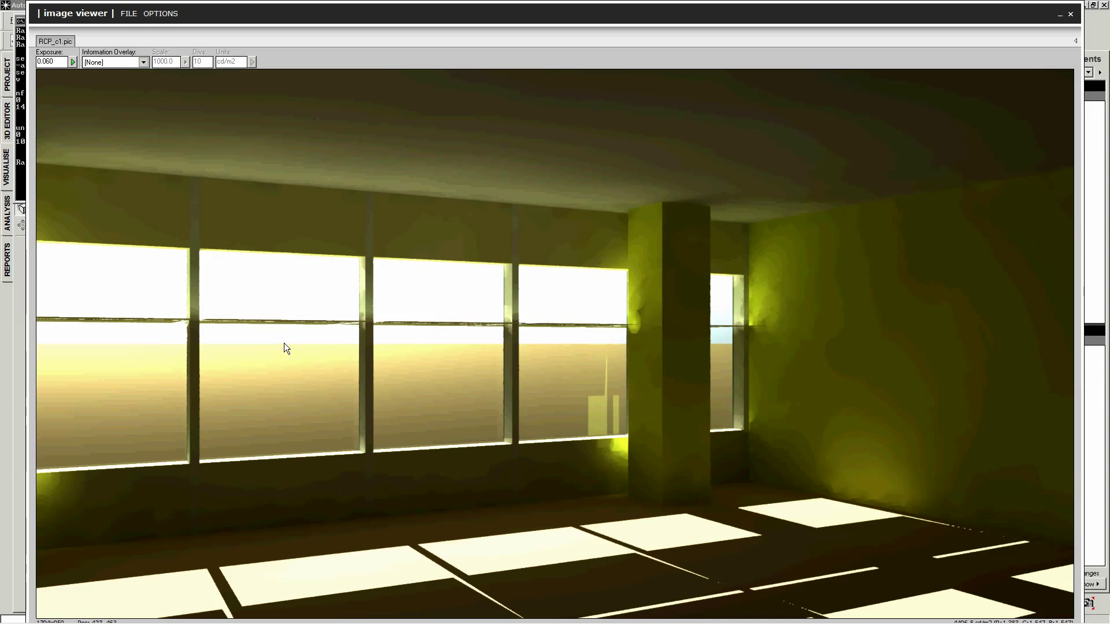
mouse_move(266, 13)
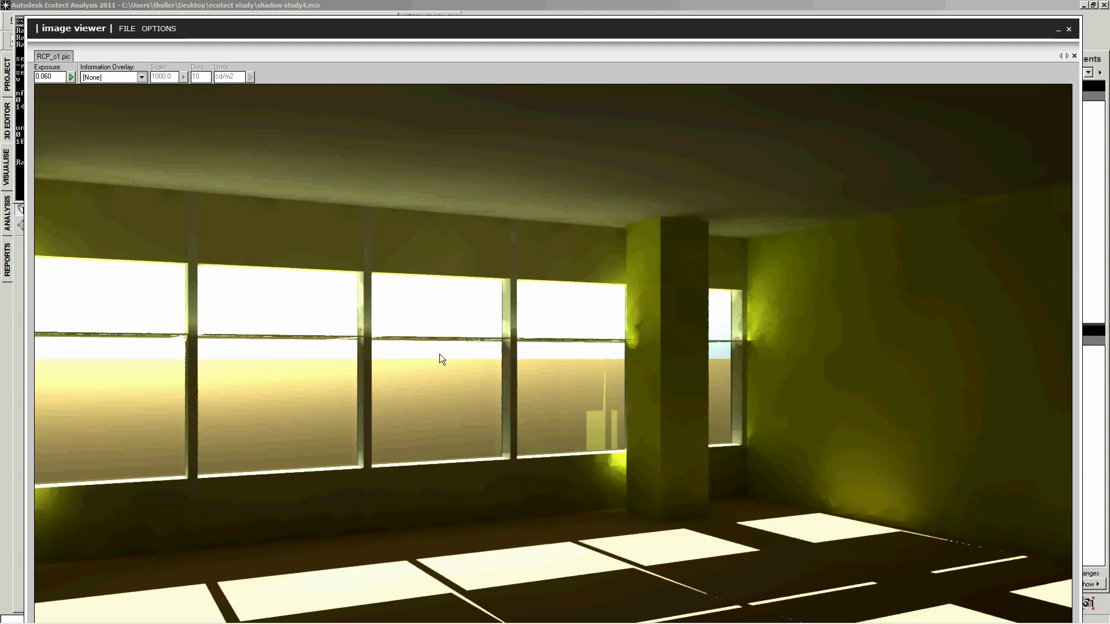
mouse_move(180, 90)
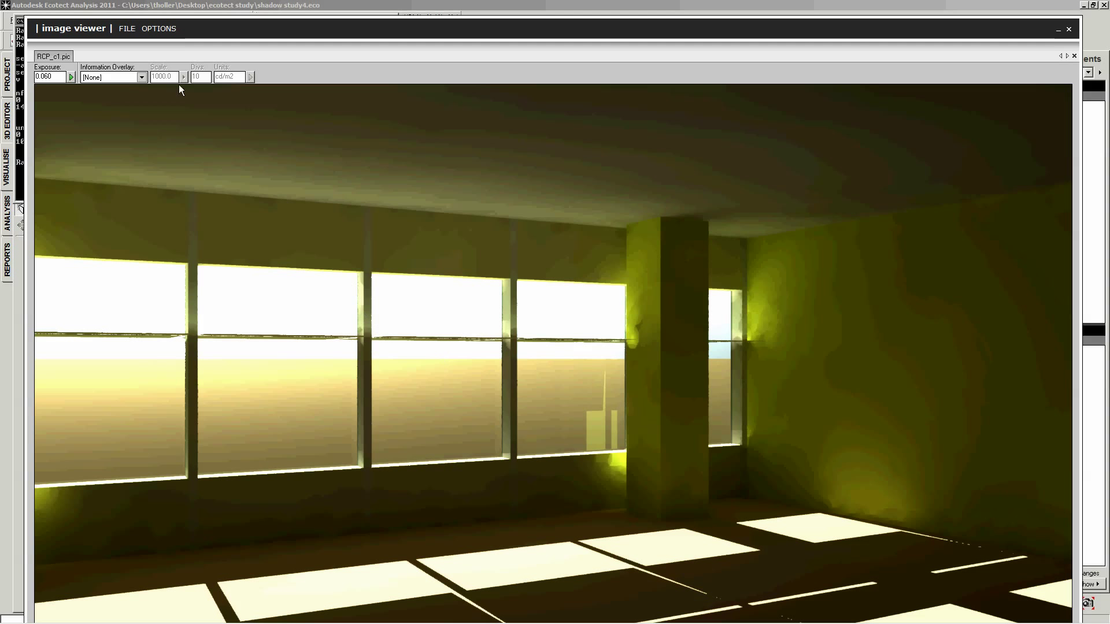
click(158, 28)
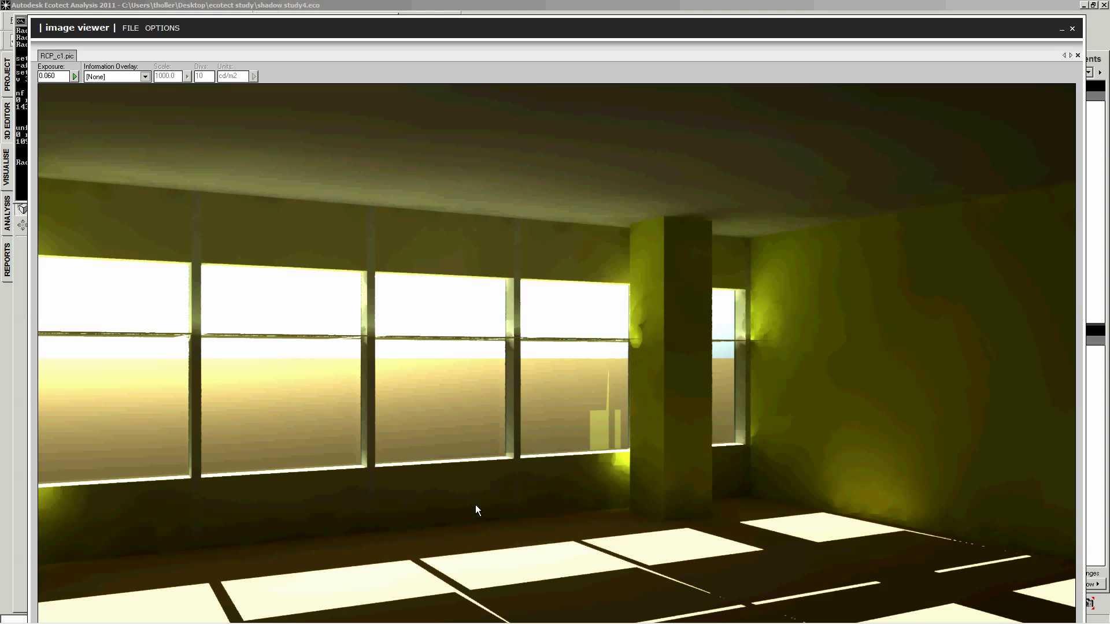
mouse_move(574, 480)
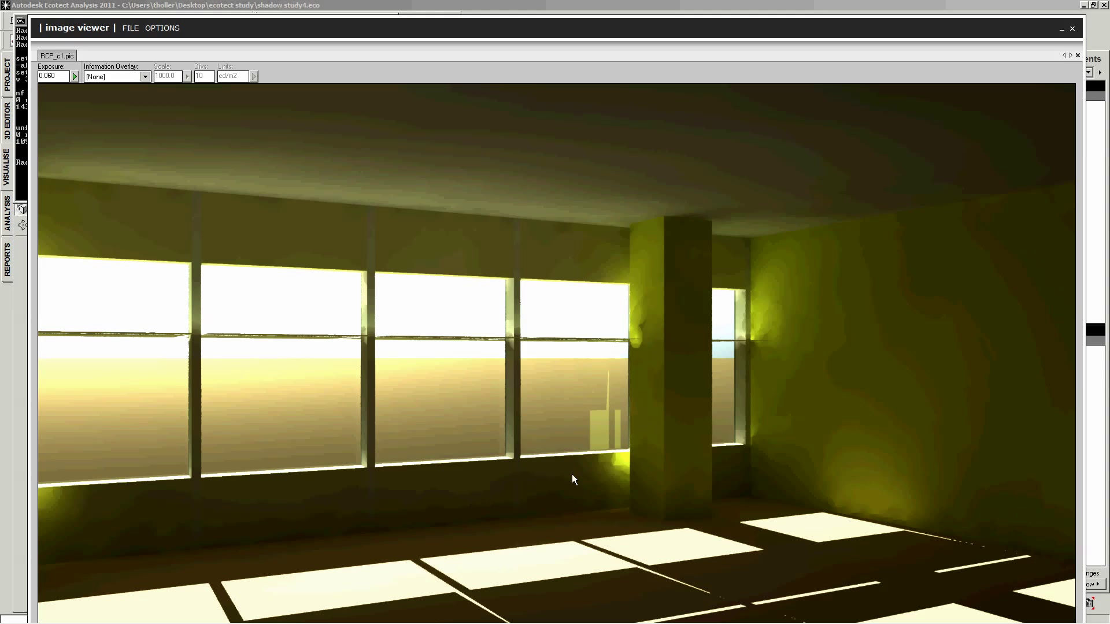
mouse_move(755, 297)
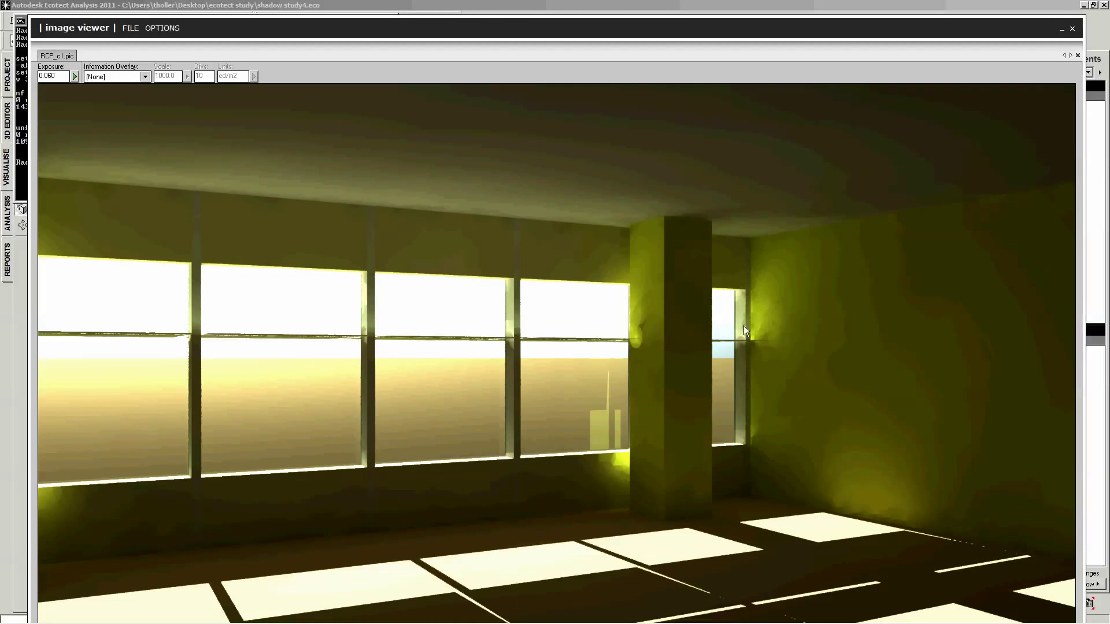
mouse_move(754, 368)
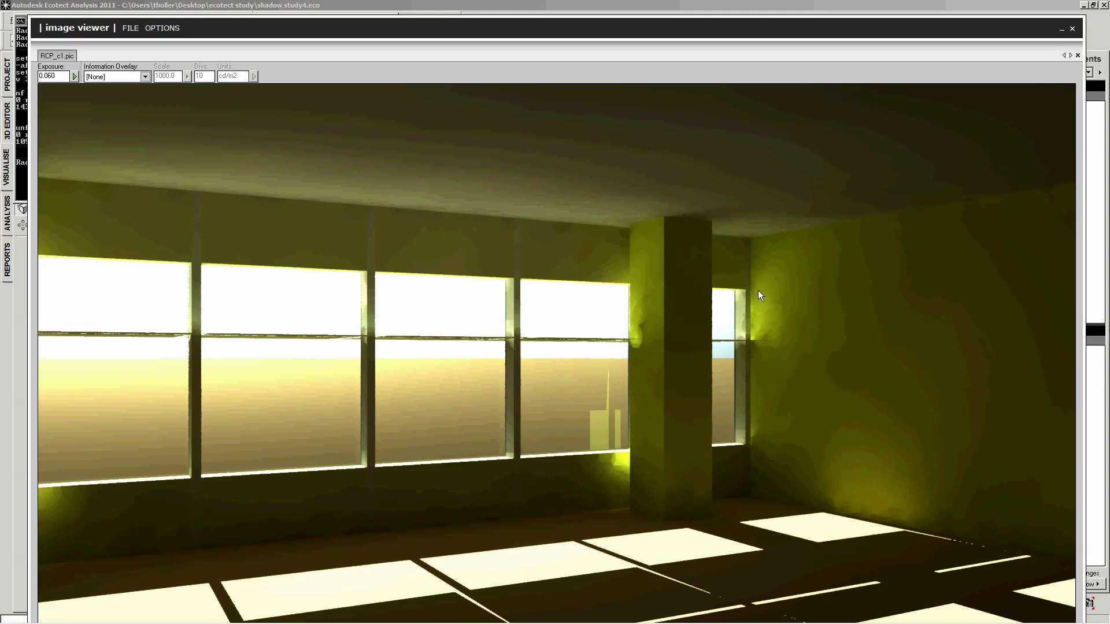
mouse_move(359, 581)
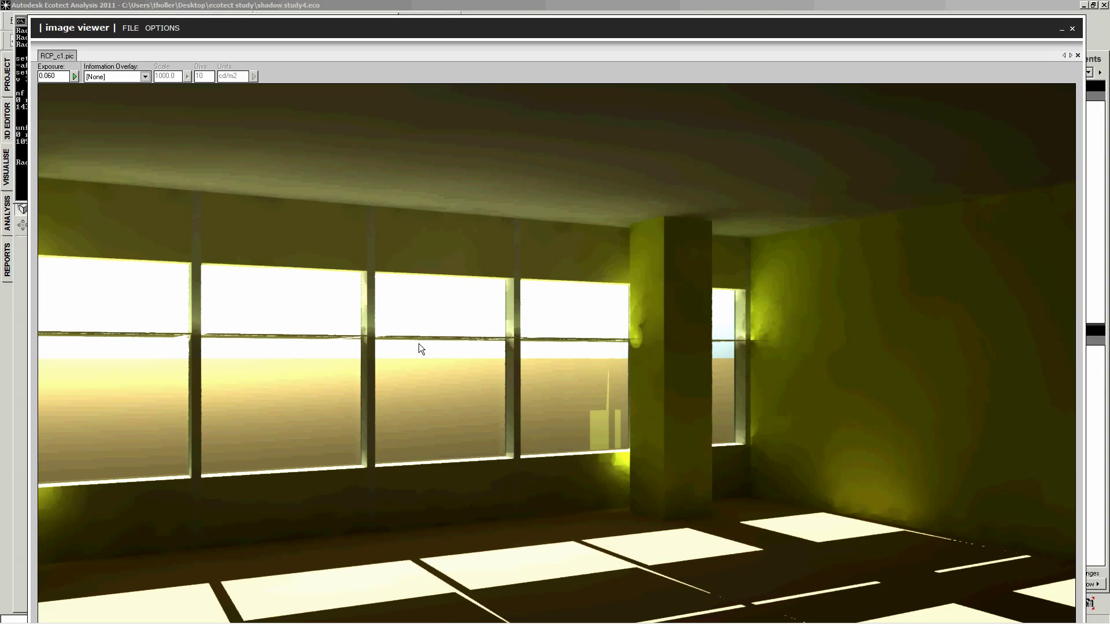
mouse_move(737, 567)
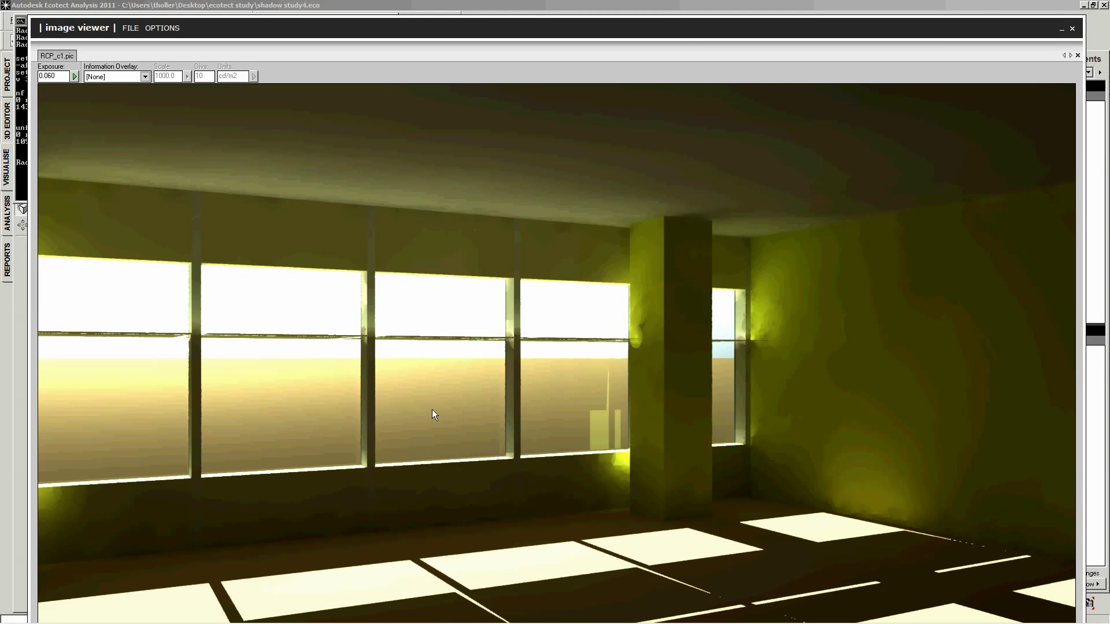
mouse_move(478, 403)
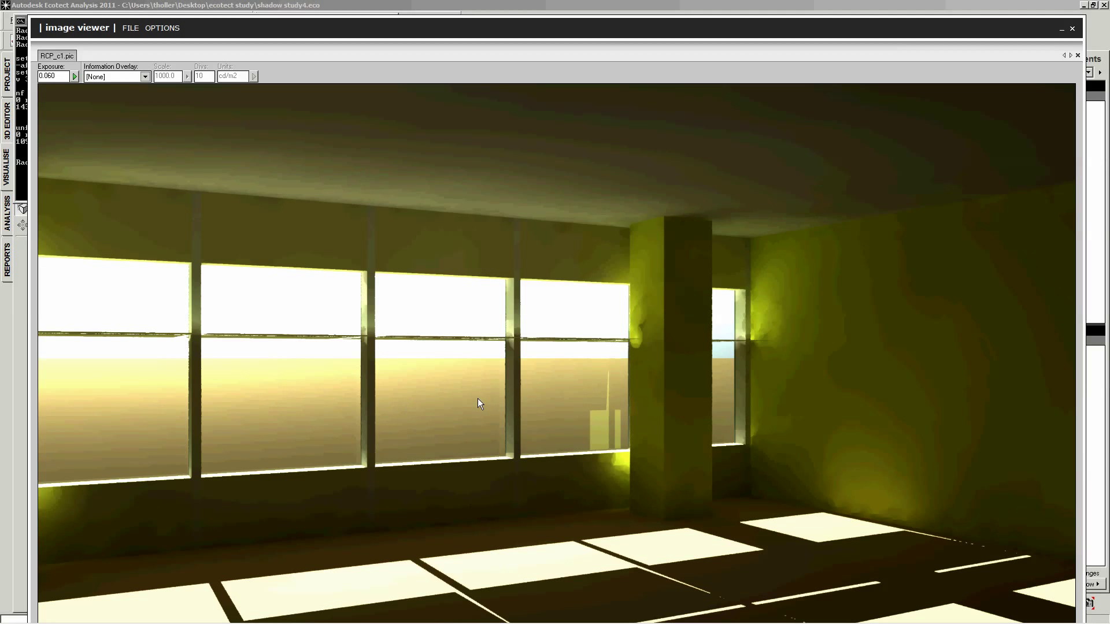
mouse_move(646, 330)
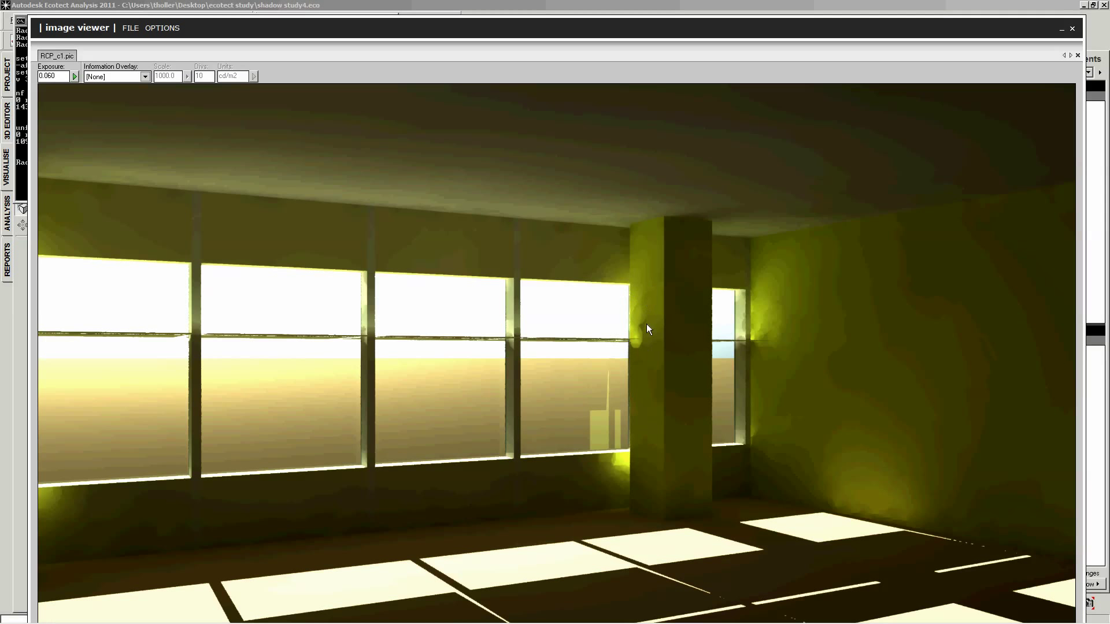
mouse_move(642, 326)
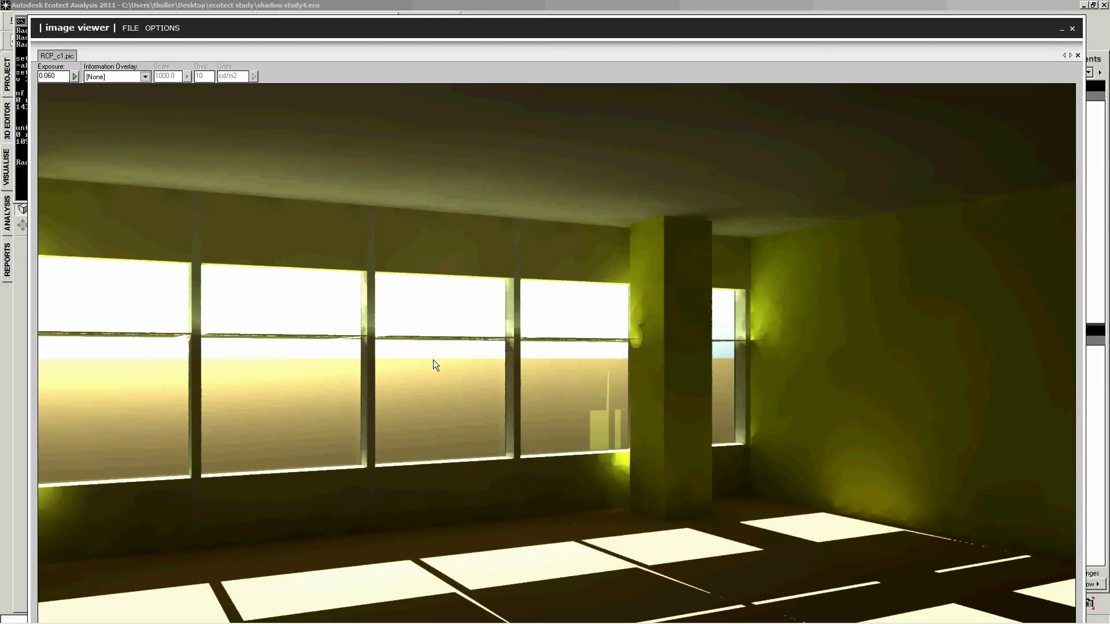
Choose Contour Lines as the information overlay, keeping Scale 1000.0, Divs 10 and cd/m2 units
click(146, 76)
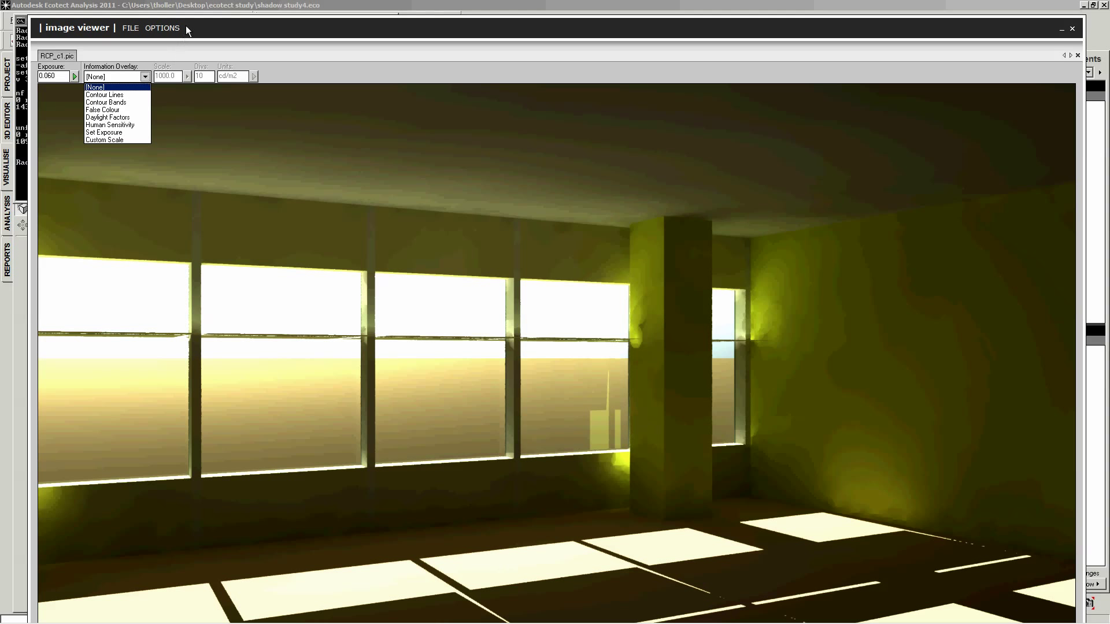
click(94, 87)
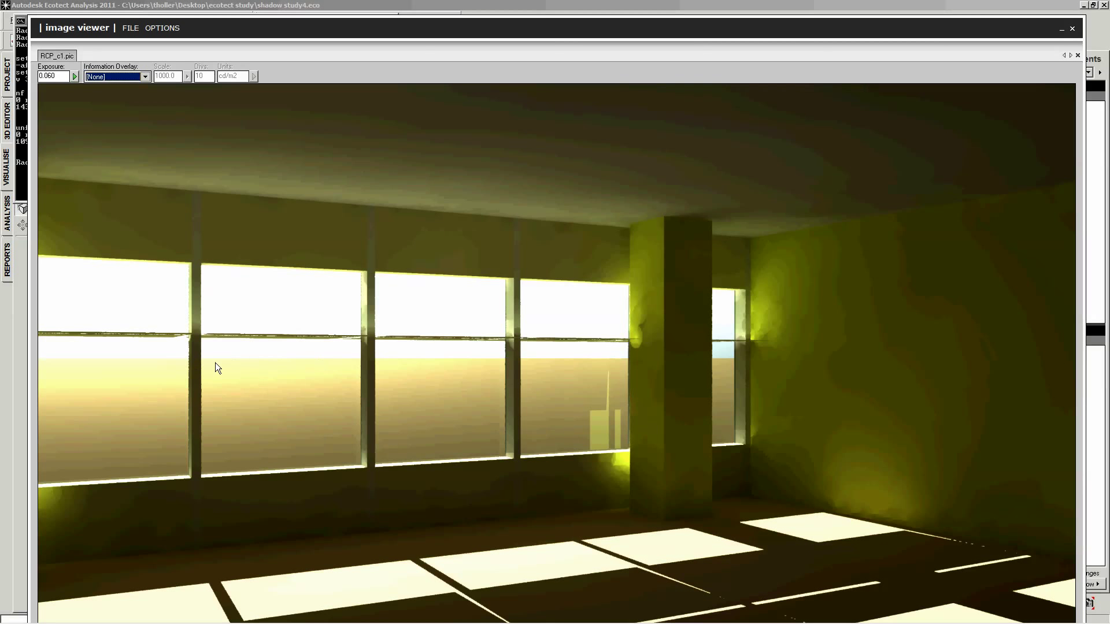
mouse_move(698, 371)
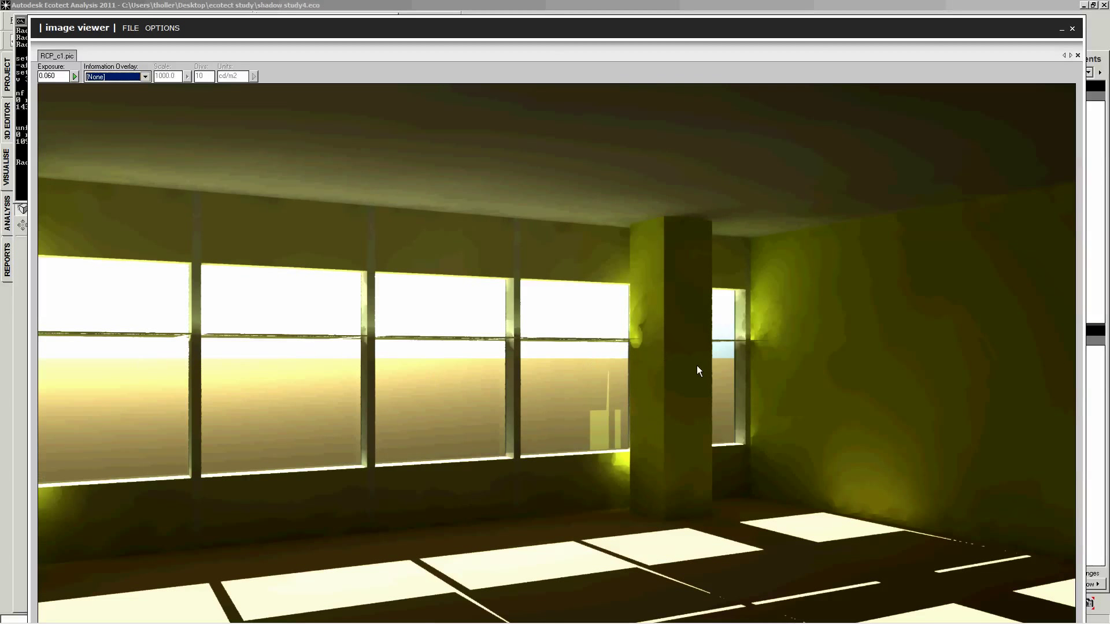
mouse_move(480, 376)
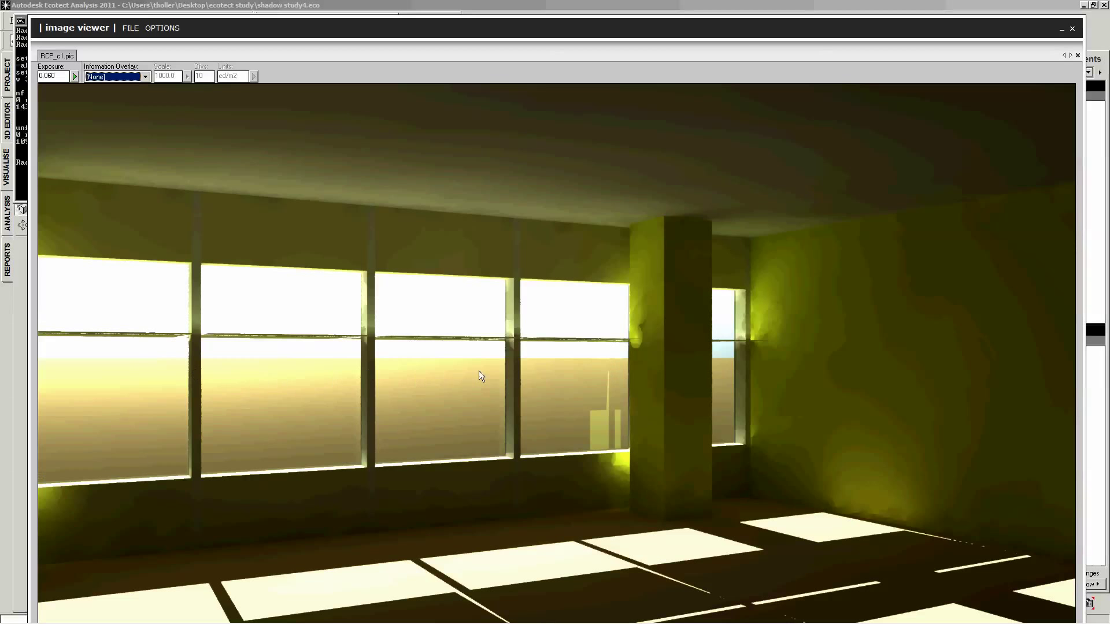
mouse_move(501, 375)
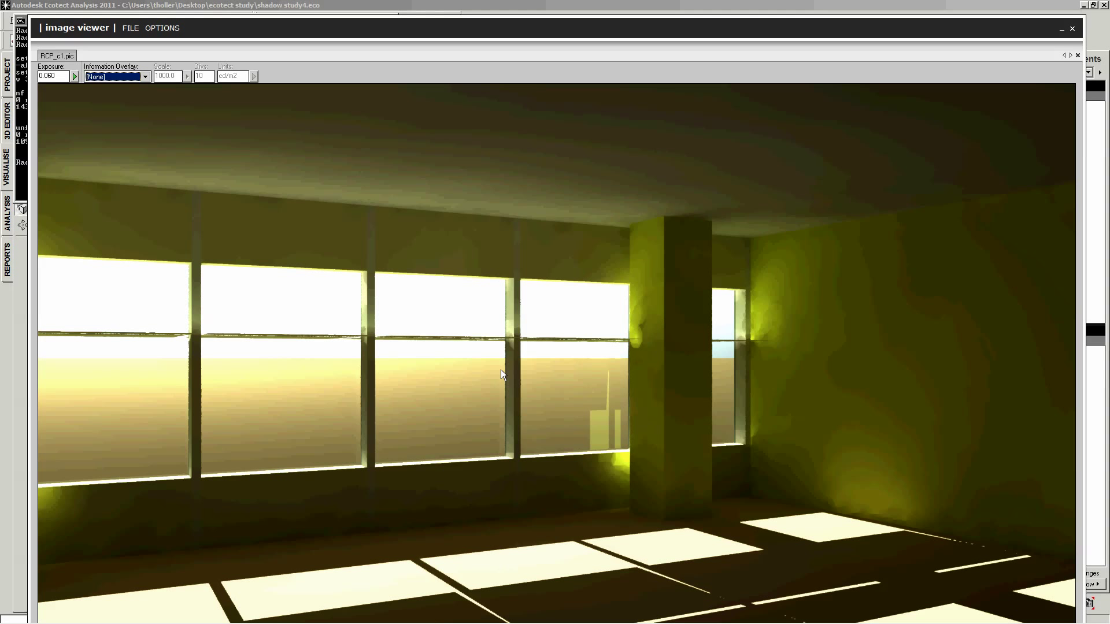
mouse_move(267, 271)
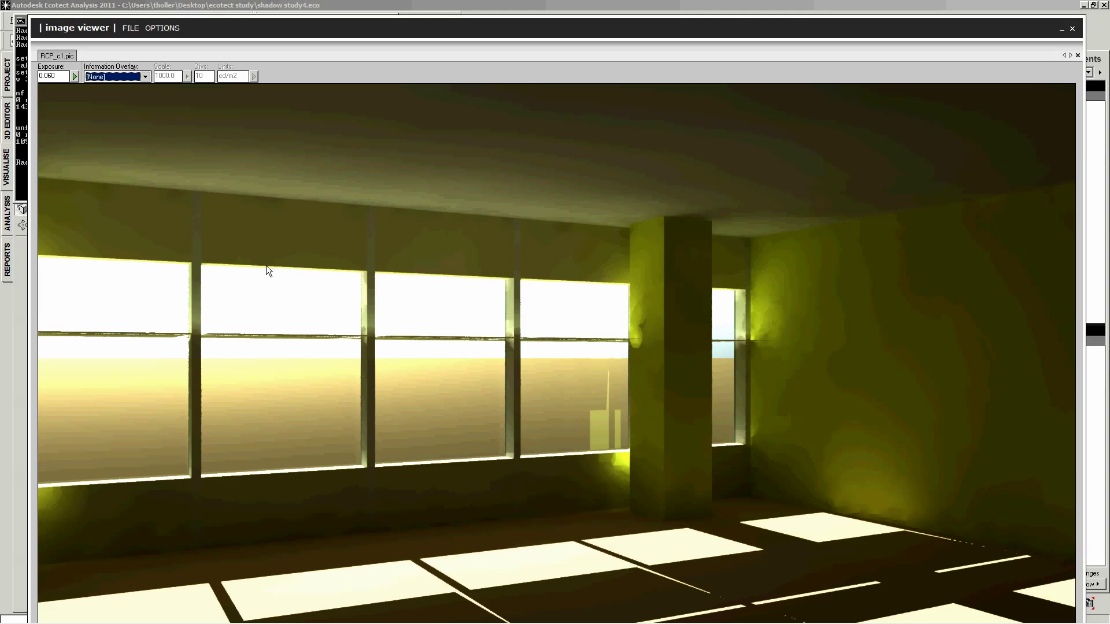
mouse_move(559, 365)
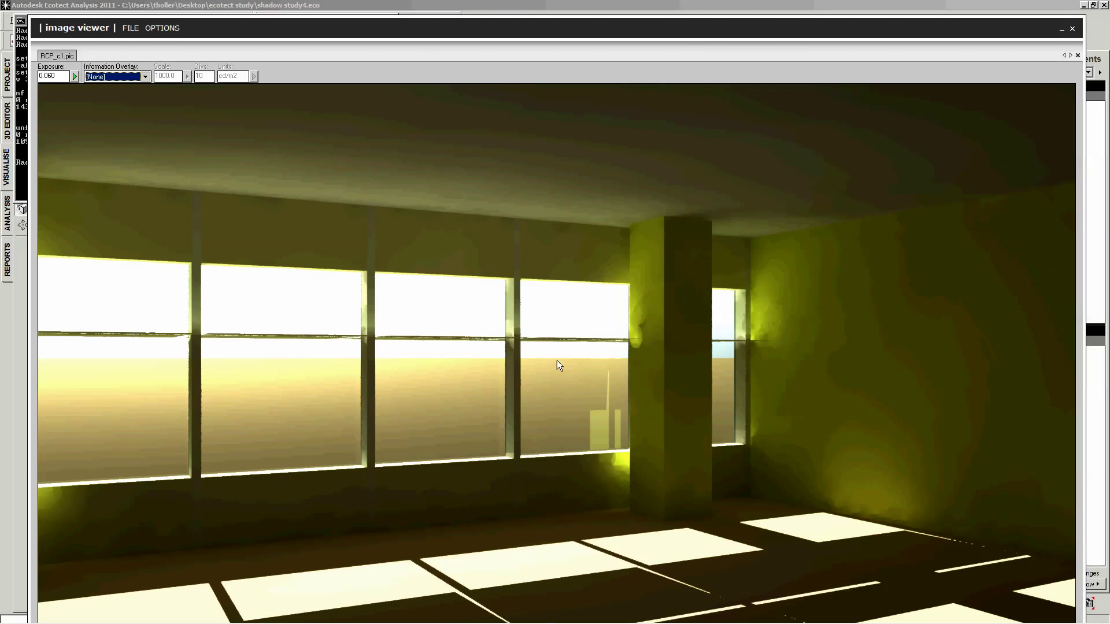
mouse_move(414, 388)
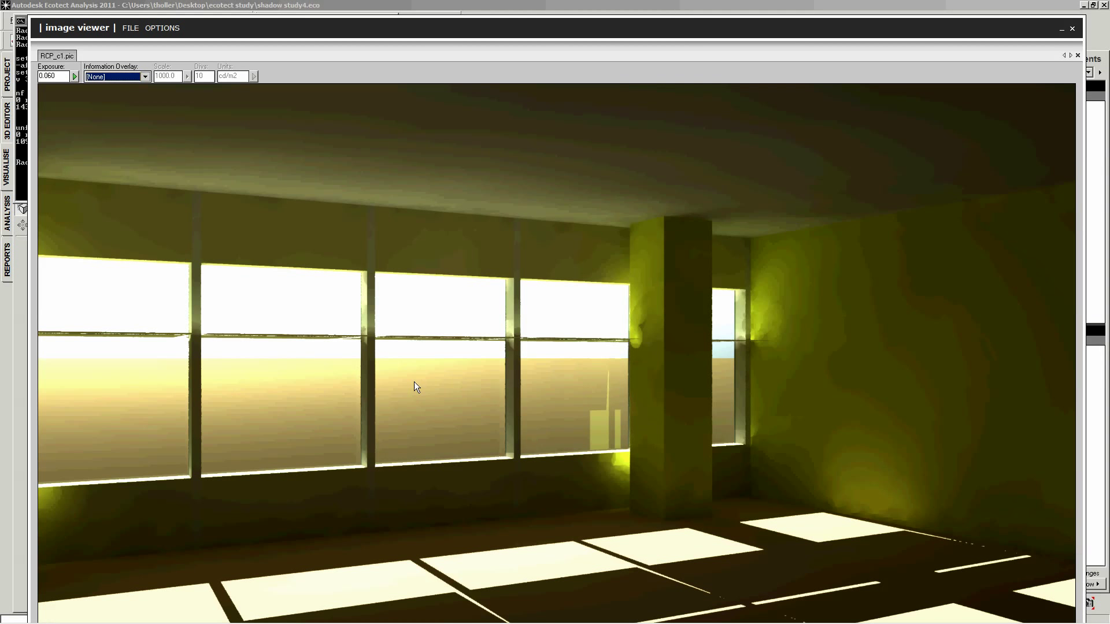
mouse_move(220, 424)
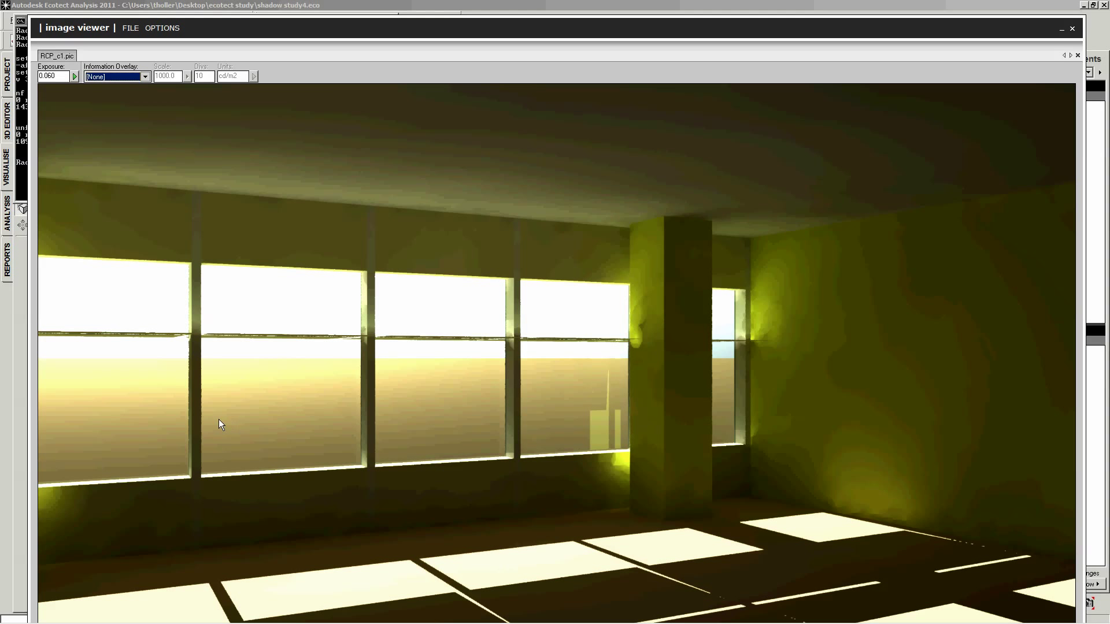
mouse_move(203, 394)
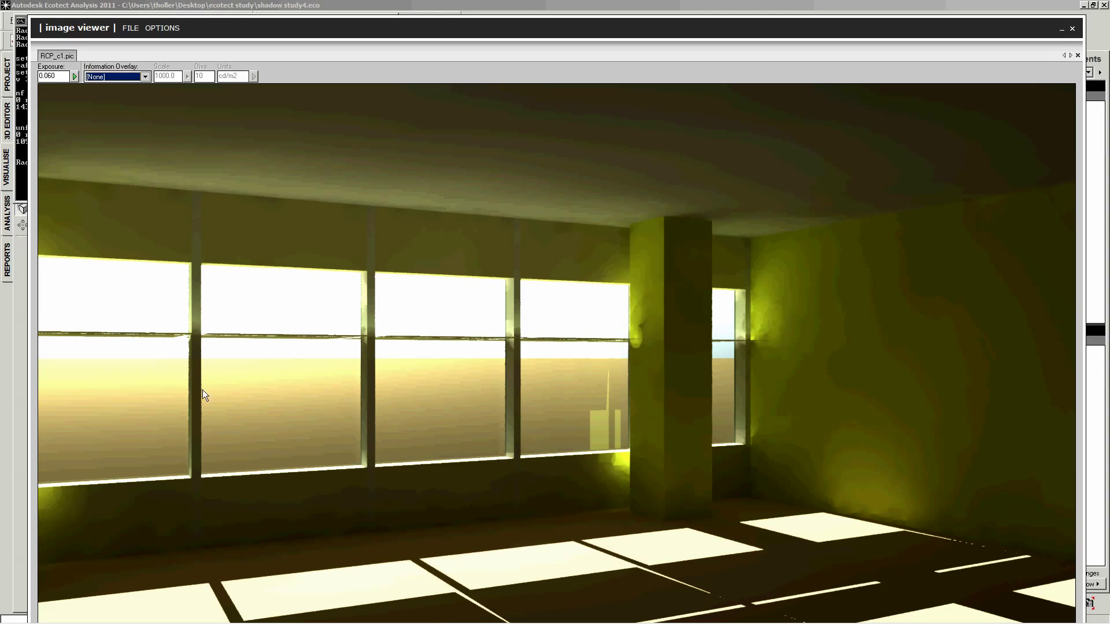
click(146, 76)
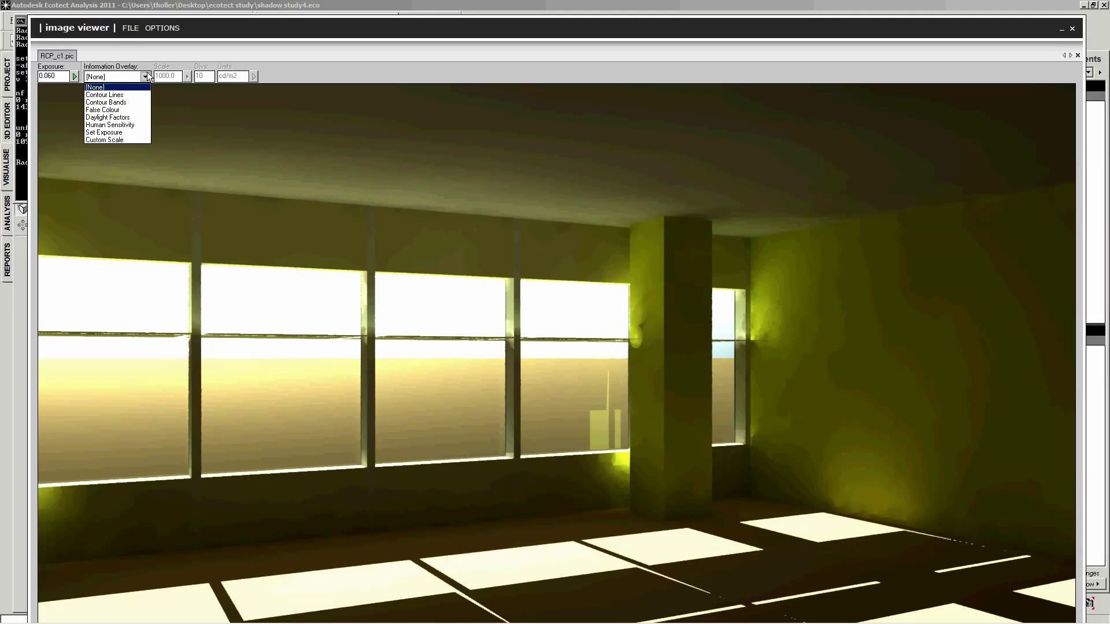
mouse_move(104, 94)
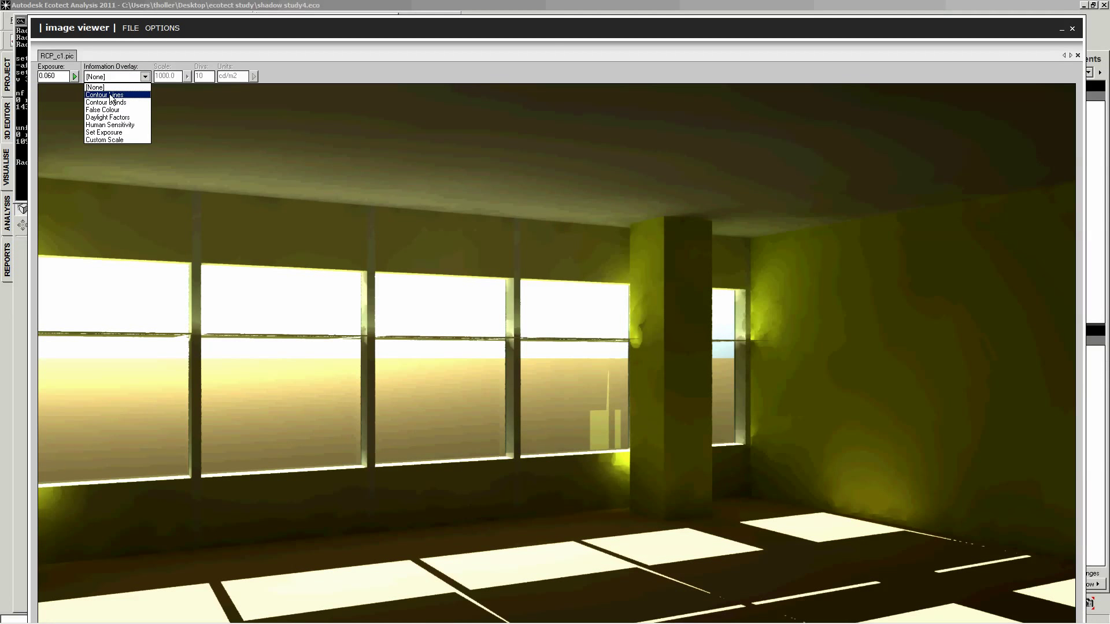
click(105, 95)
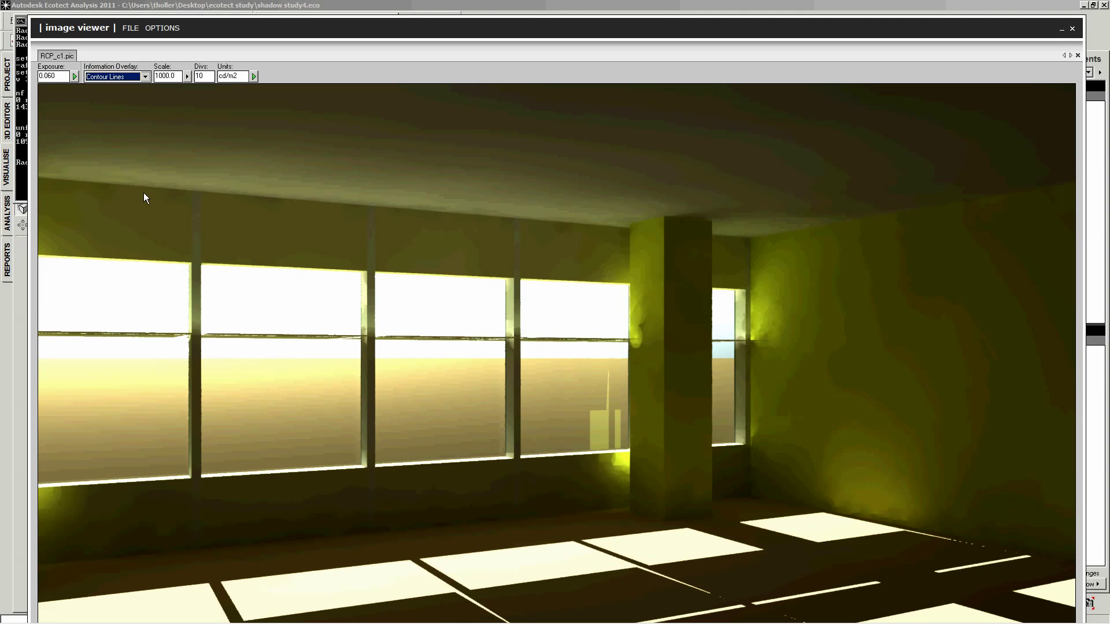
mouse_move(147, 188)
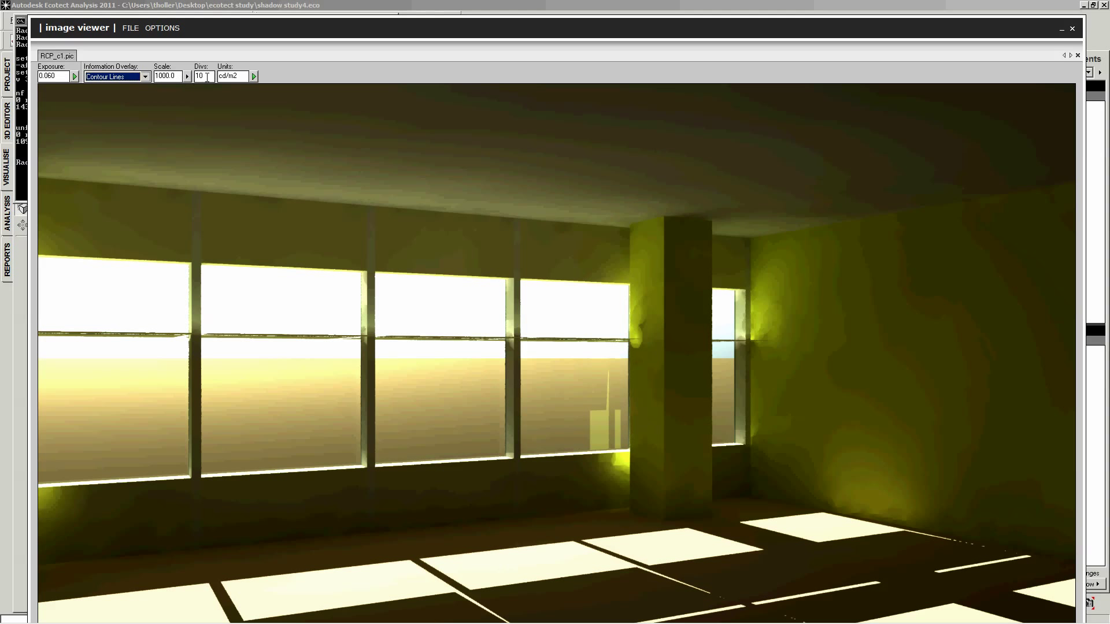
mouse_move(253, 77)
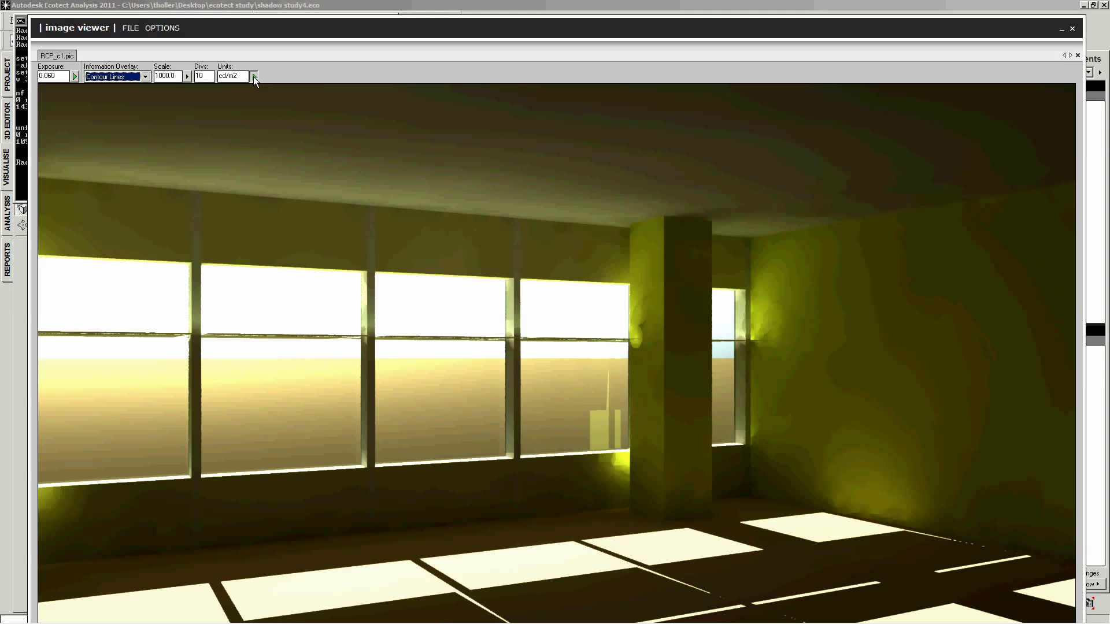
Apply the overlay so luminance contour lines with a cd/m2 legend to 950 are drawn over the render
click(253, 76)
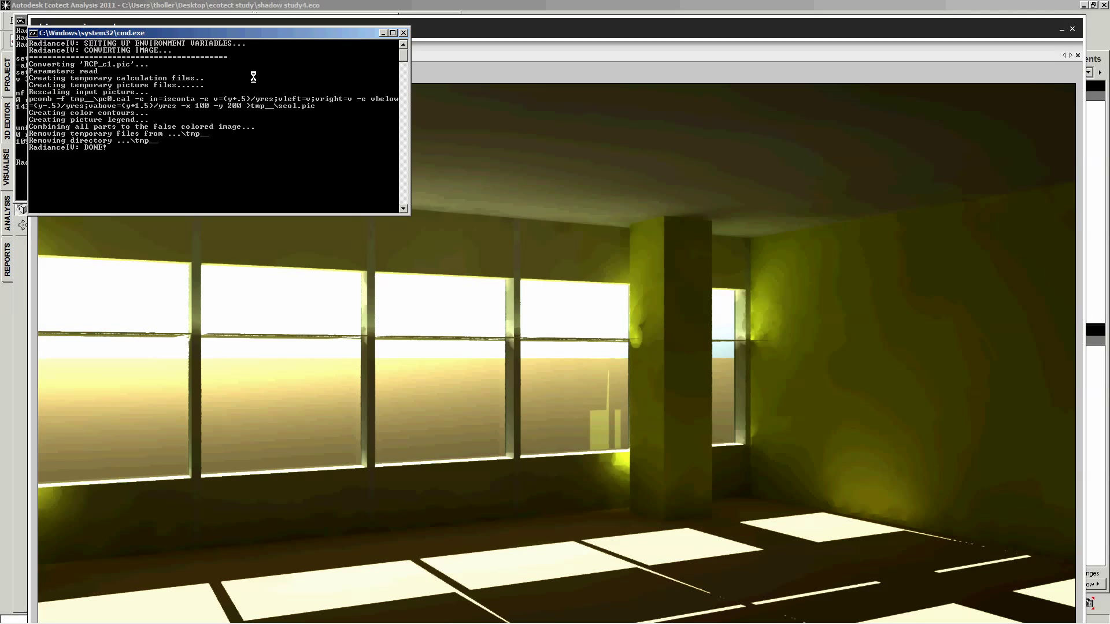
click(254, 77)
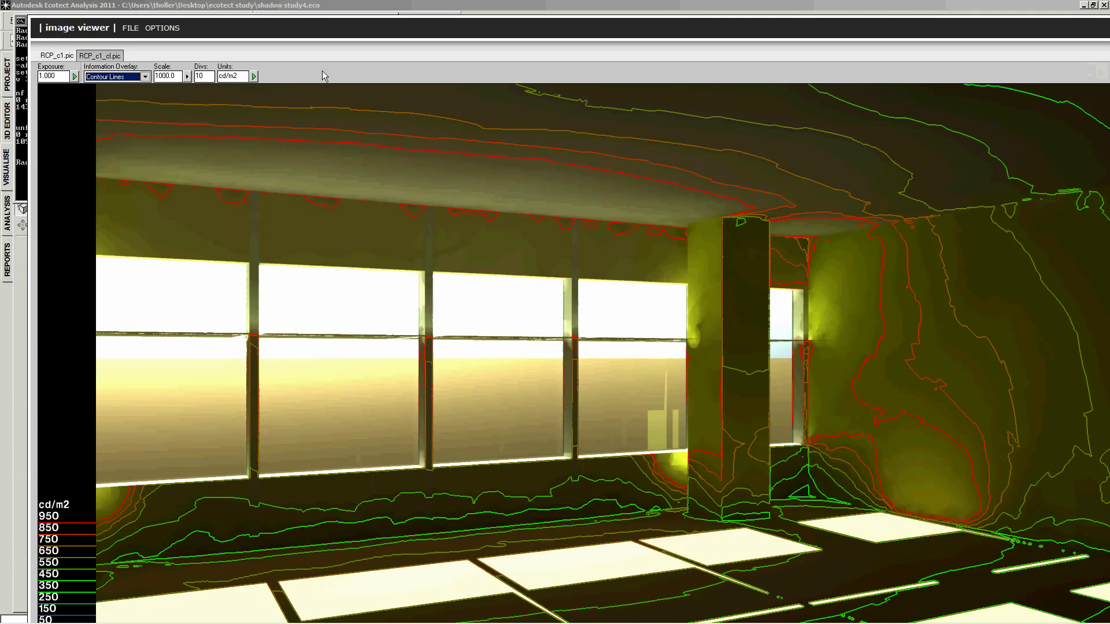
mouse_move(307, 102)
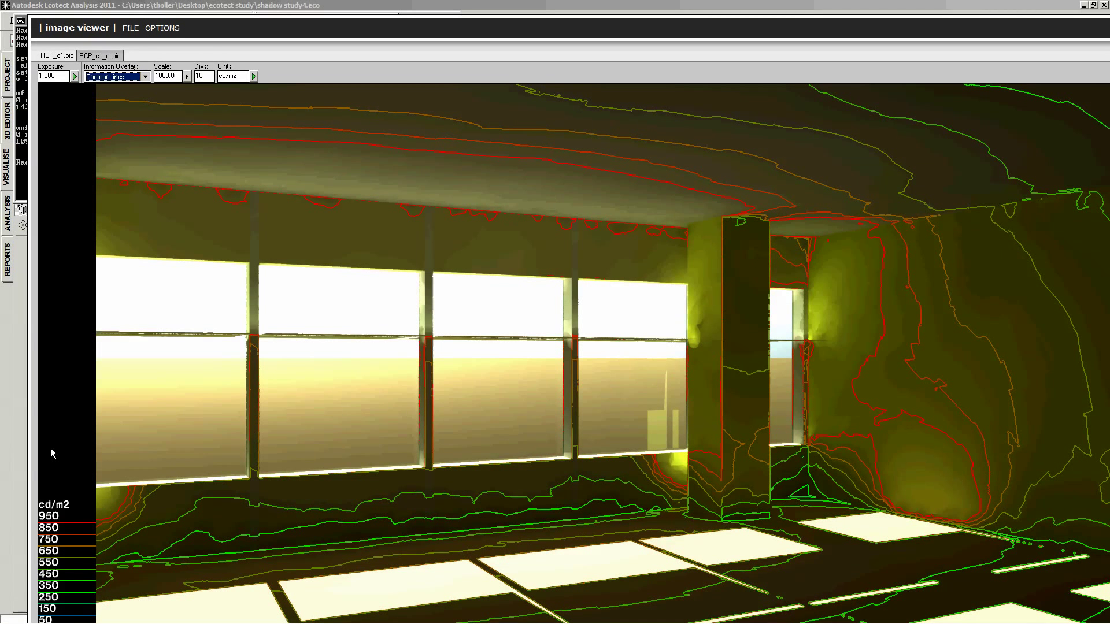
mouse_move(215, 226)
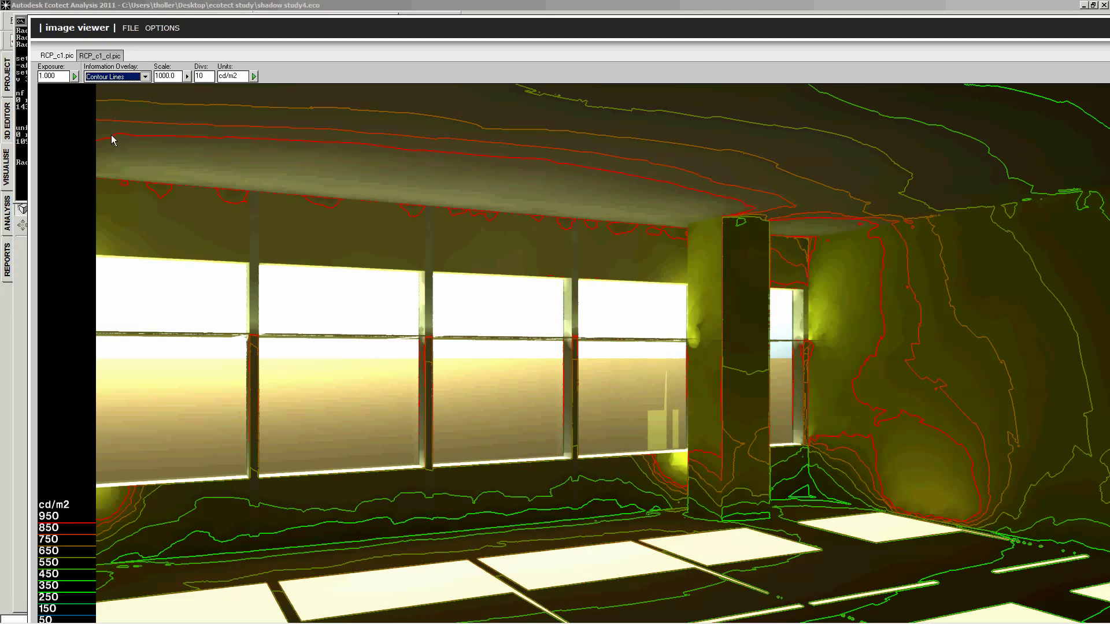
mouse_move(332, 143)
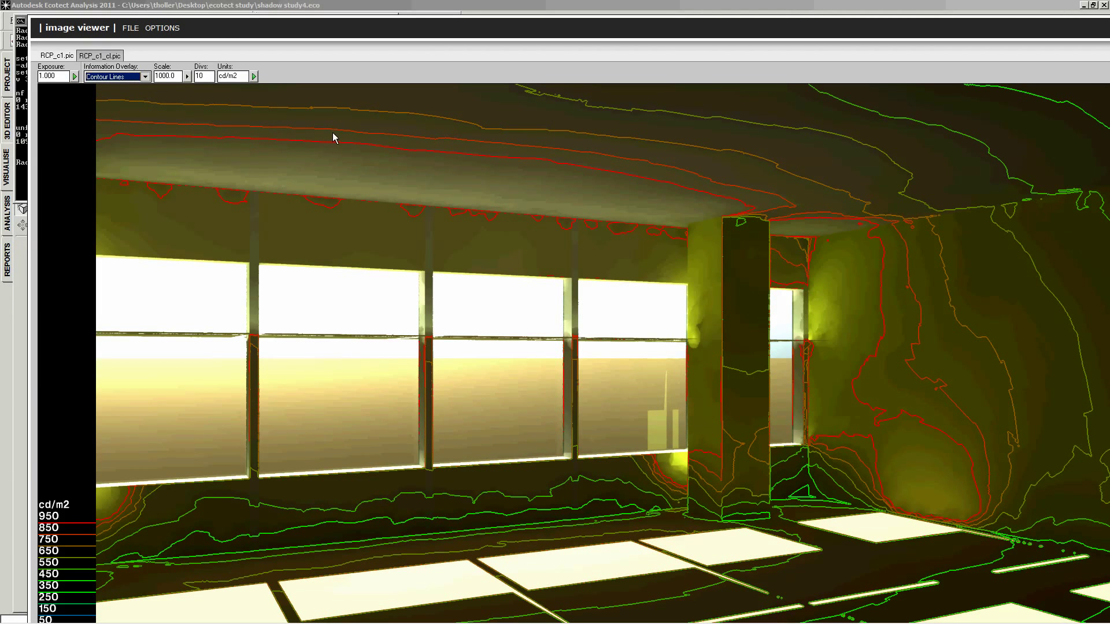
mouse_move(552, 130)
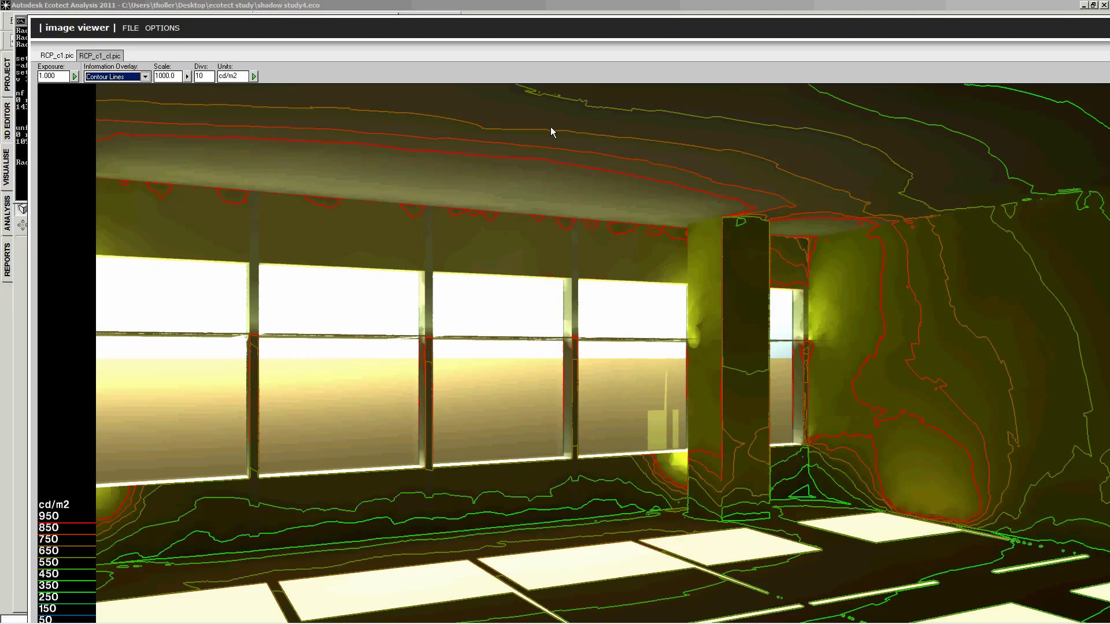
mouse_move(182, 99)
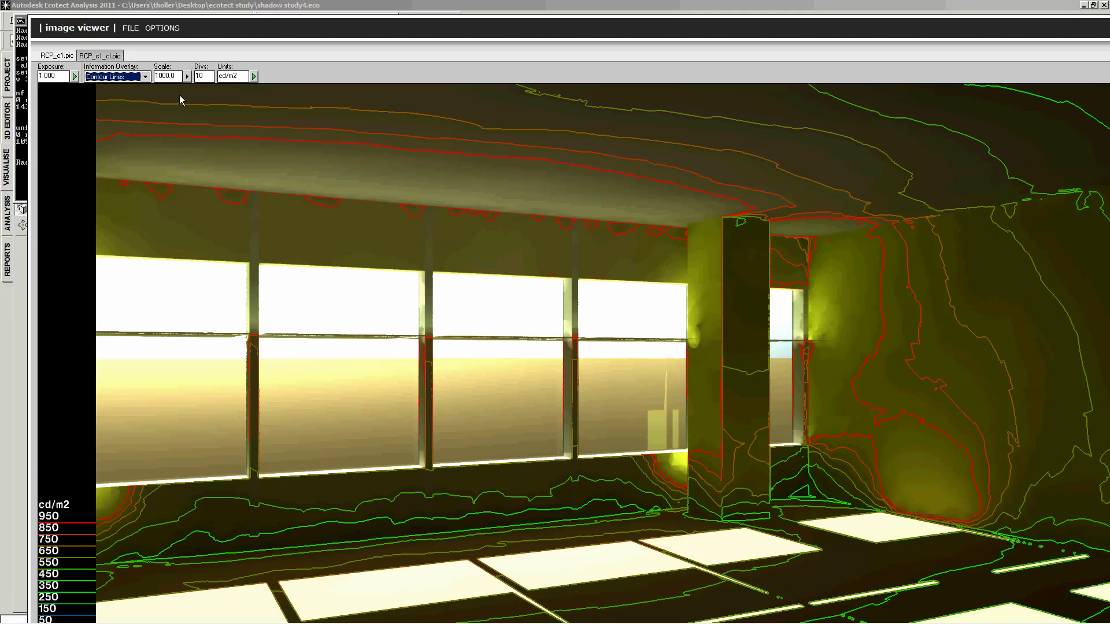
mouse_move(146, 77)
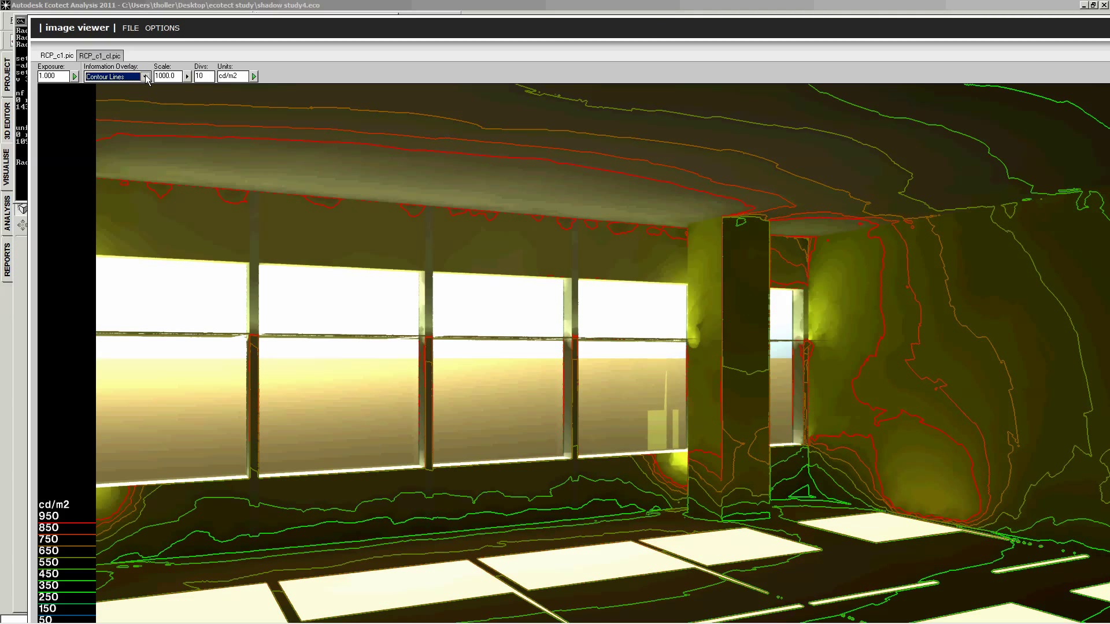
mouse_move(380, 196)
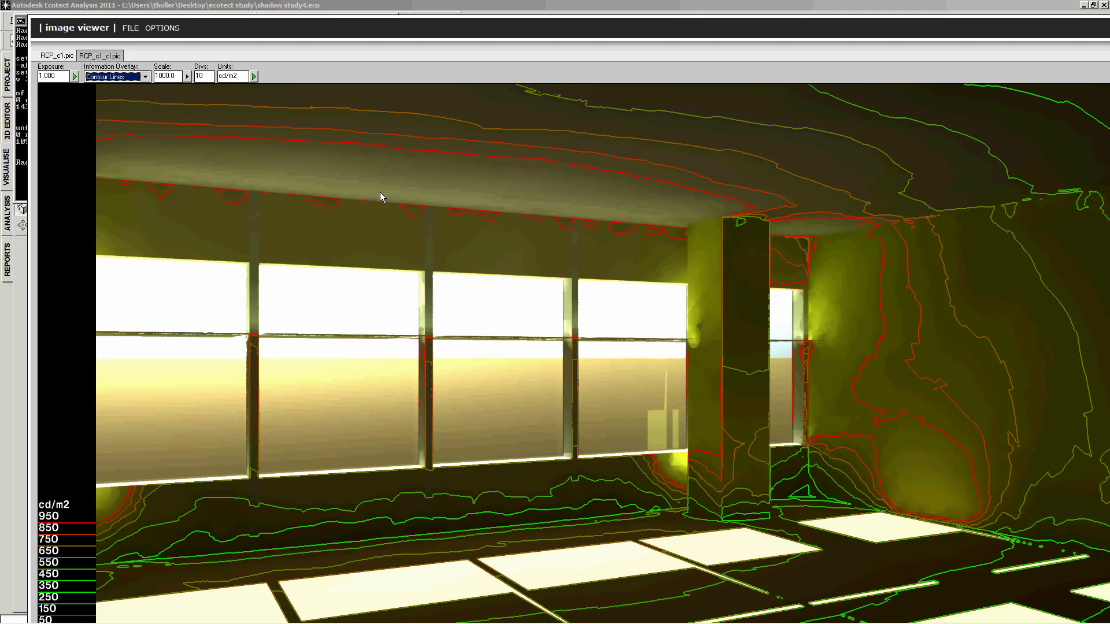
mouse_move(183, 92)
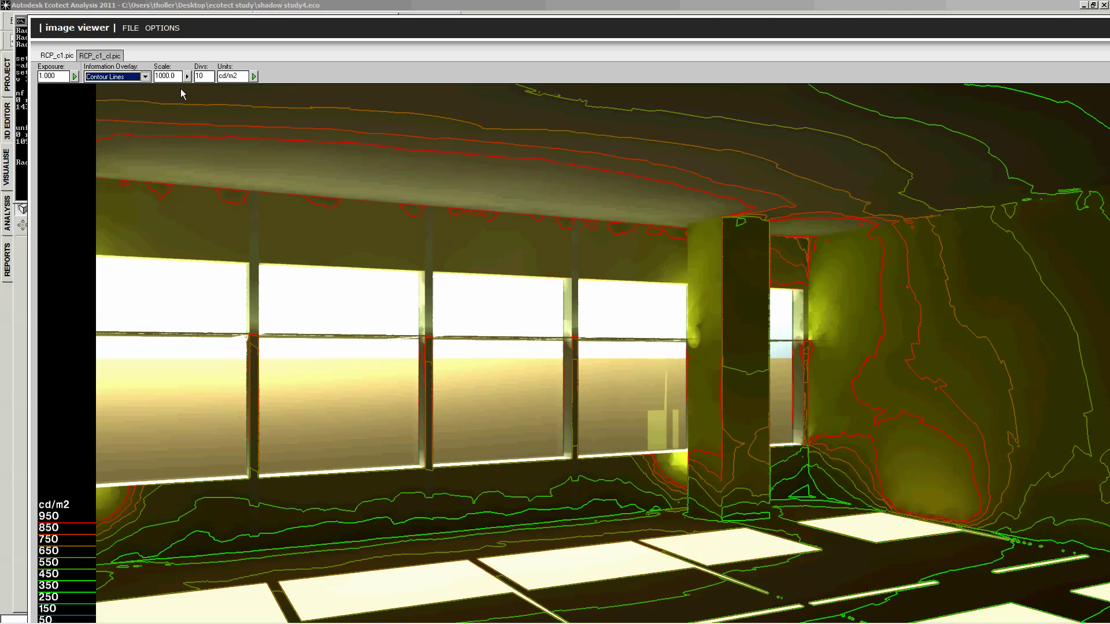
mouse_move(130, 28)
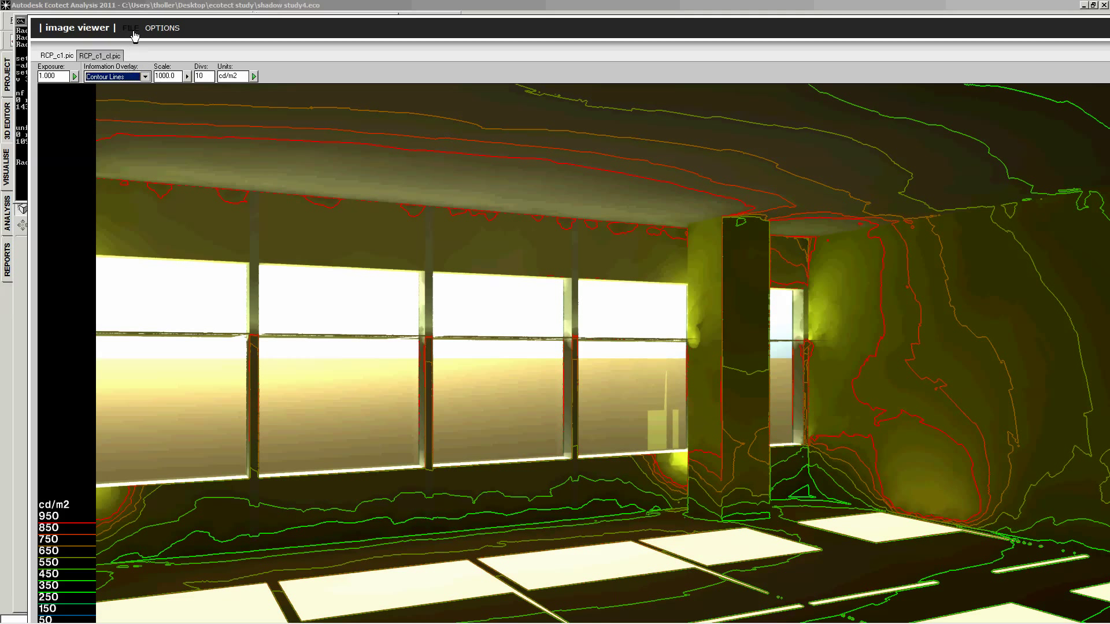
Copy the contour overlay image to the clipboard and show it at actual pixel size once pasted as Layer 1
click(130, 28)
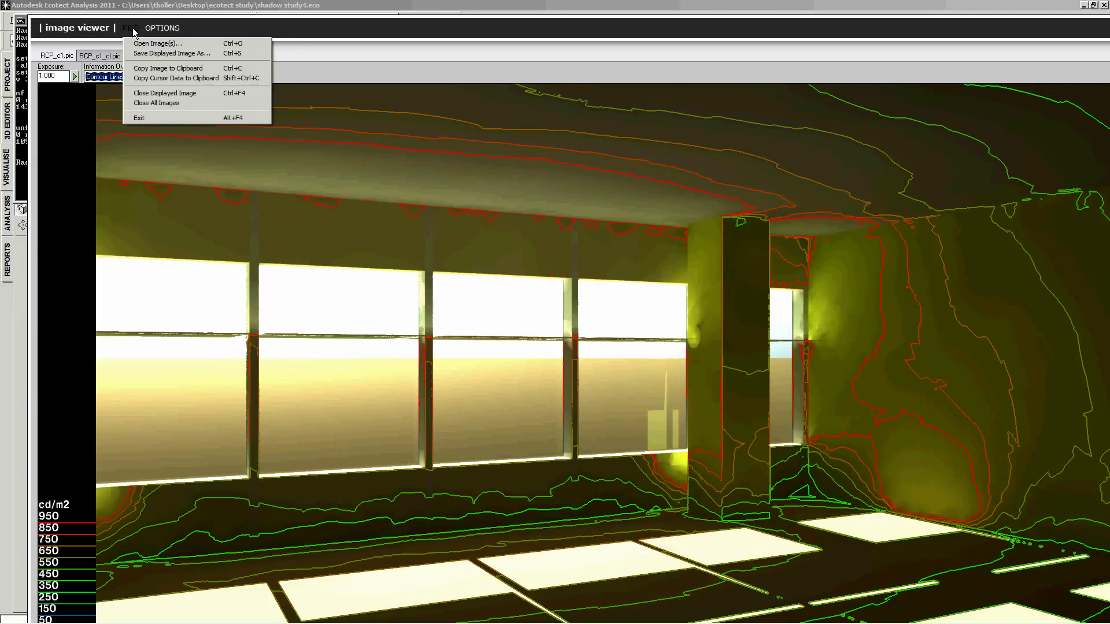
click(131, 27)
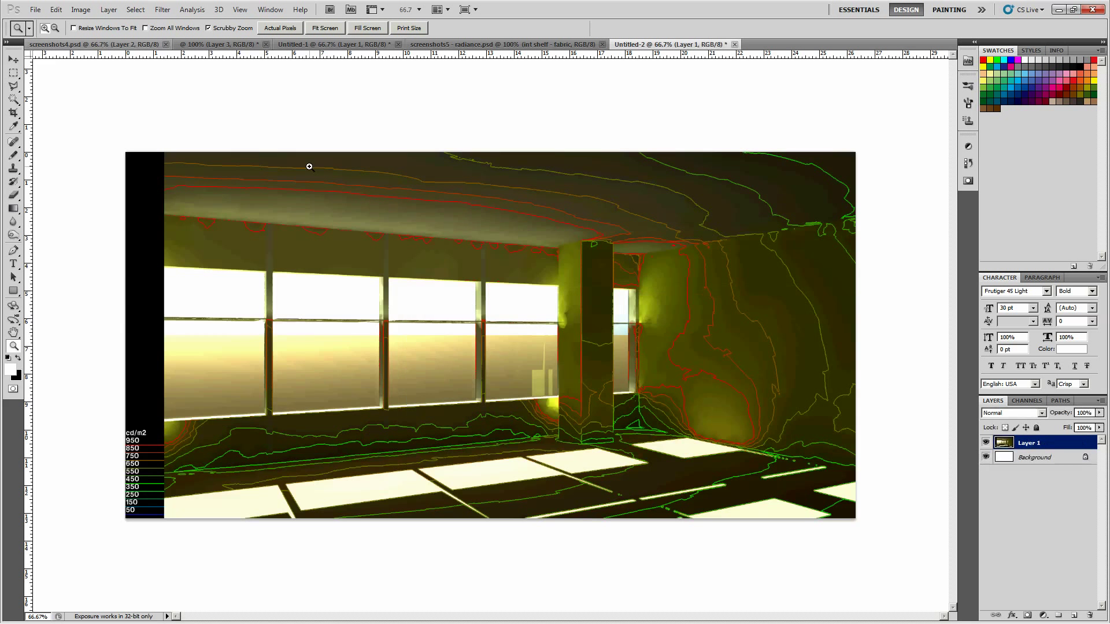
right_click(400, 326)
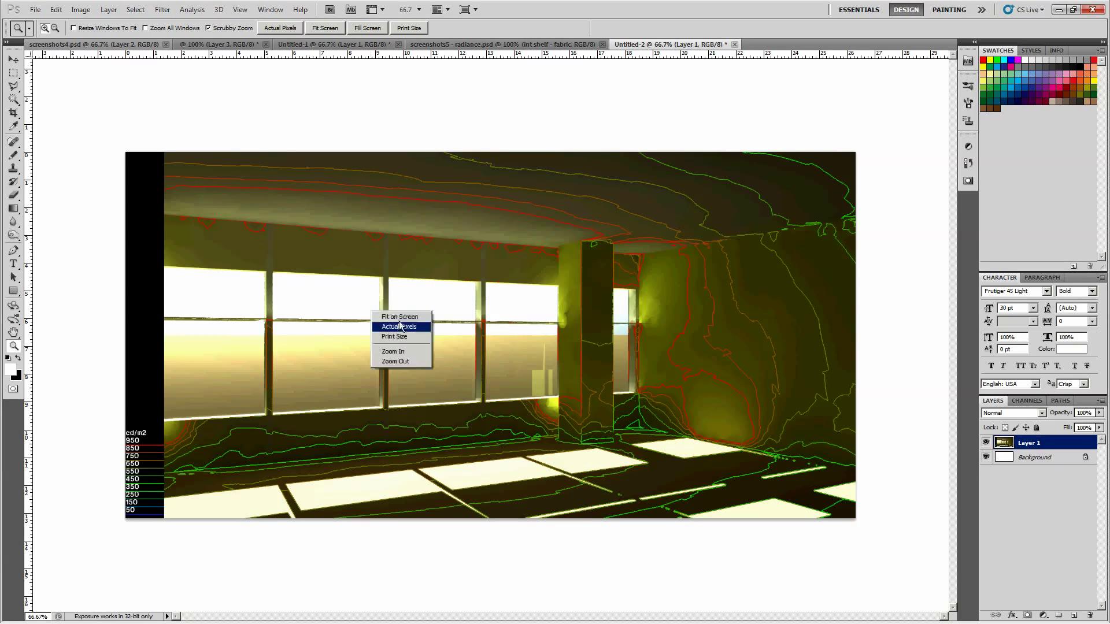
click(400, 326)
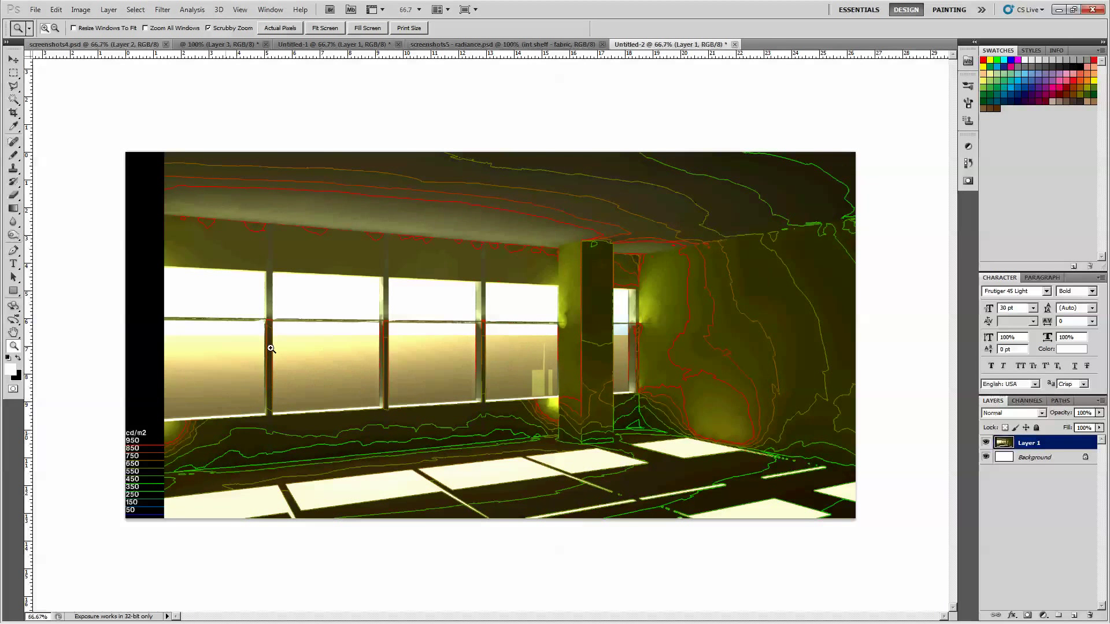
mouse_move(308, 611)
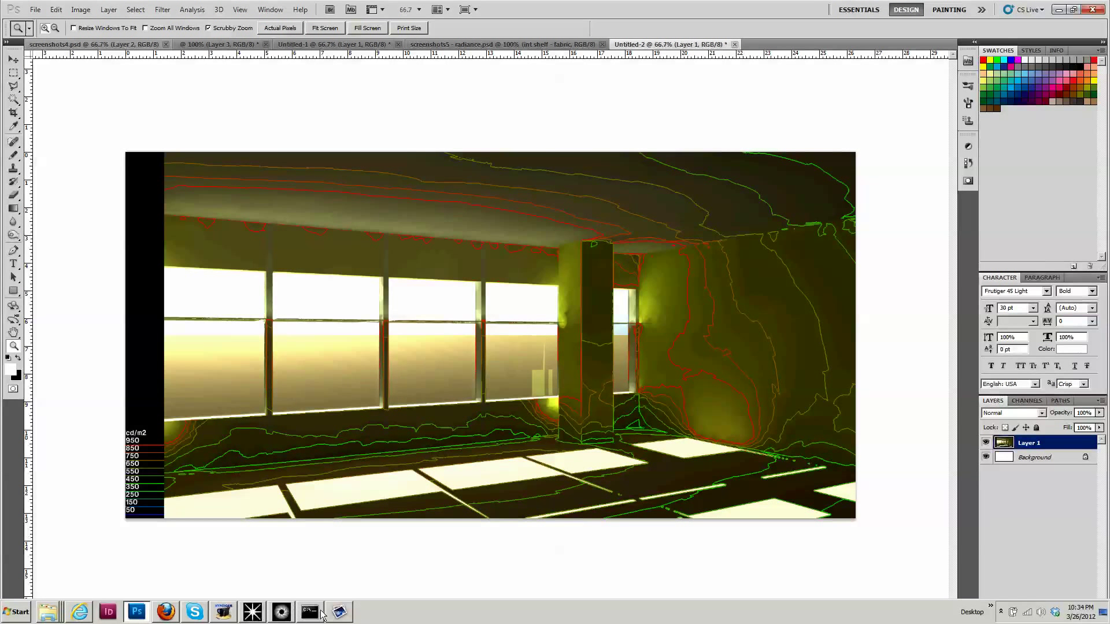
Switch the overlay to False Colour and enter 2000 as the scale maximum
click(310, 612)
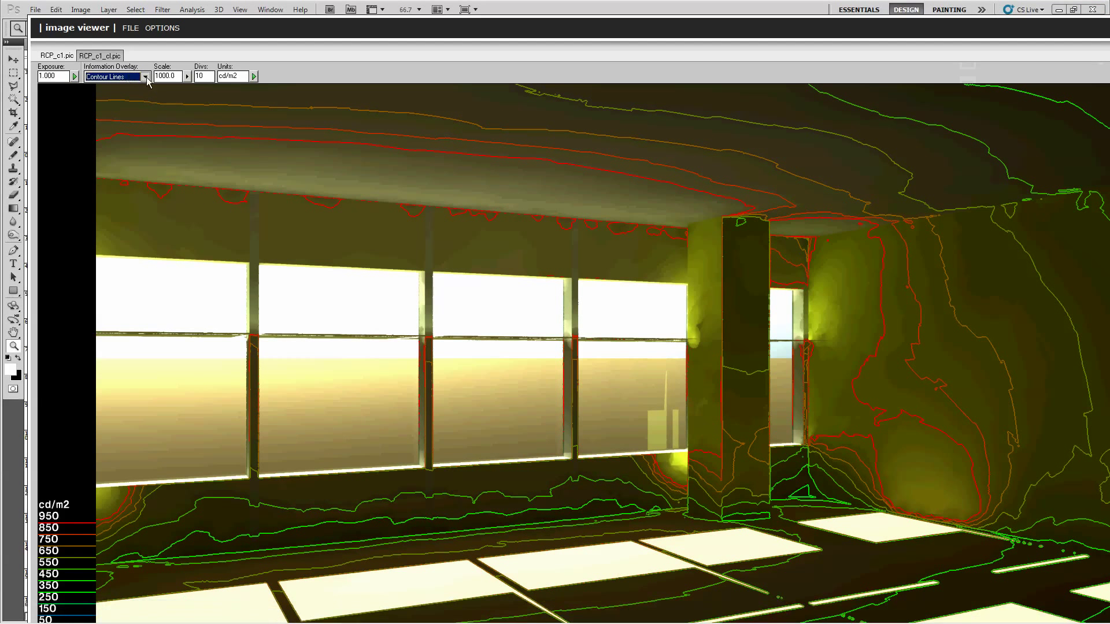
click(144, 77)
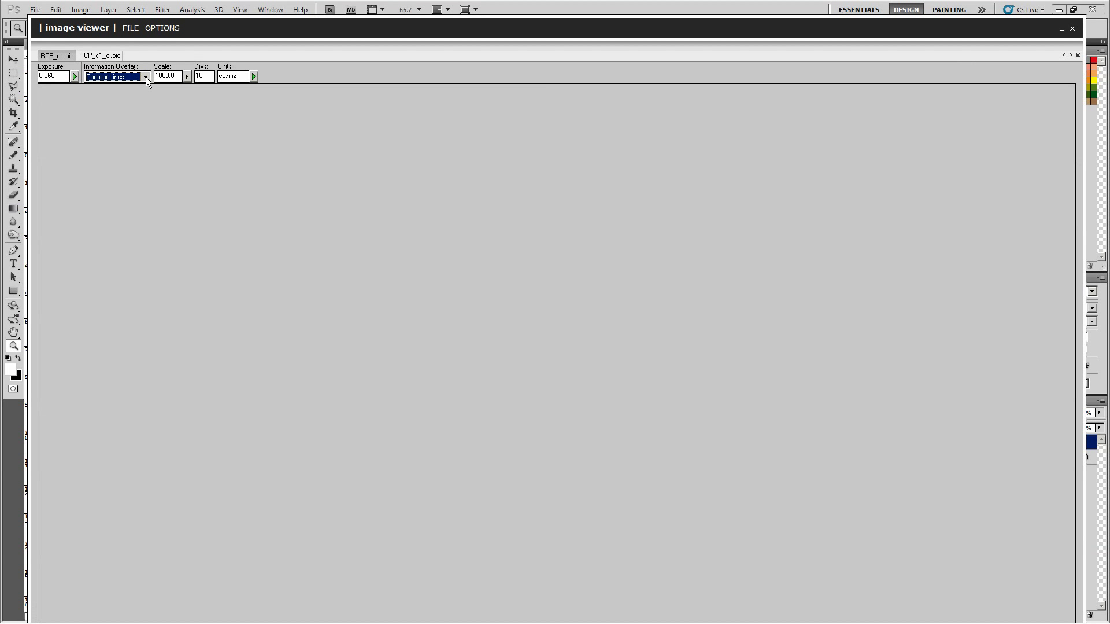
click(145, 76)
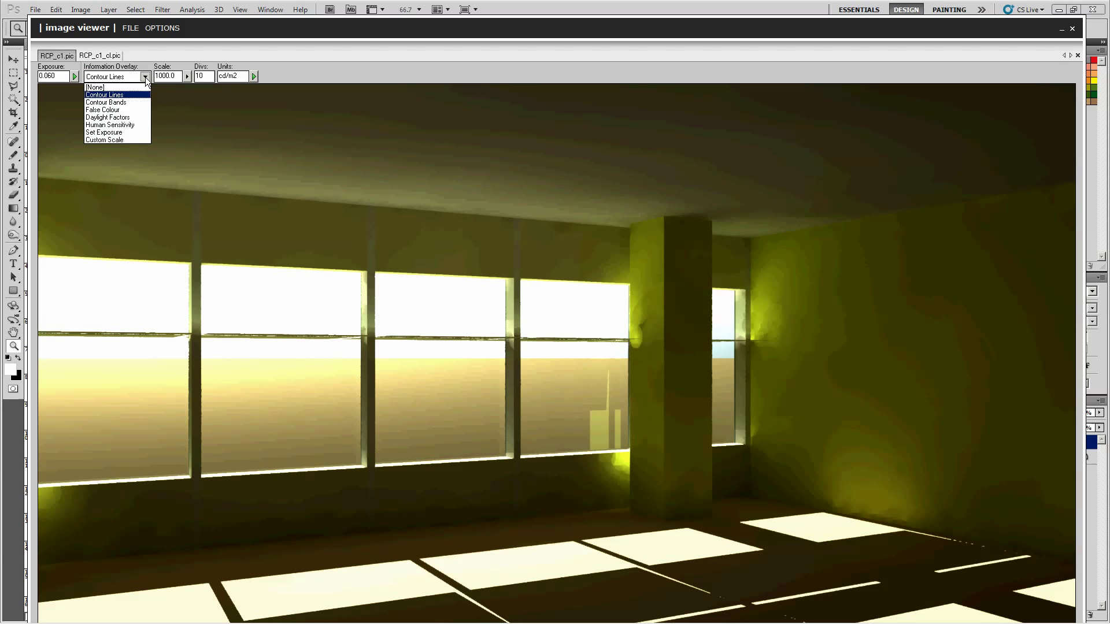
click(102, 110)
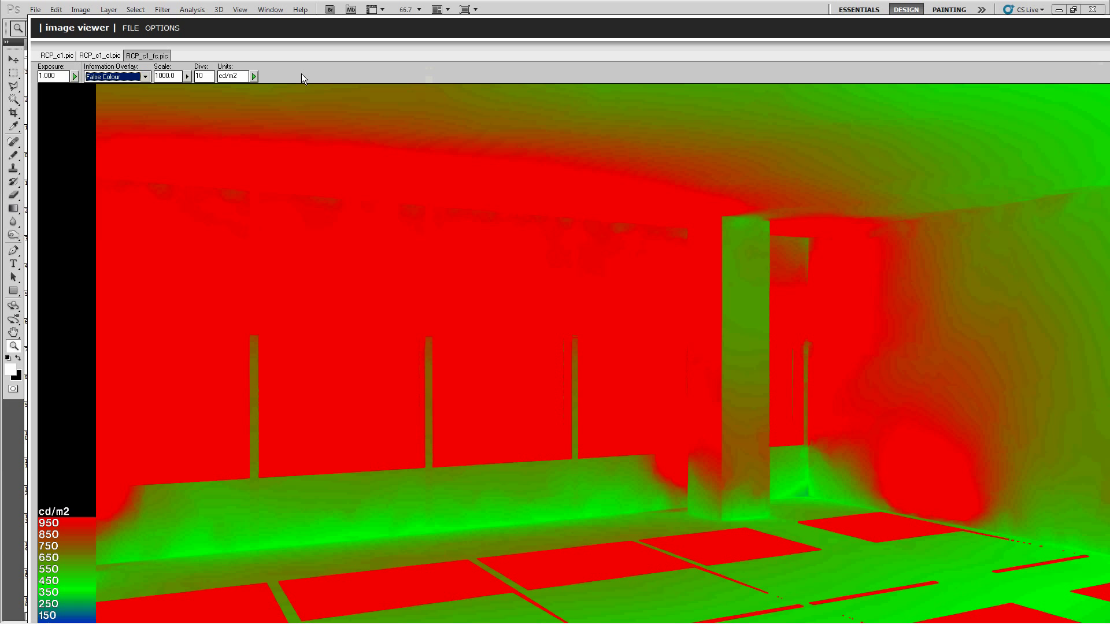
mouse_move(175, 150)
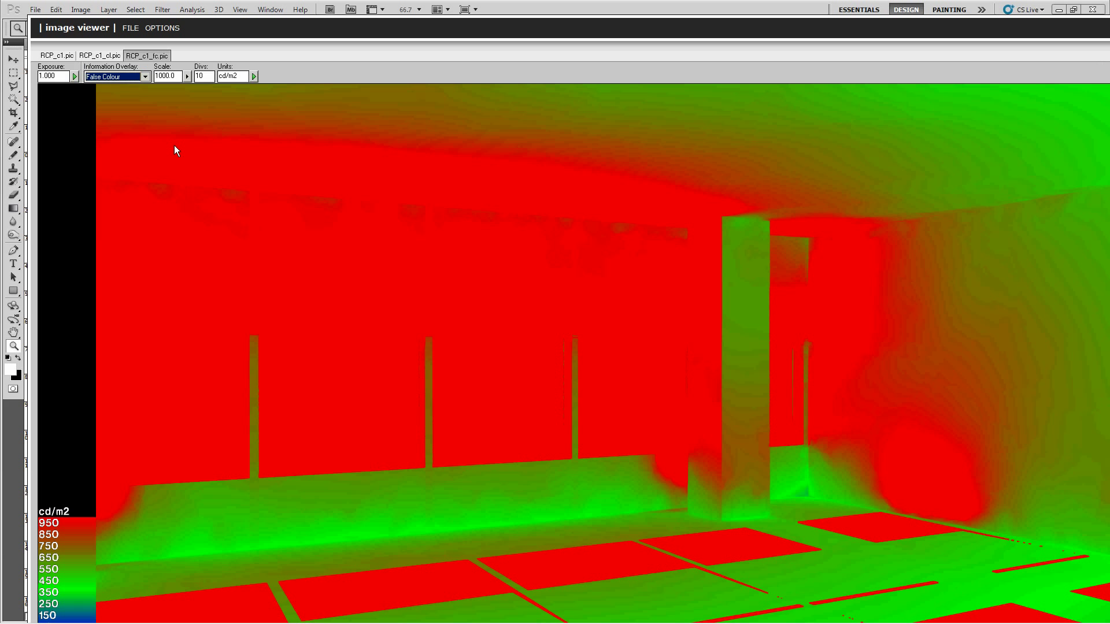
mouse_move(178, 154)
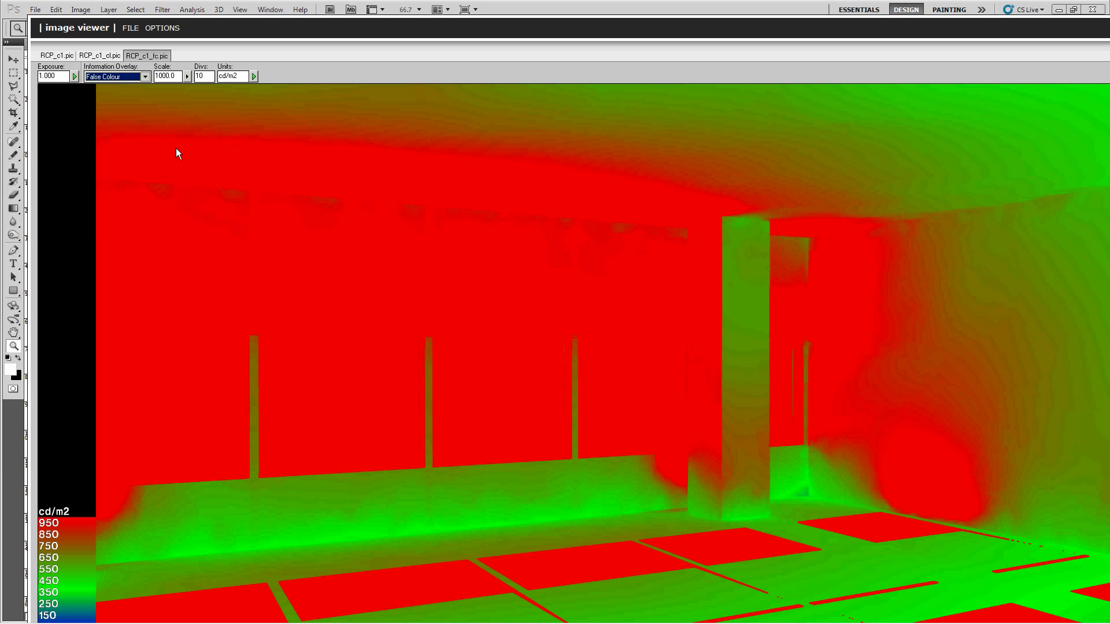
mouse_move(282, 417)
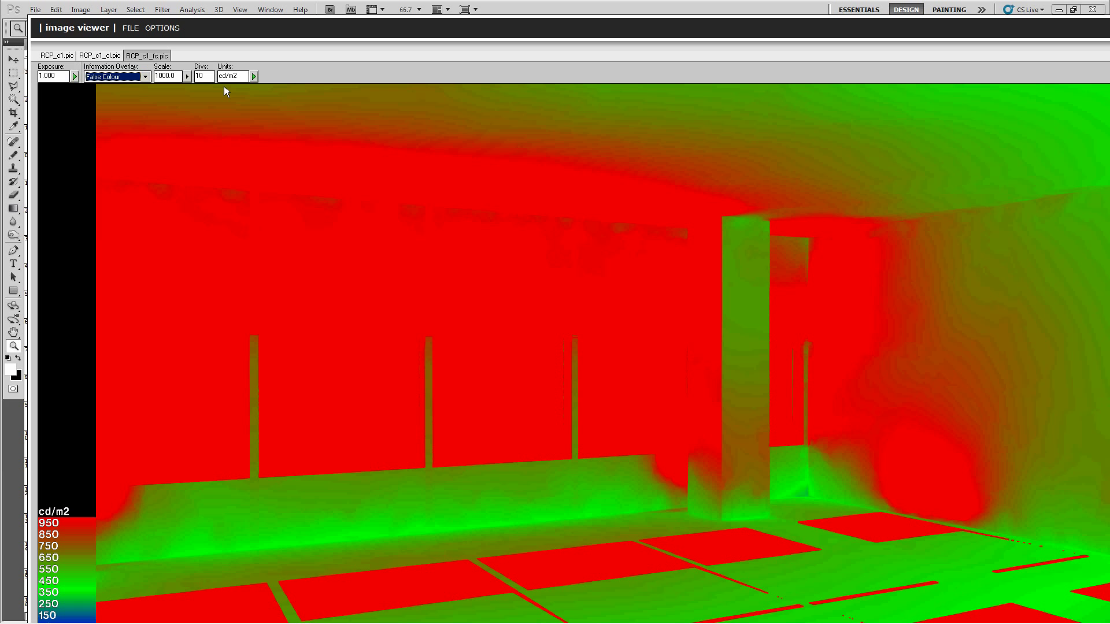
mouse_move(237, 323)
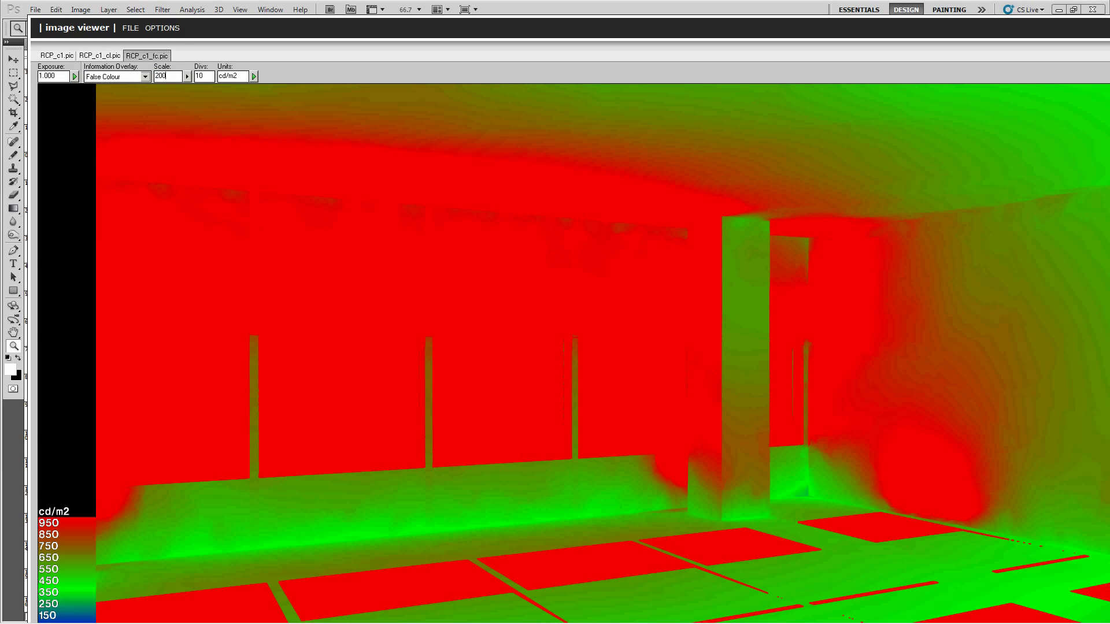
text(2000)
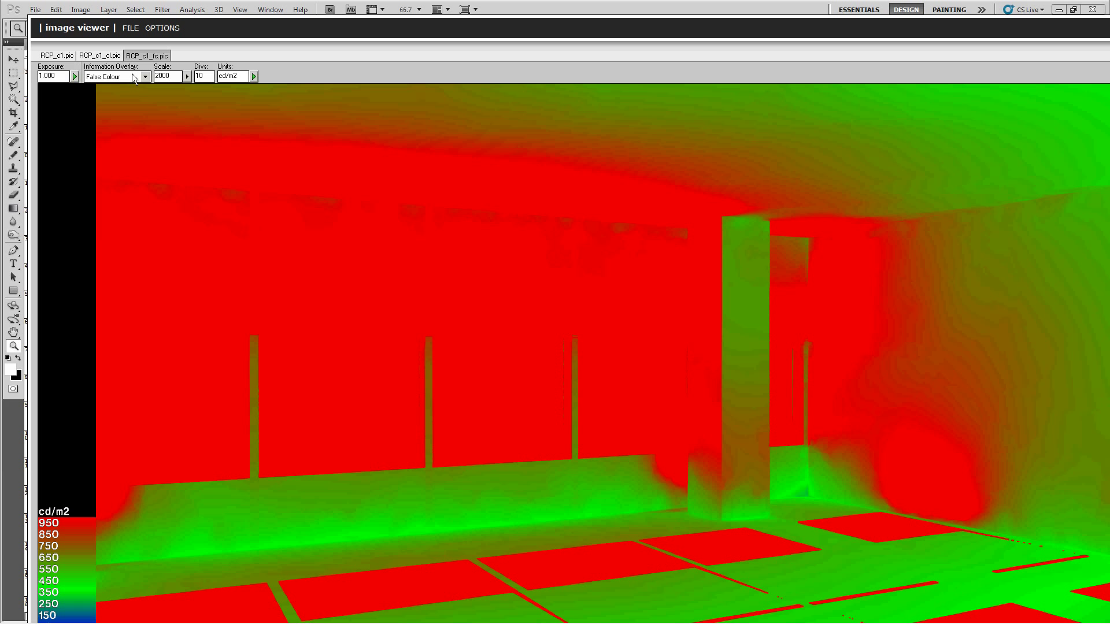
mouse_move(255, 81)
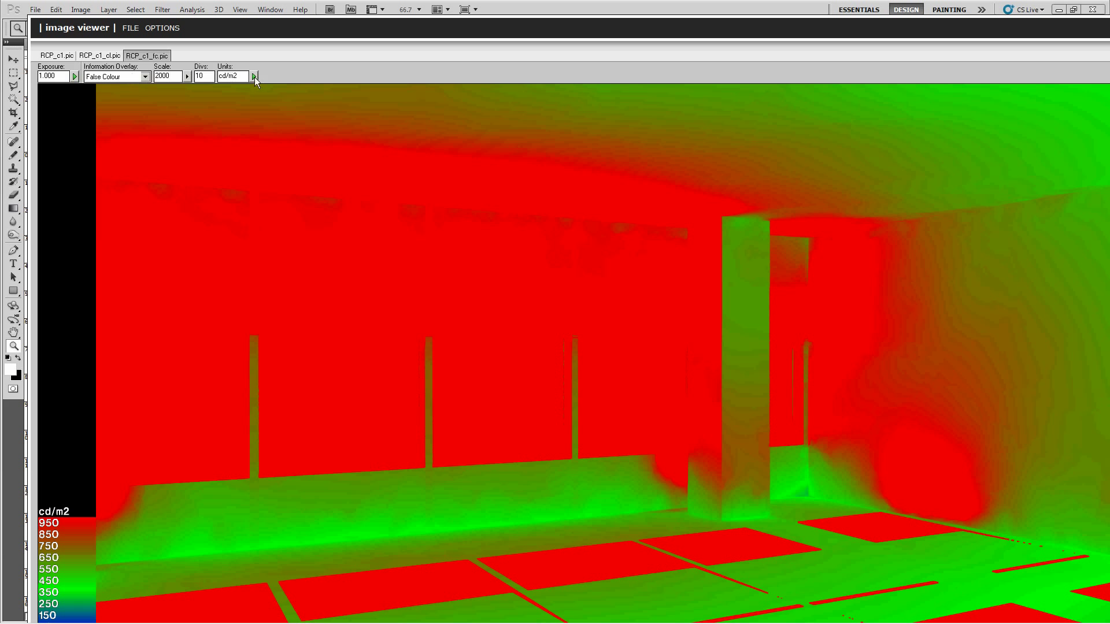
Regenerate the false-colour map on the 2000 cd/m2 scale so its legend reaches 1900
click(253, 76)
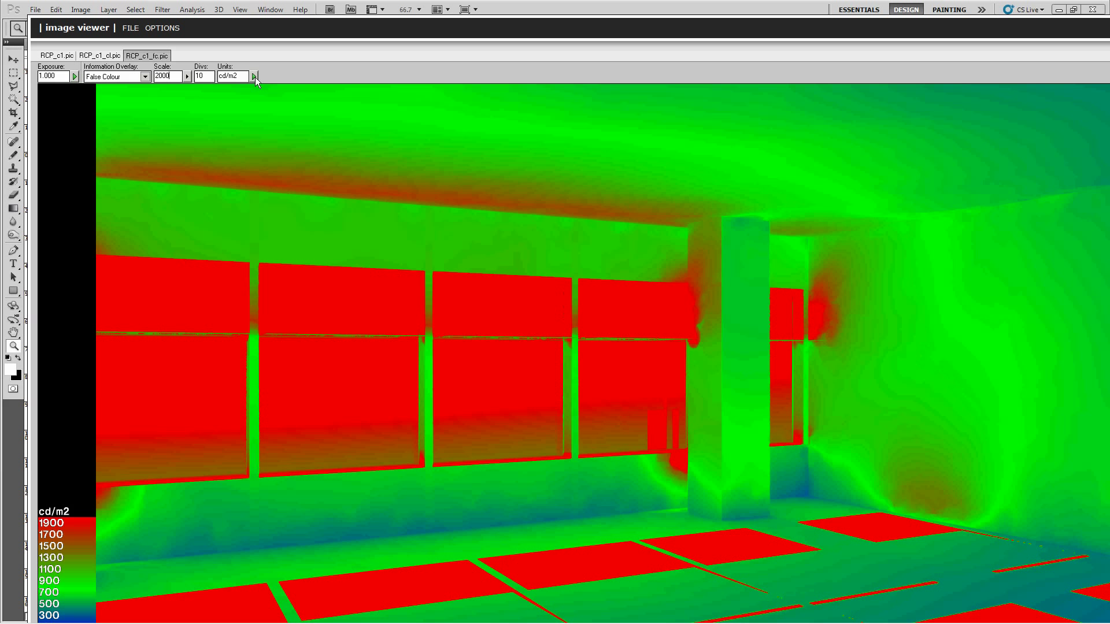
mouse_move(715, 346)
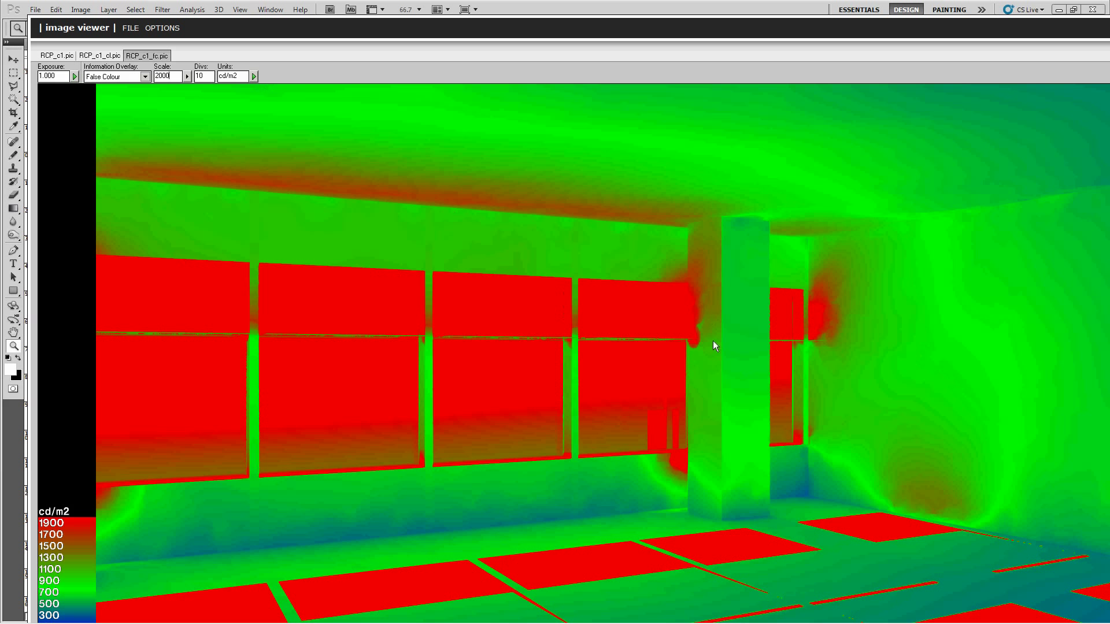
mouse_move(657, 295)
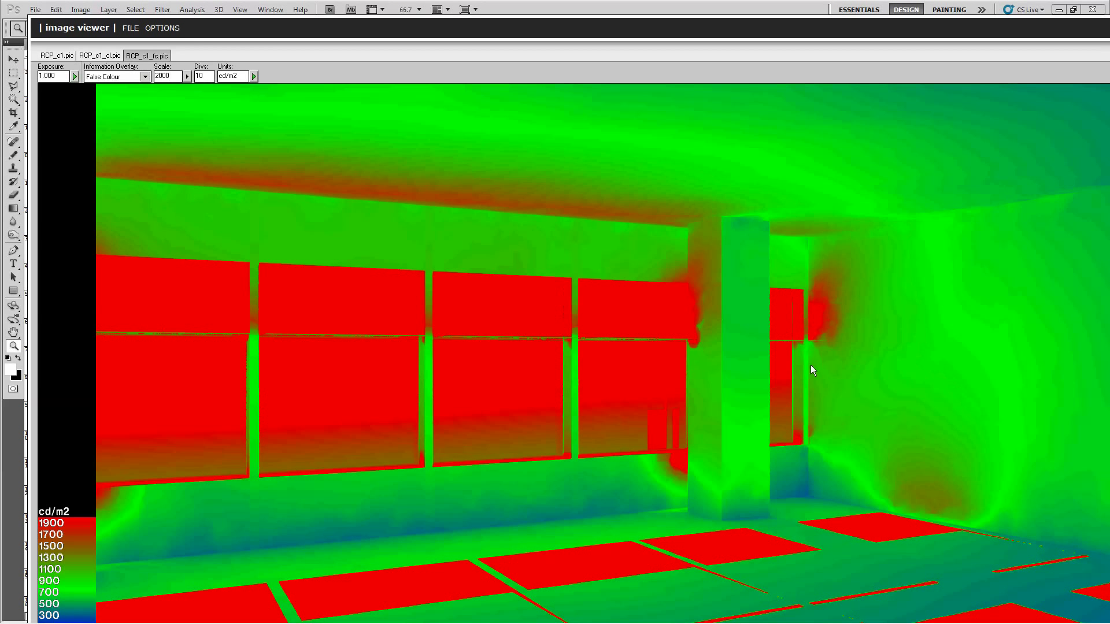
mouse_move(368, 333)
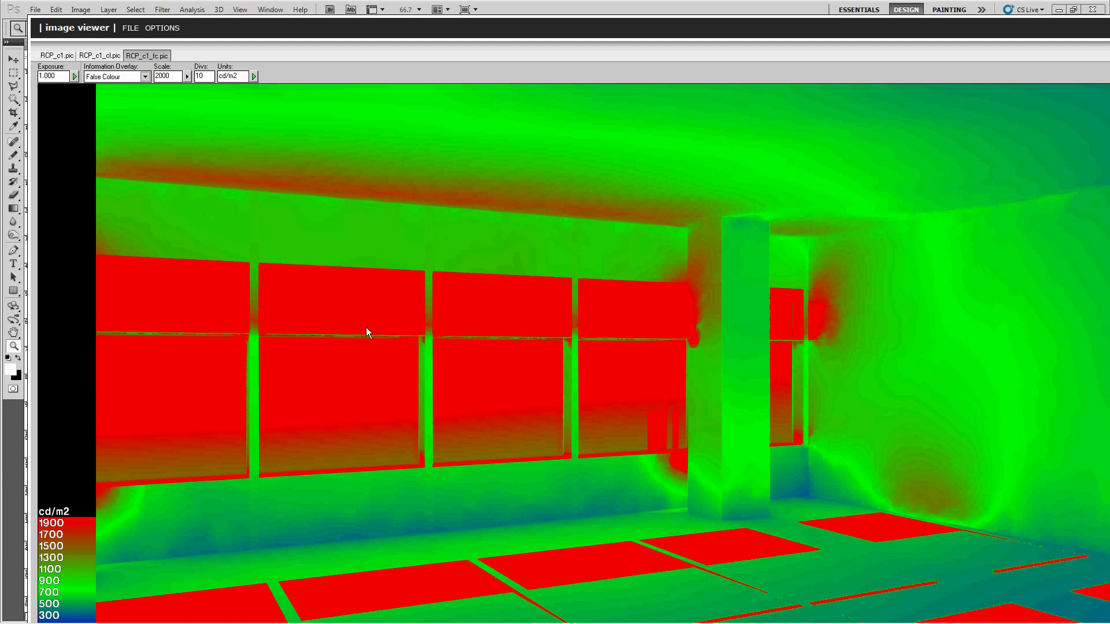
mouse_move(558, 243)
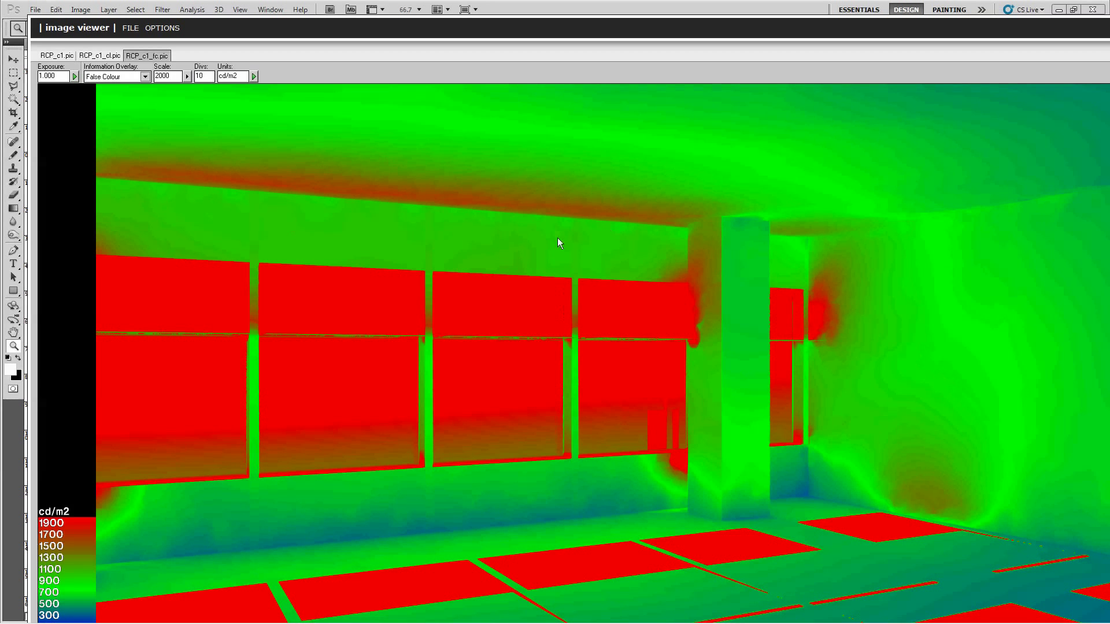
mouse_move(284, 232)
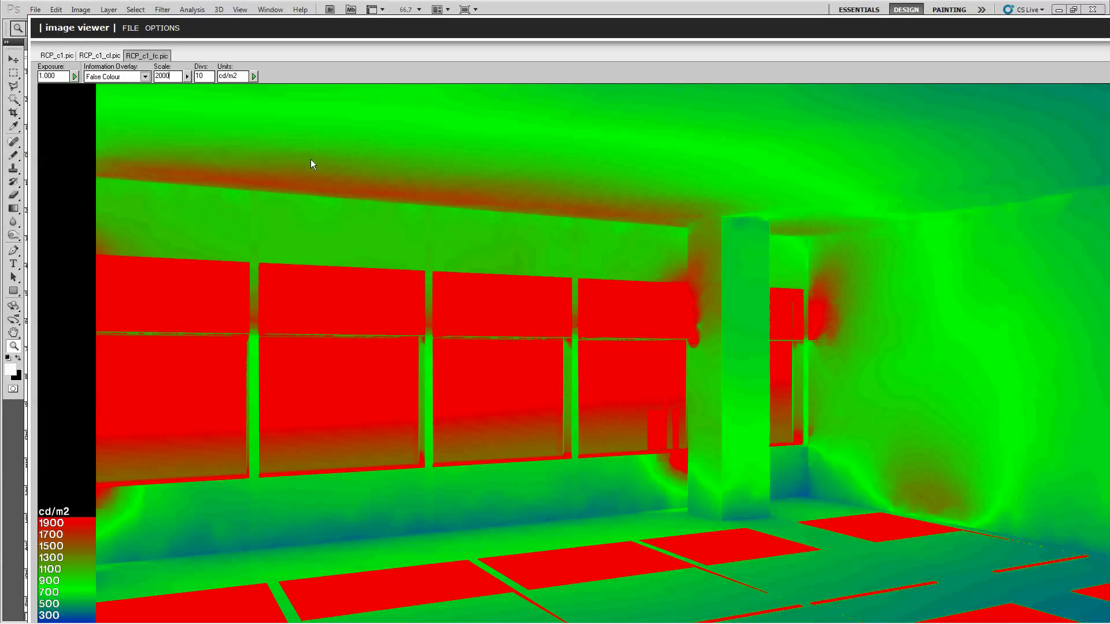
mouse_move(372, 285)
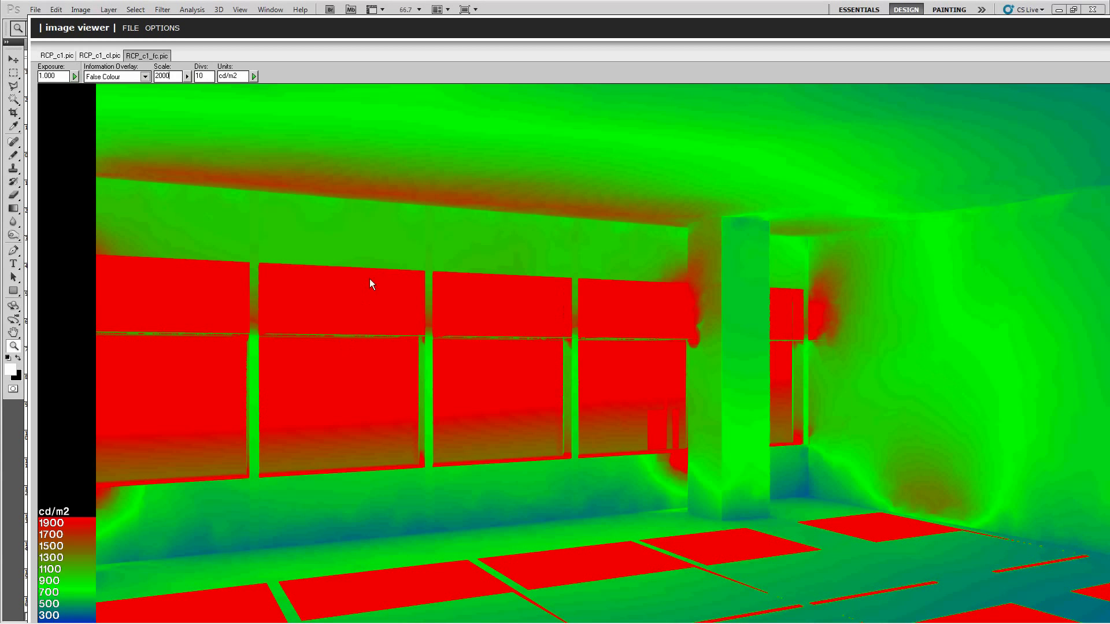
mouse_move(386, 200)
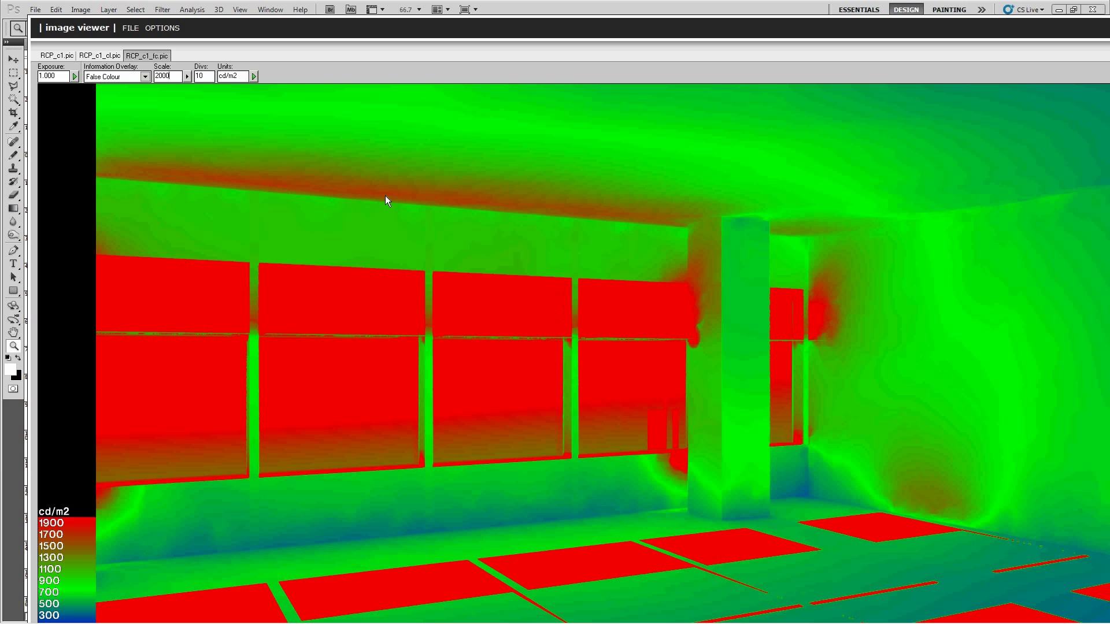
mouse_move(340, 228)
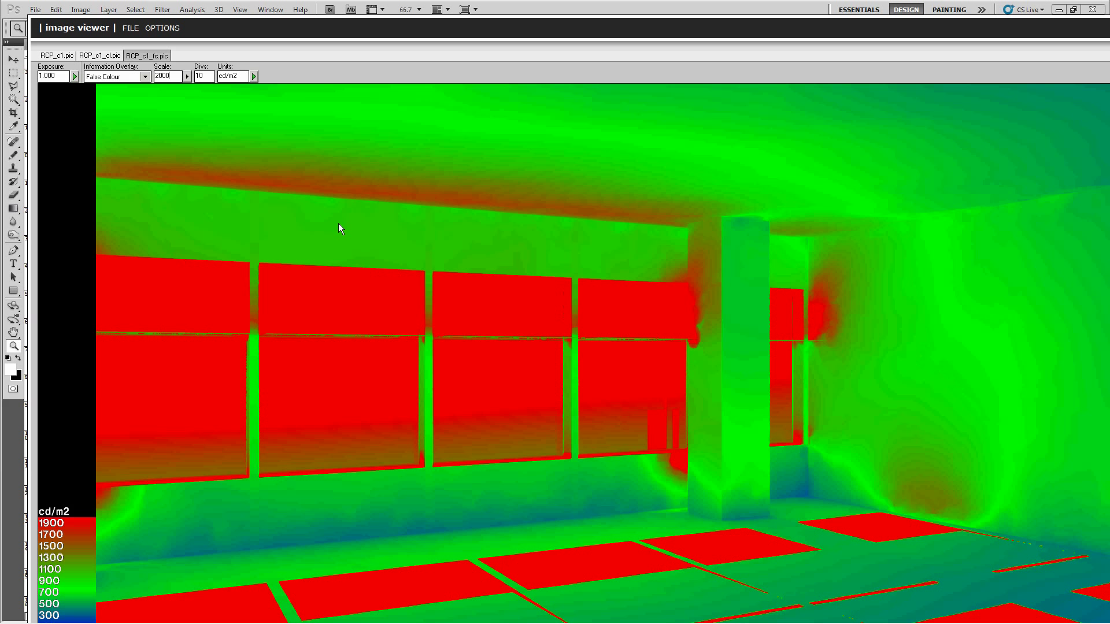
mouse_move(203, 117)
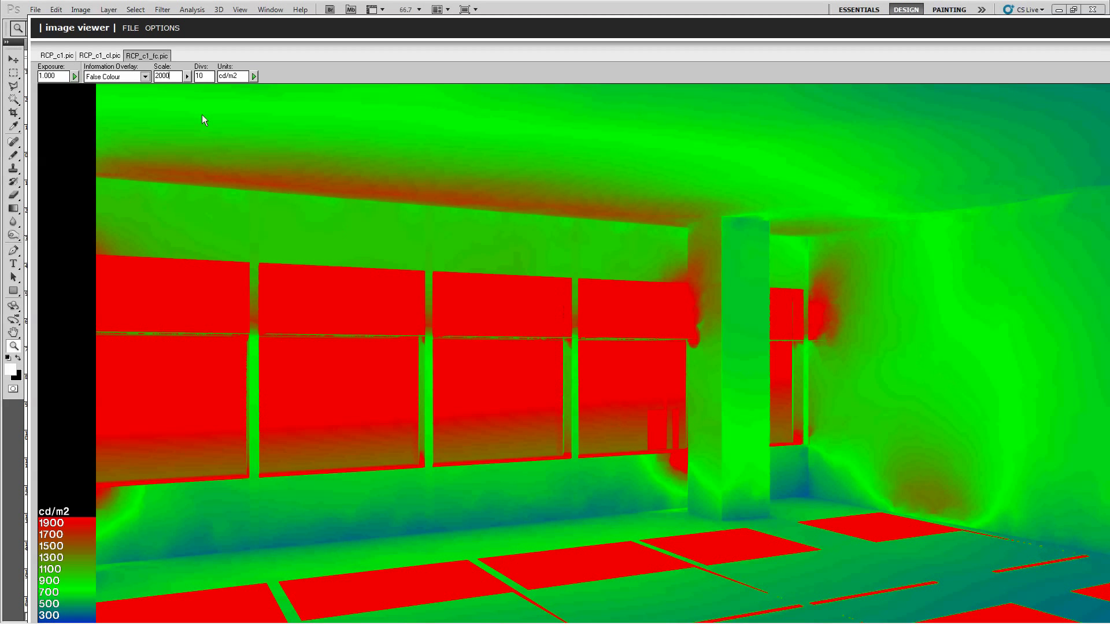
Copy the false-colour image to the clipboard and bring it into Photoshop as a second layer
click(131, 28)
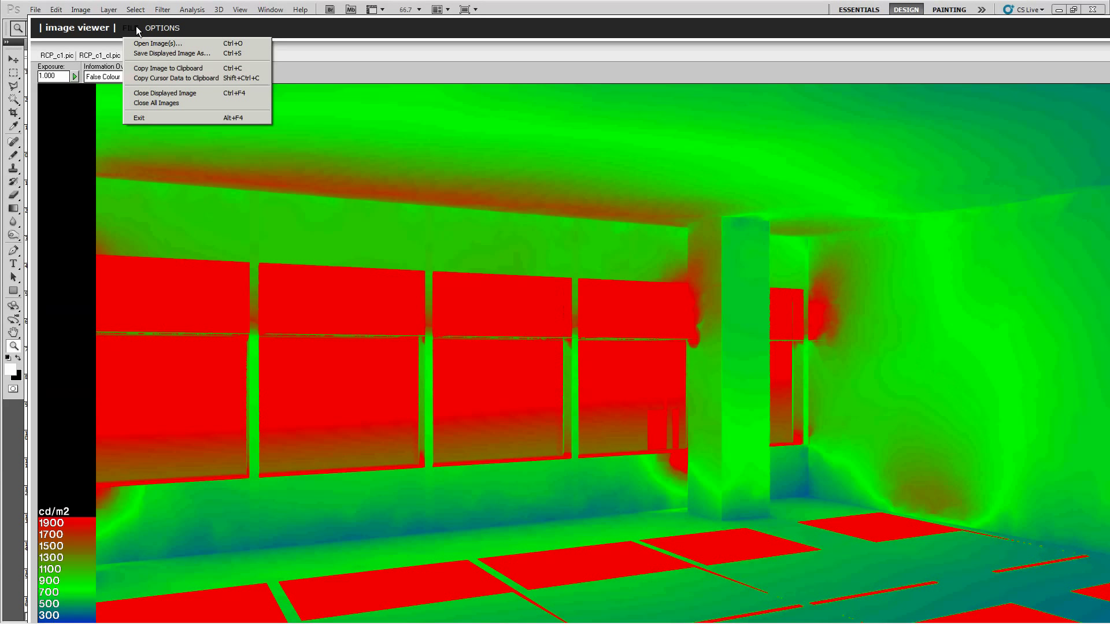
click(157, 43)
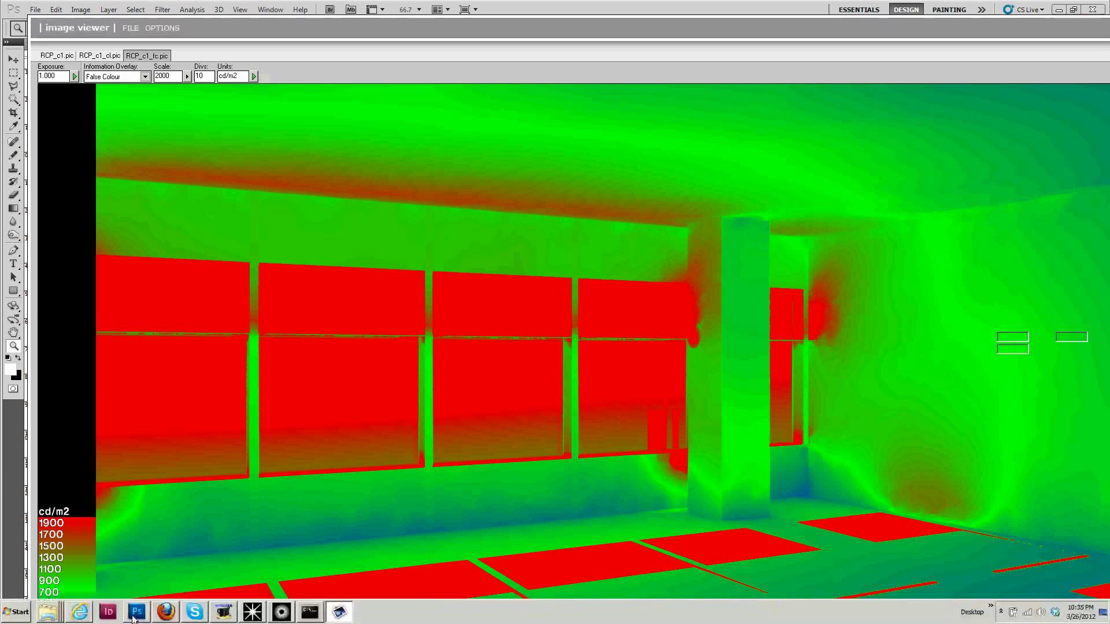
click(138, 611)
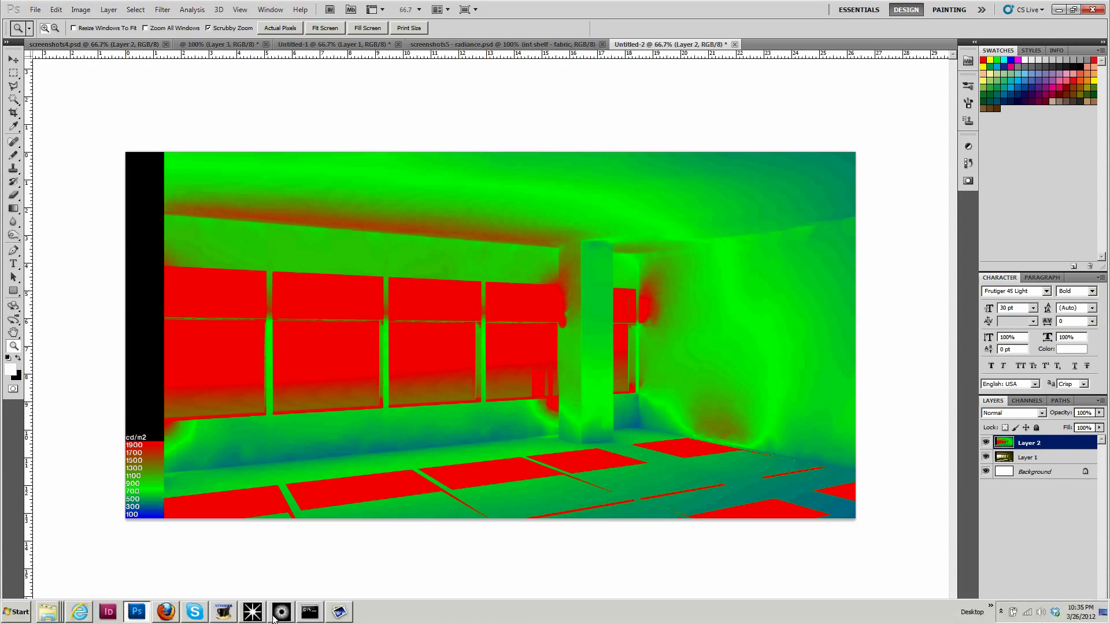
click(281, 611)
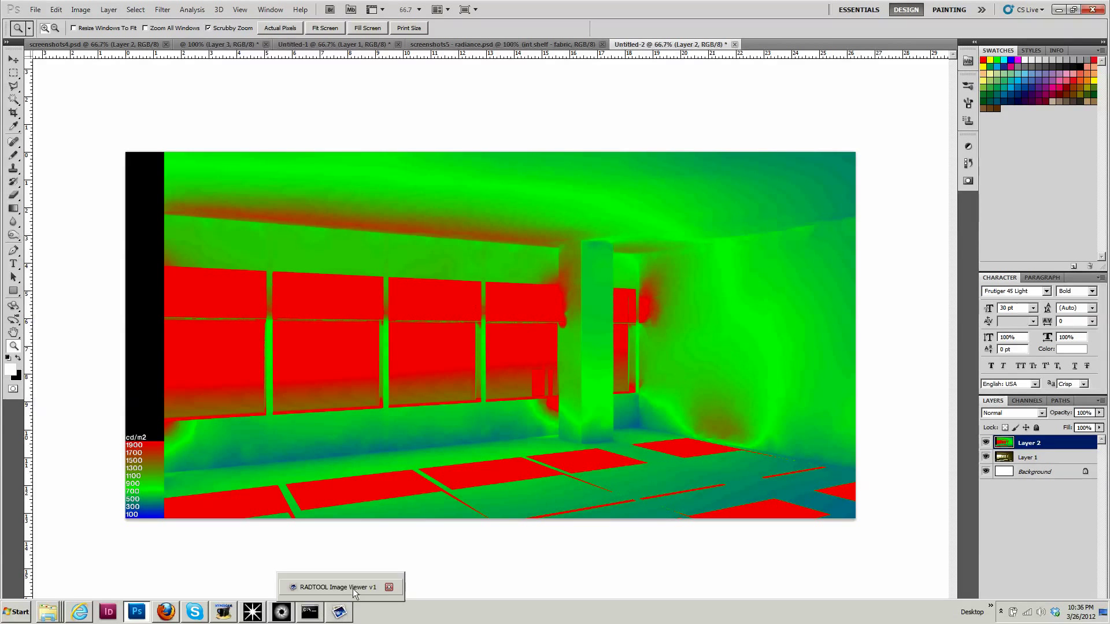